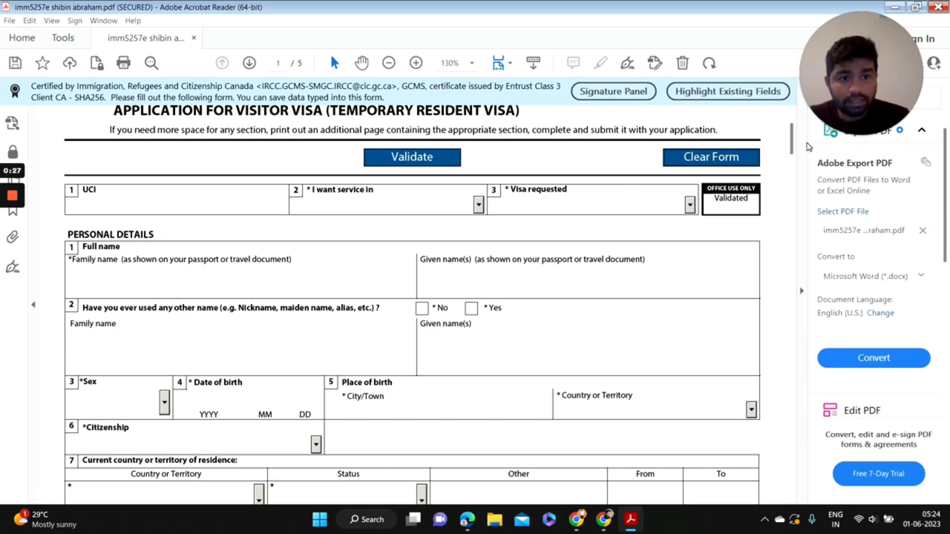
Enter the applicant's family and given names.
scroll("down", 3)
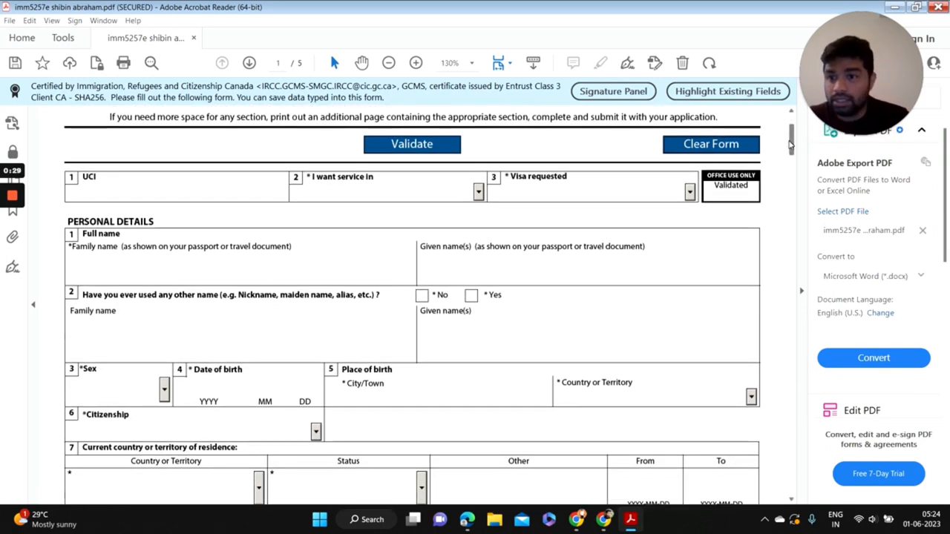
scroll("down", 3)
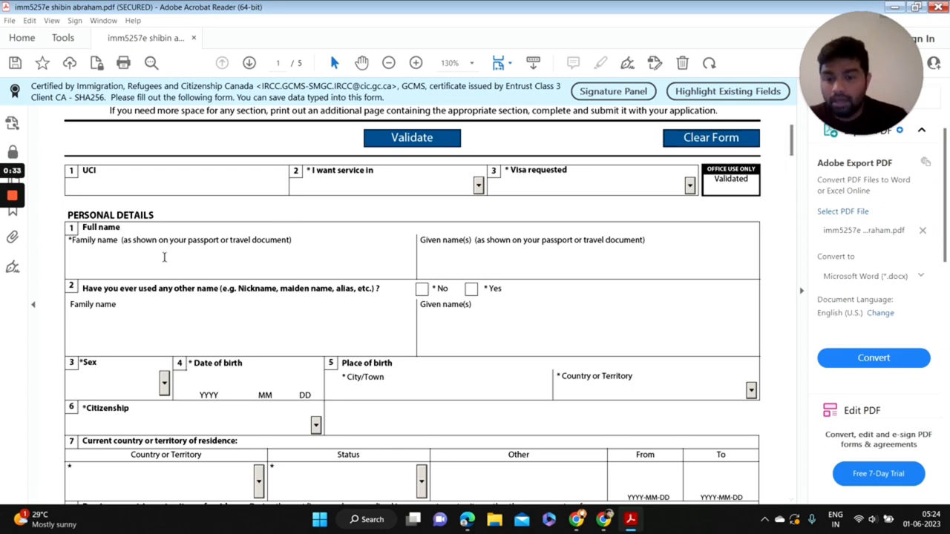
type("kar")
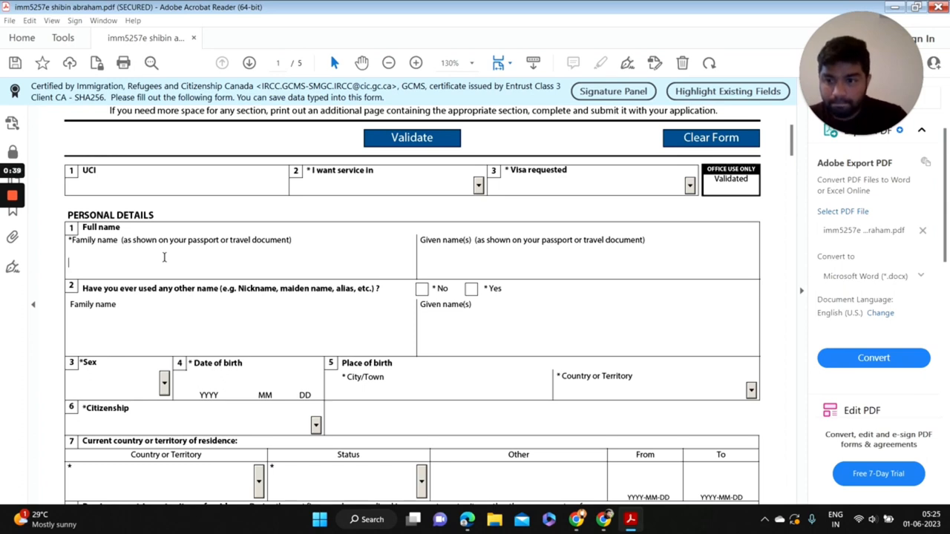
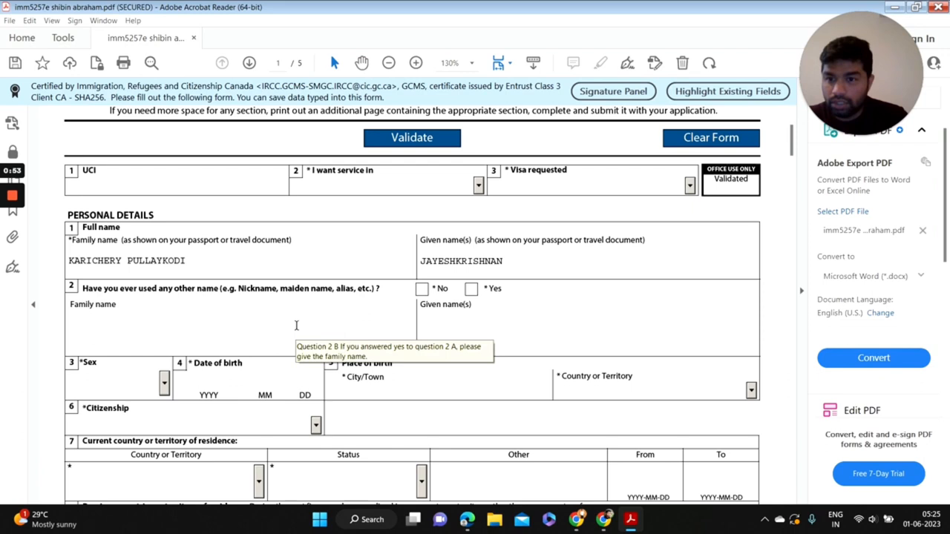
mouse_move(422, 295)
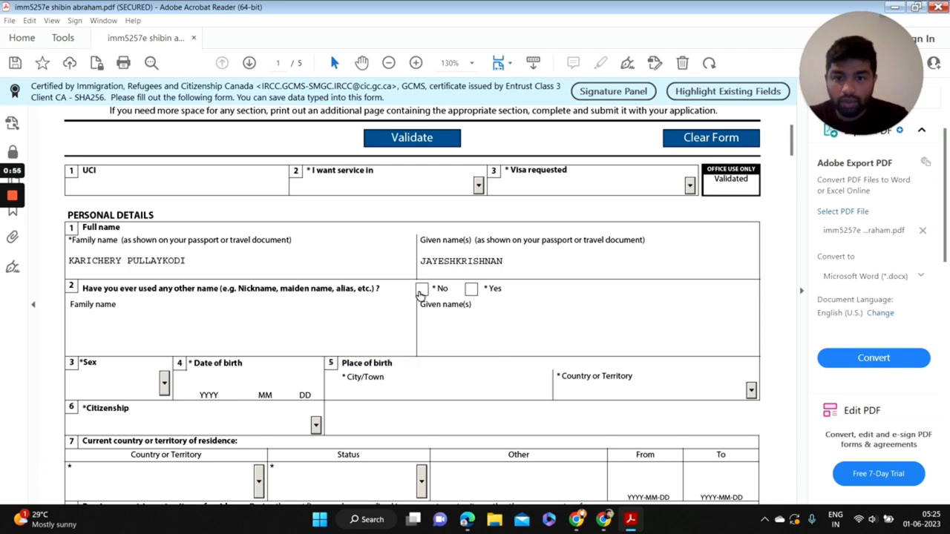
left_click(422, 289)
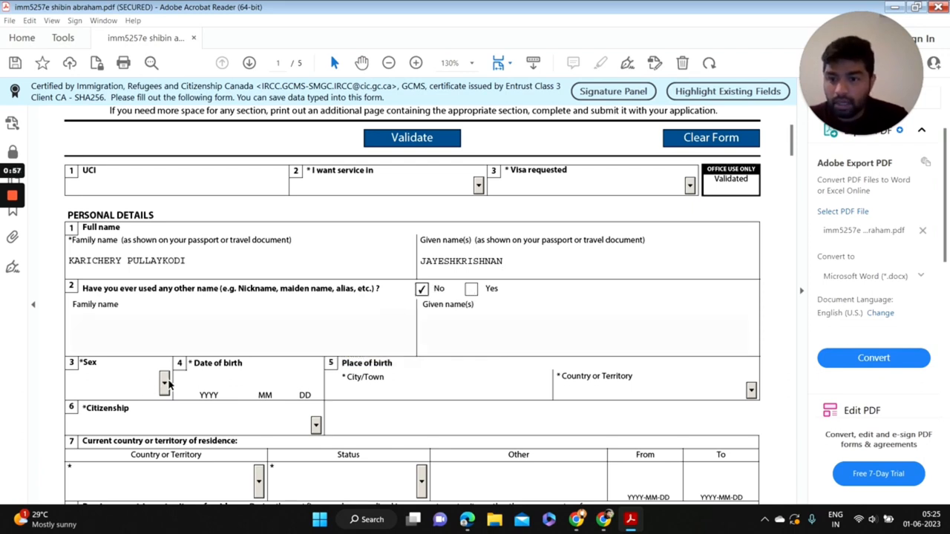
left_click(164, 383)
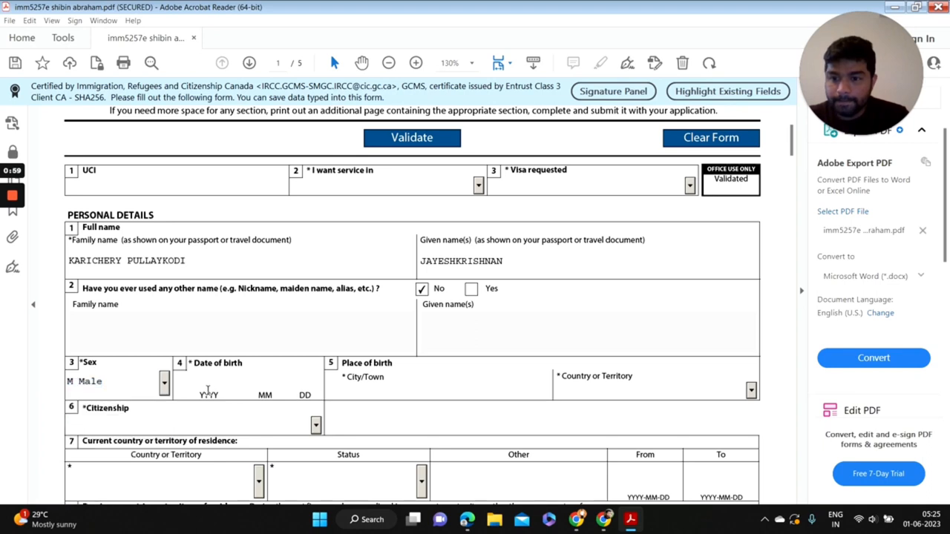
type("1991")
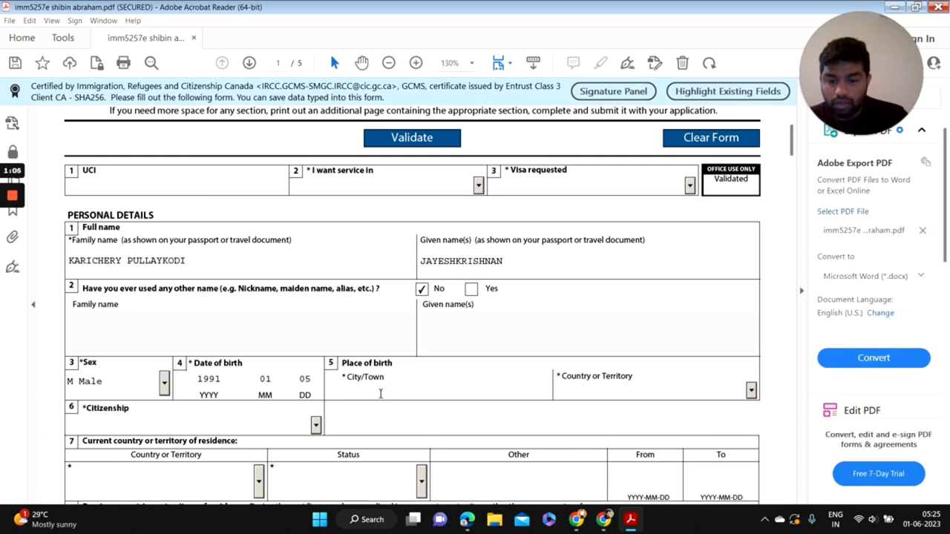
Enter birthplace KASARAGOD, India, and set citizenship to India.
type("K")
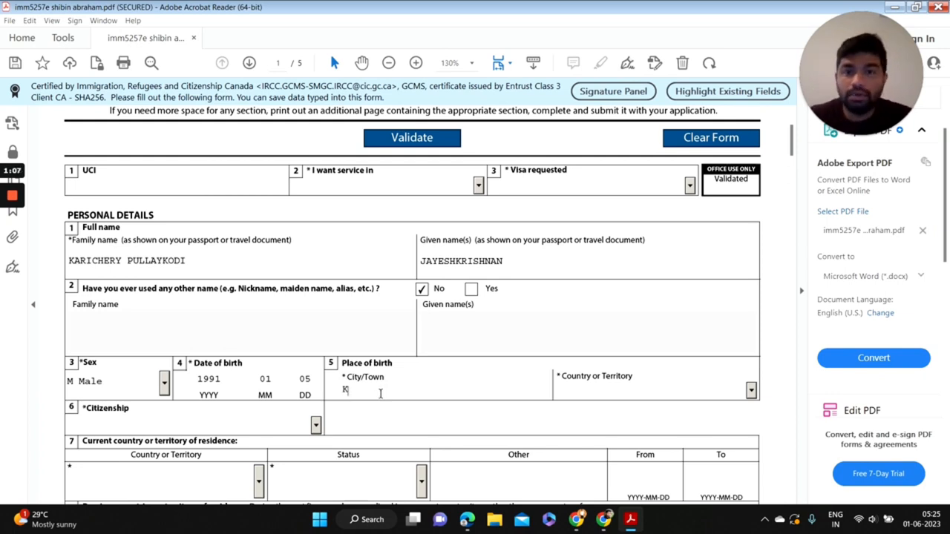
type("KASARAGOD")
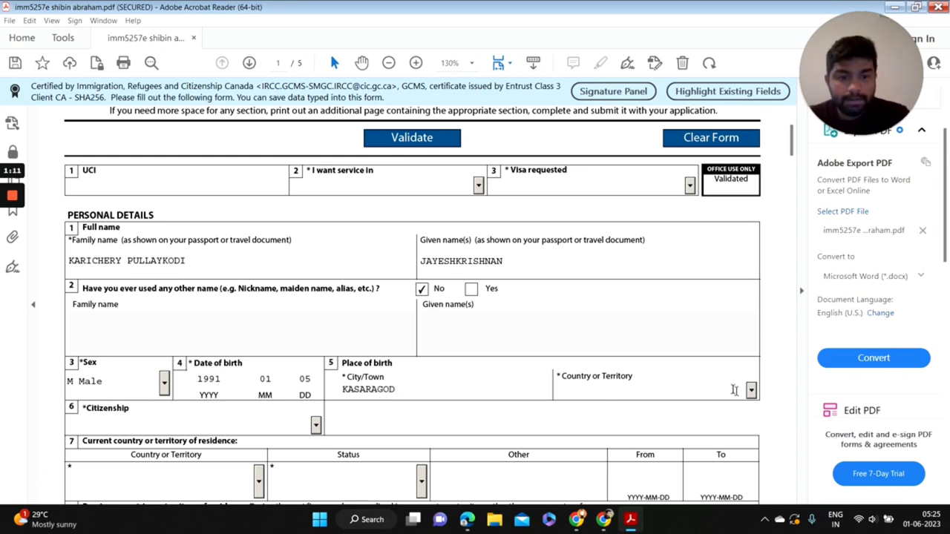
type("Iceland")
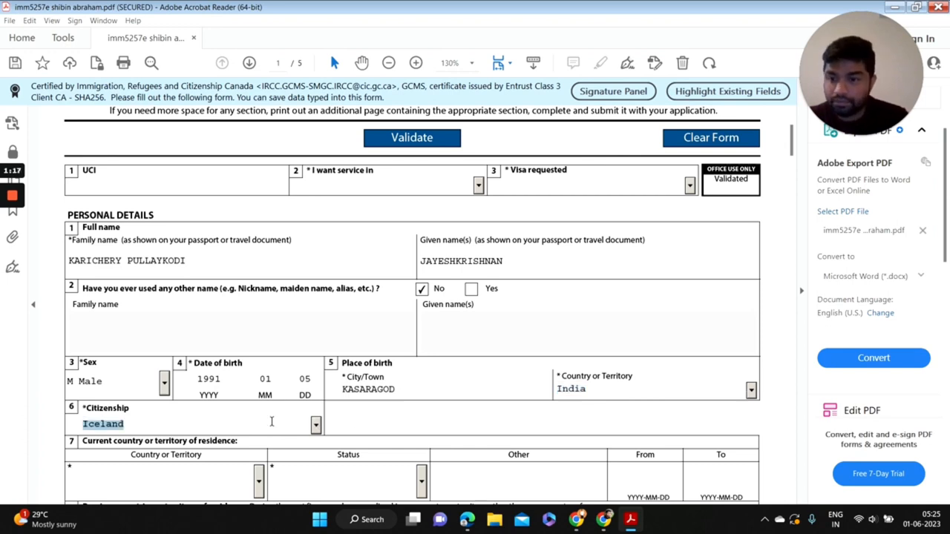
left_click(103, 424)
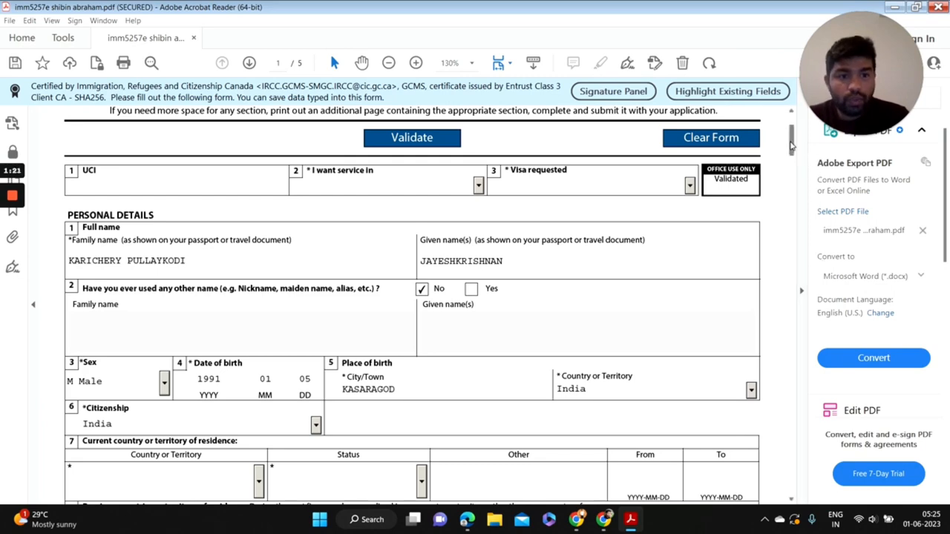
Set current residence to Canada as a Worker, from 2023-01-05 to 2024-01-06.
scroll("down", 3)
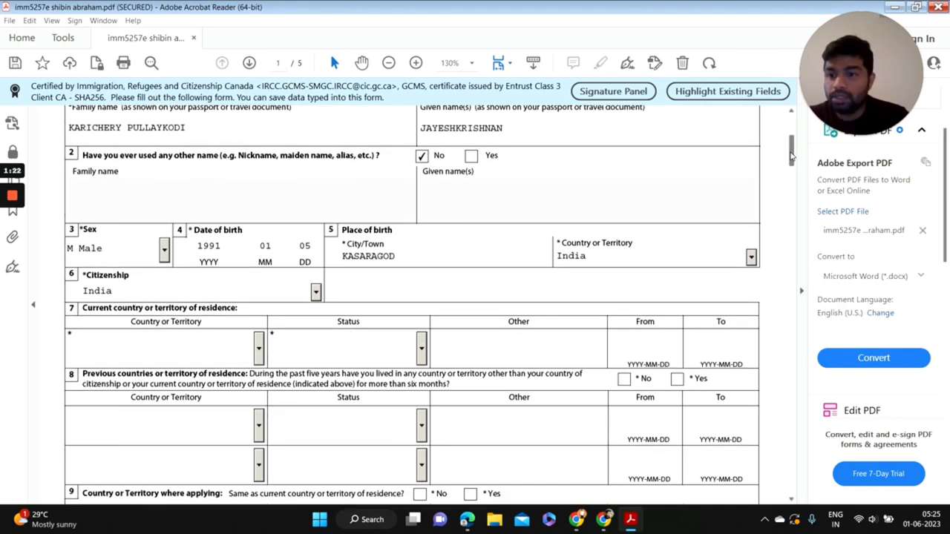
scroll("down", 3)
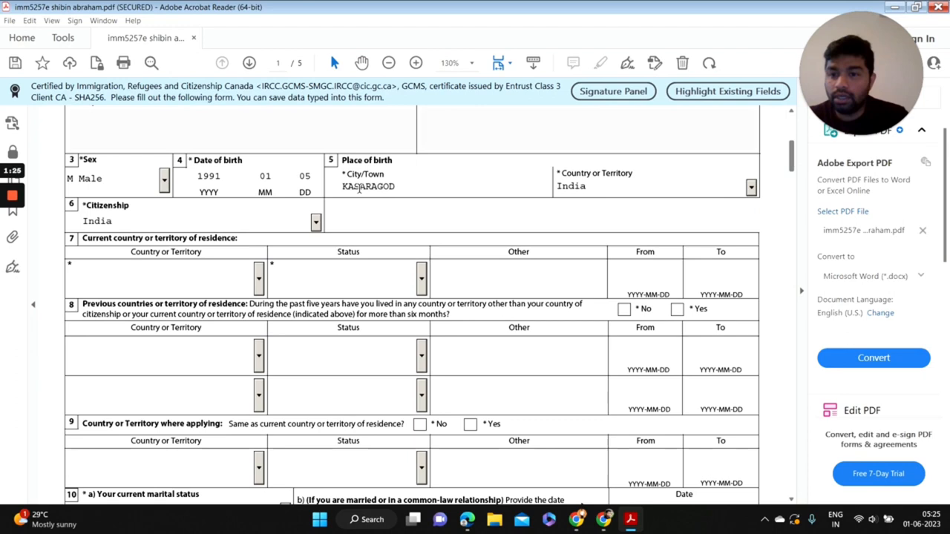
left_click(258, 278)
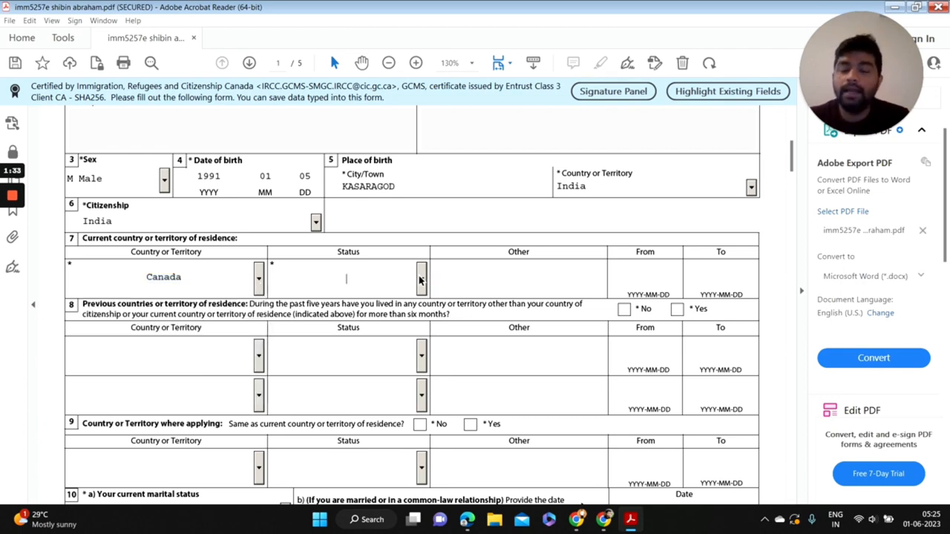
mouse_move(421, 277)
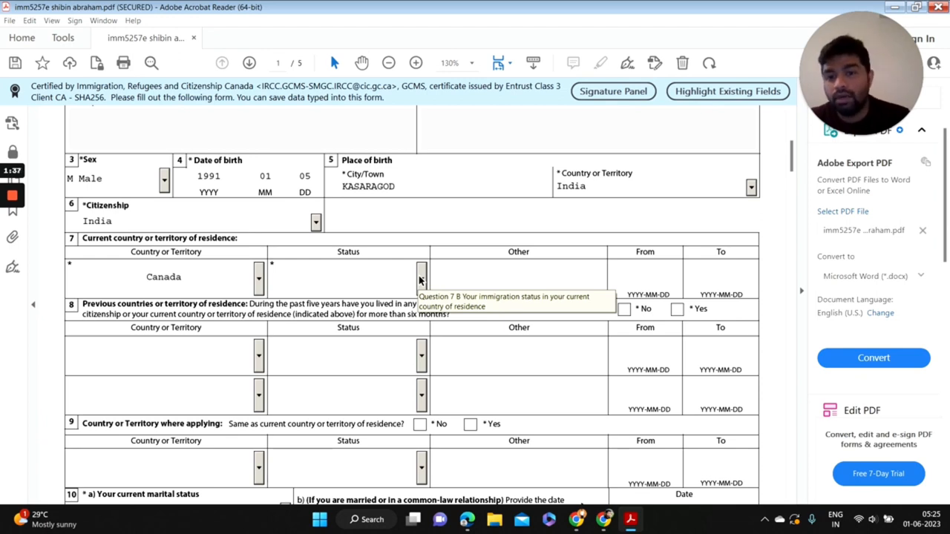
left_click(422, 278)
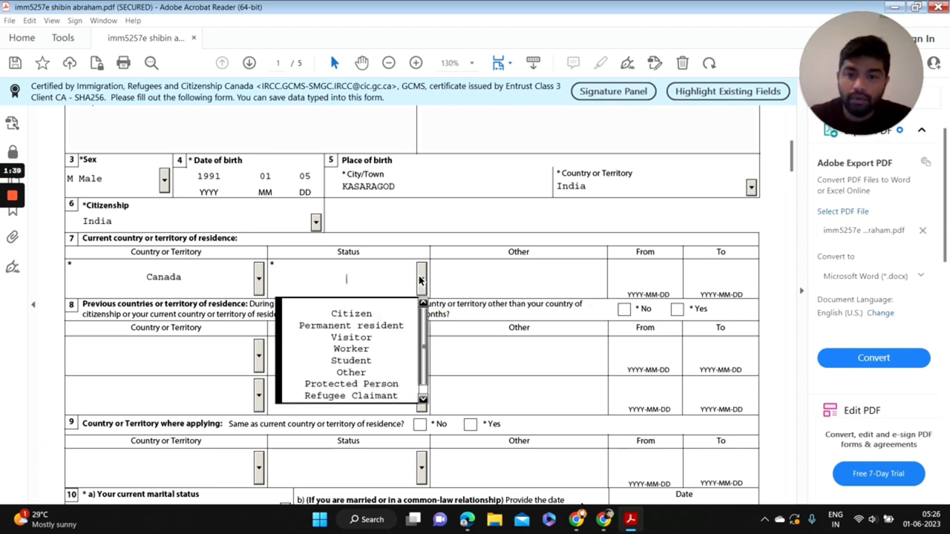
left_click(351, 349)
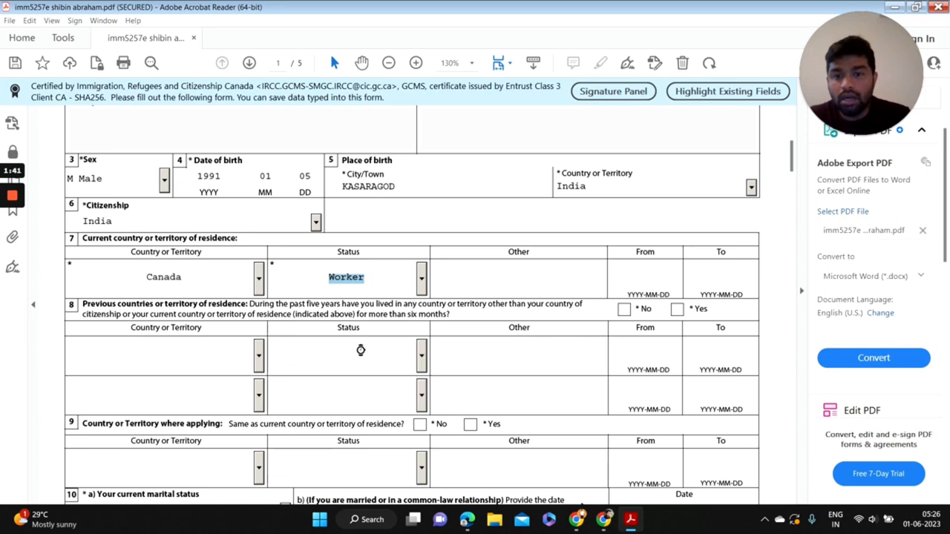
left_click(646, 279)
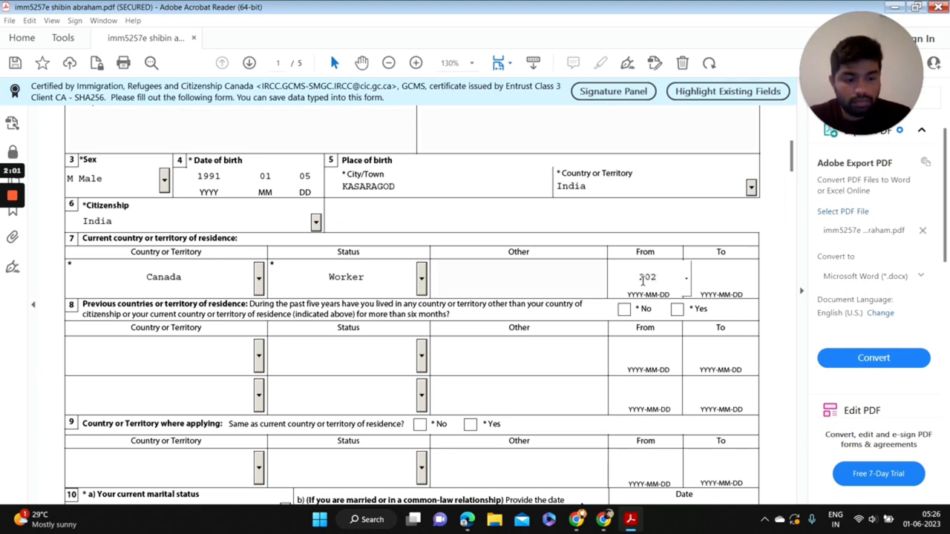
type("20230010")
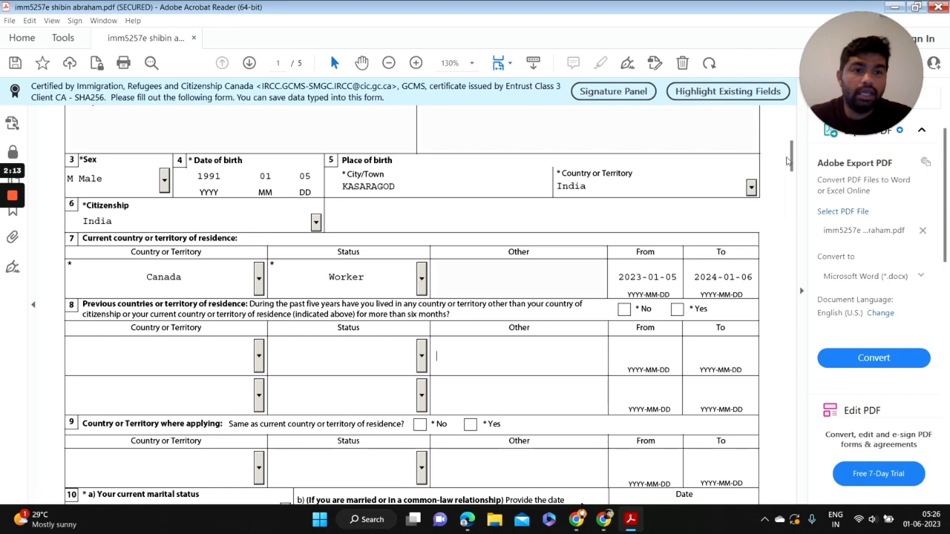
Answer No to previous countries of residence and Yes to applying from the residence country.
scroll("down", 3)
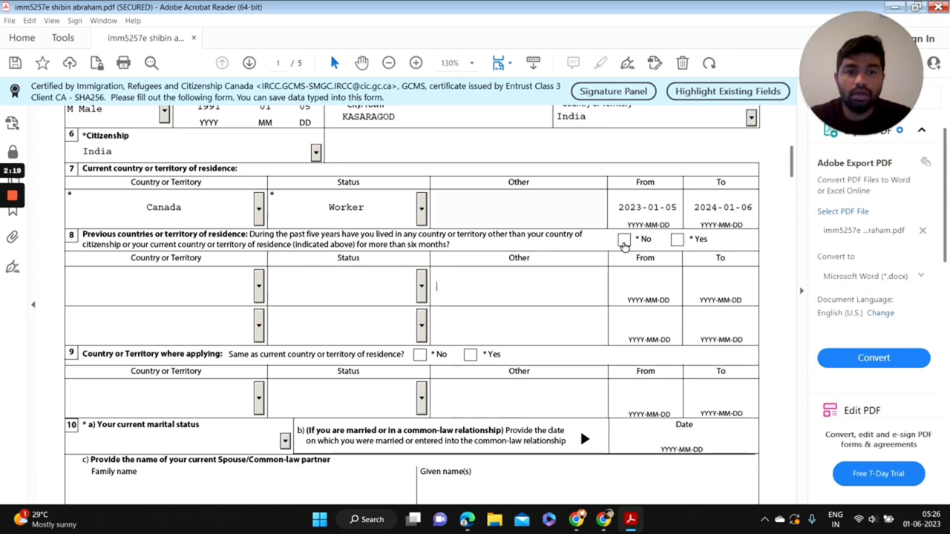
left_click(624, 239)
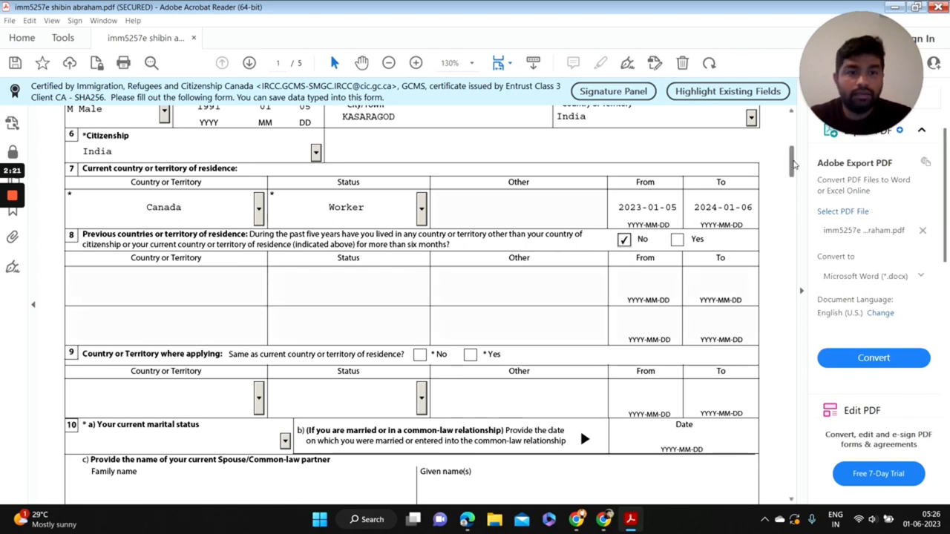
scroll("down", 3)
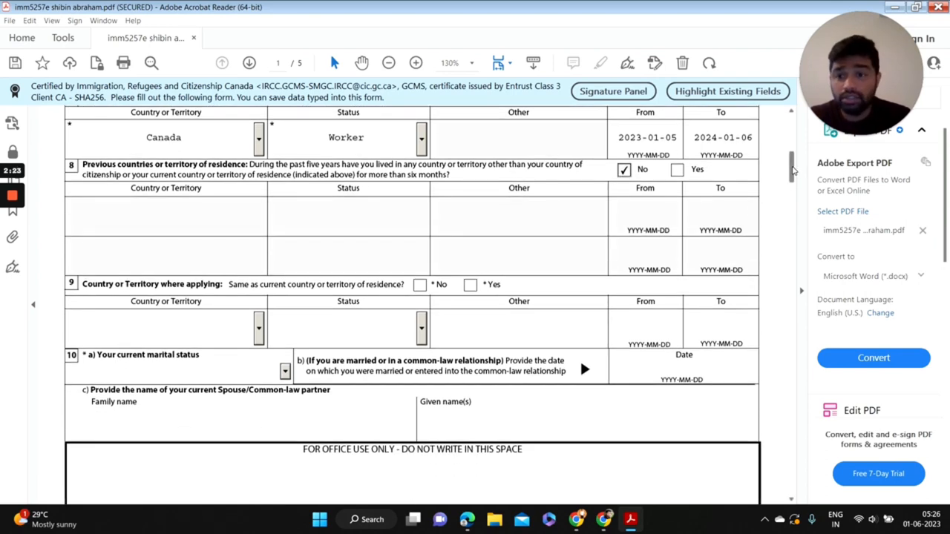
scroll("down", 3)
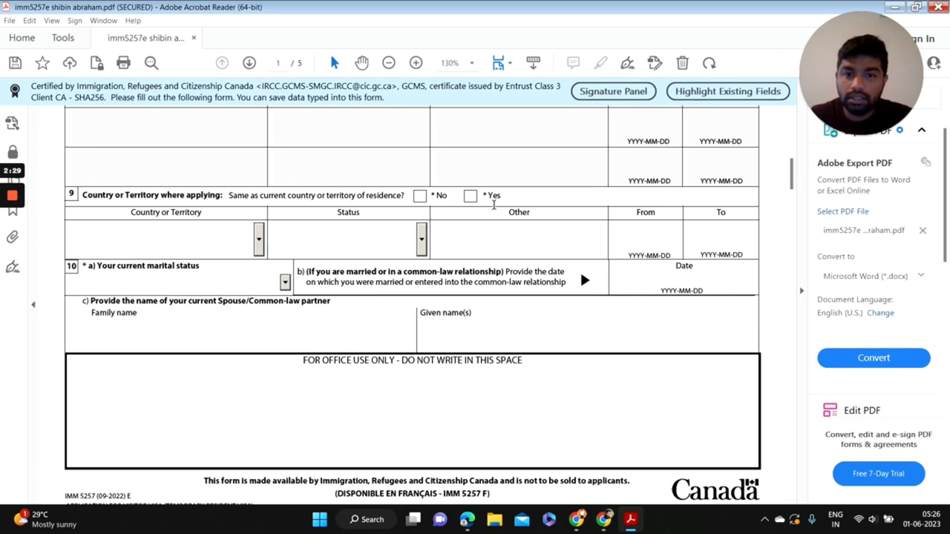
left_click(470, 195)
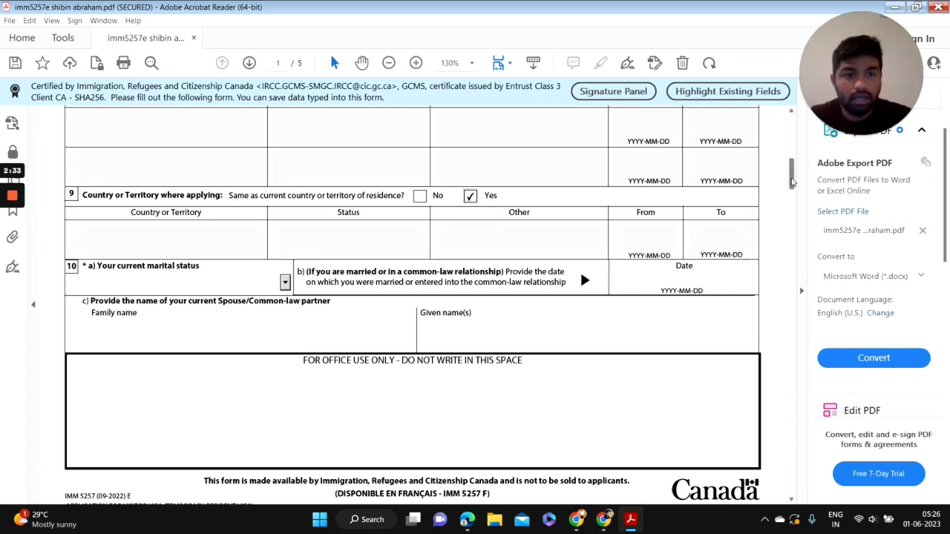
Set marital status to Single and answer No to previous marriage.
scroll("down", 3)
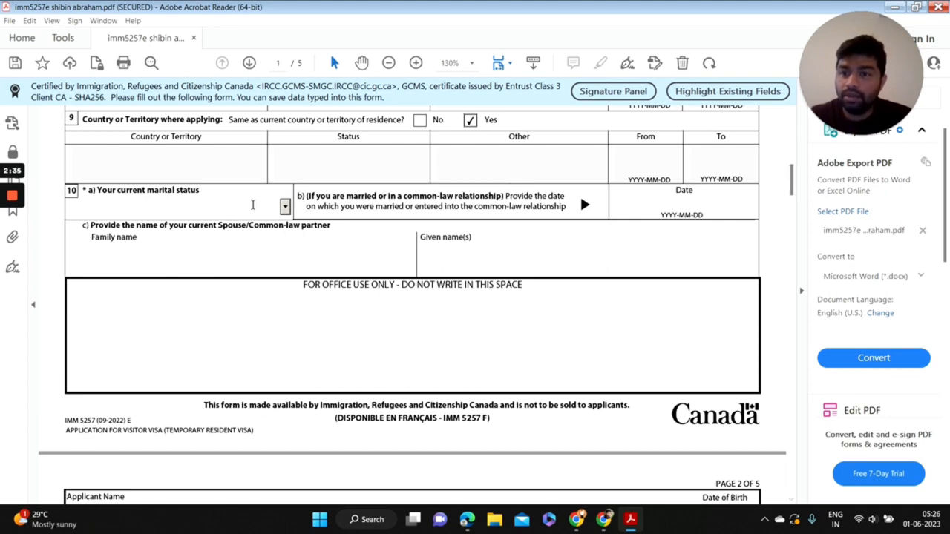
left_click(284, 206)
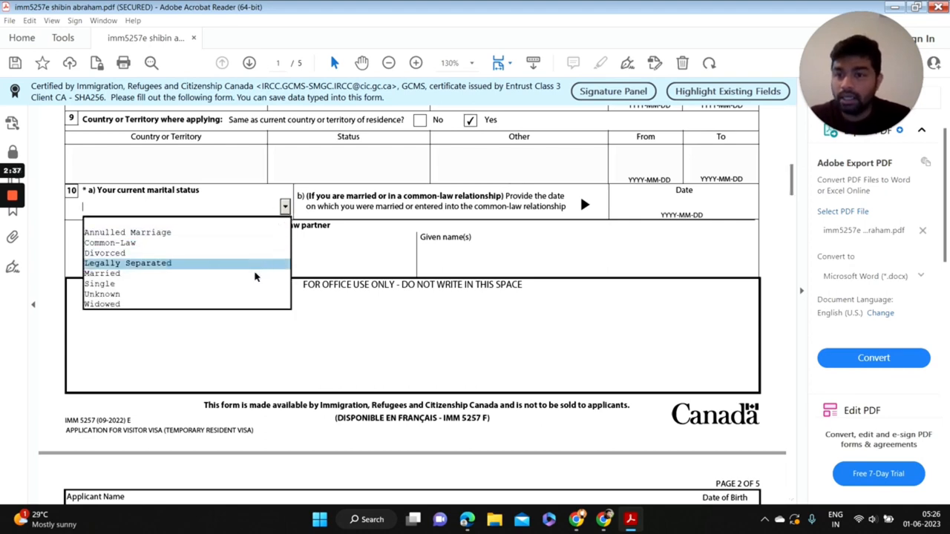
left_click(100, 283)
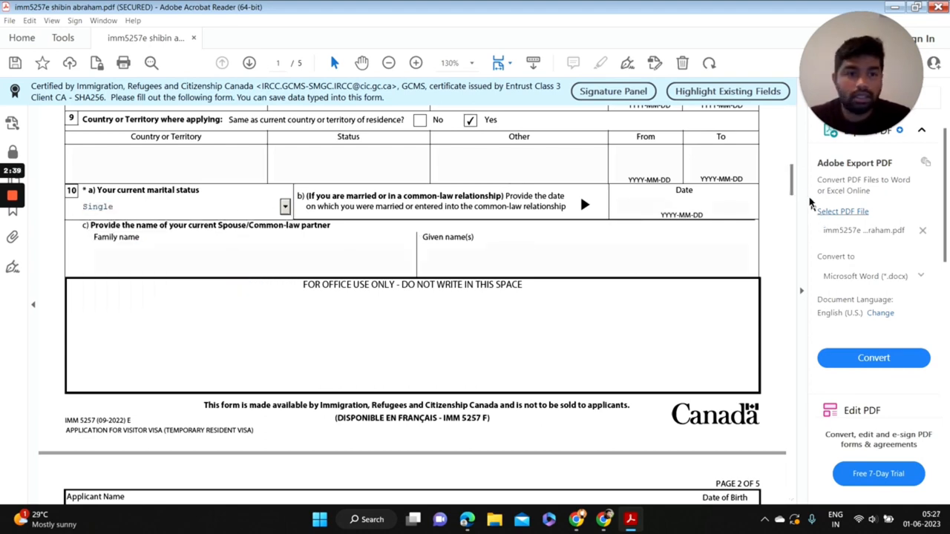
scroll("down", 3)
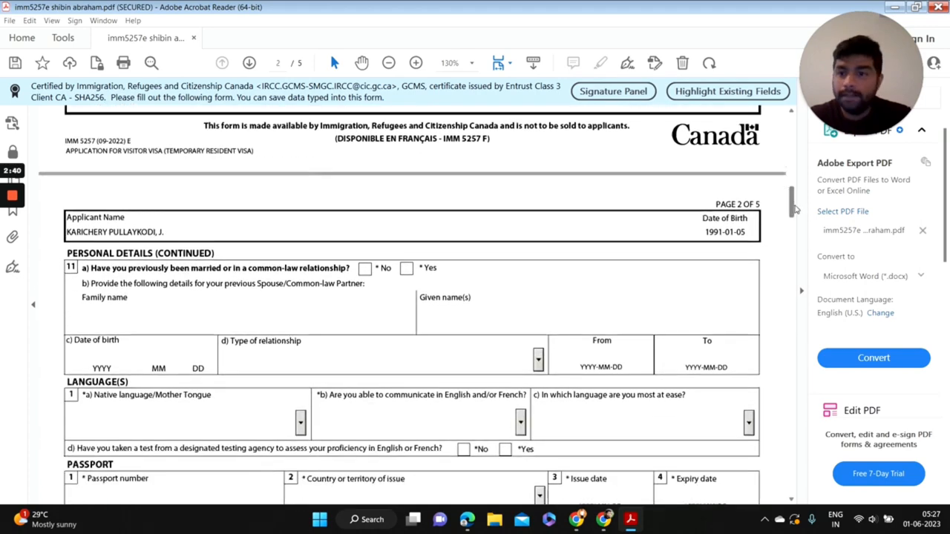
scroll("down", 3)
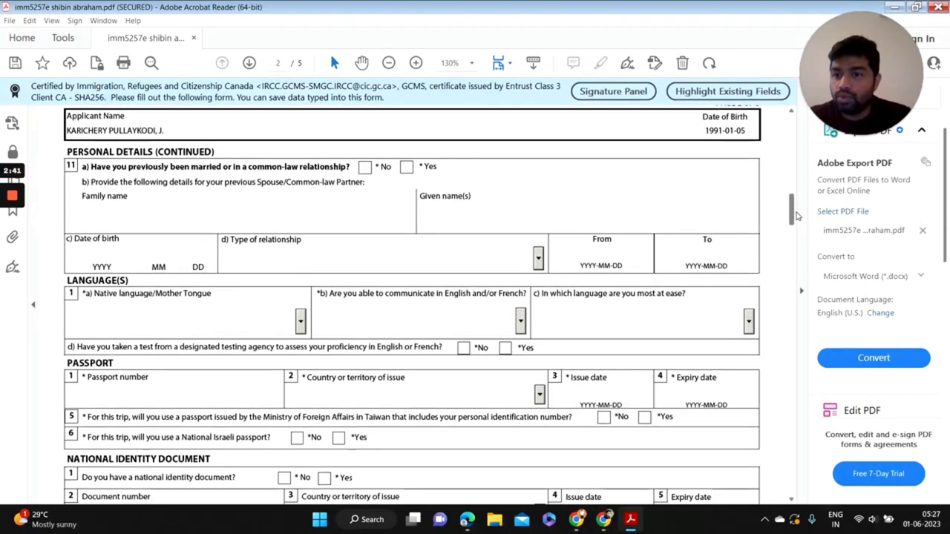
scroll("down", 3)
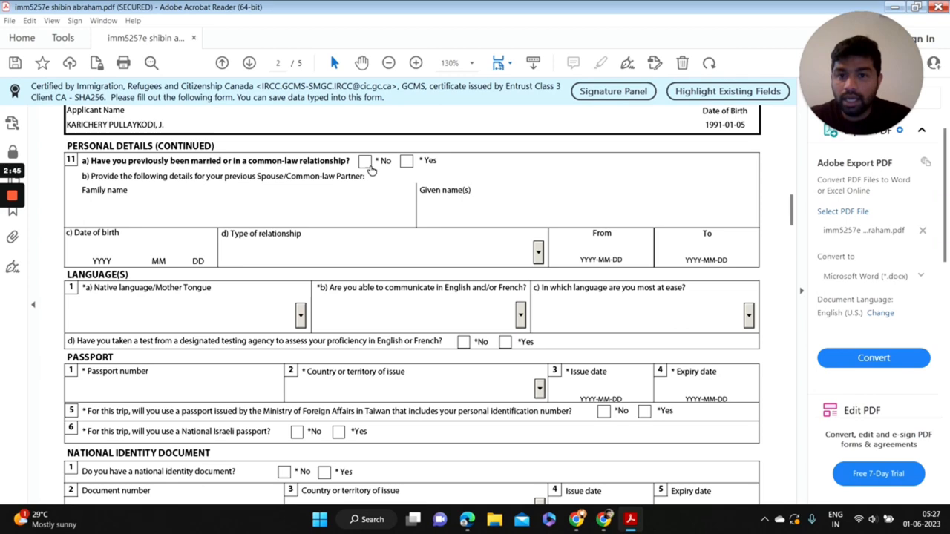
left_click(364, 161)
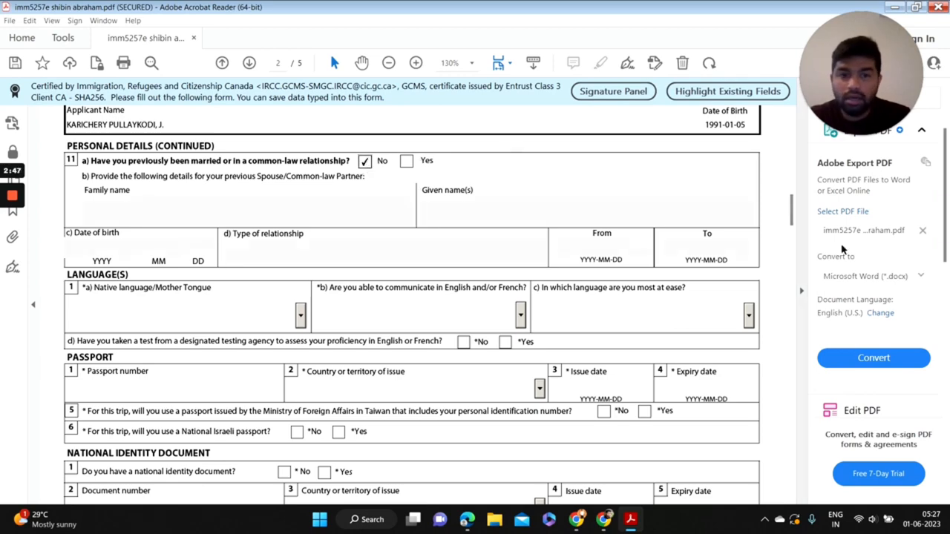
Enter Malayalam as native language and choose English for communication.
scroll("down", 3)
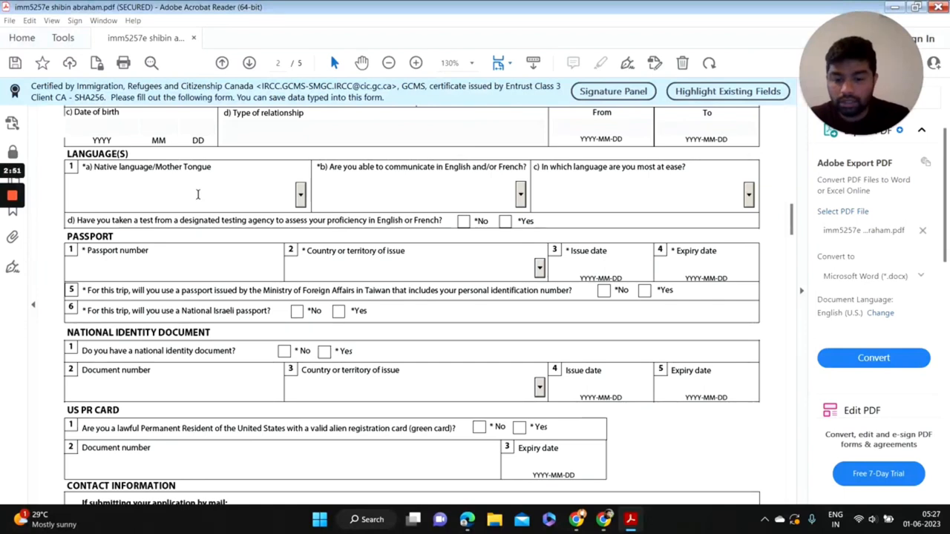
type("Mahou")
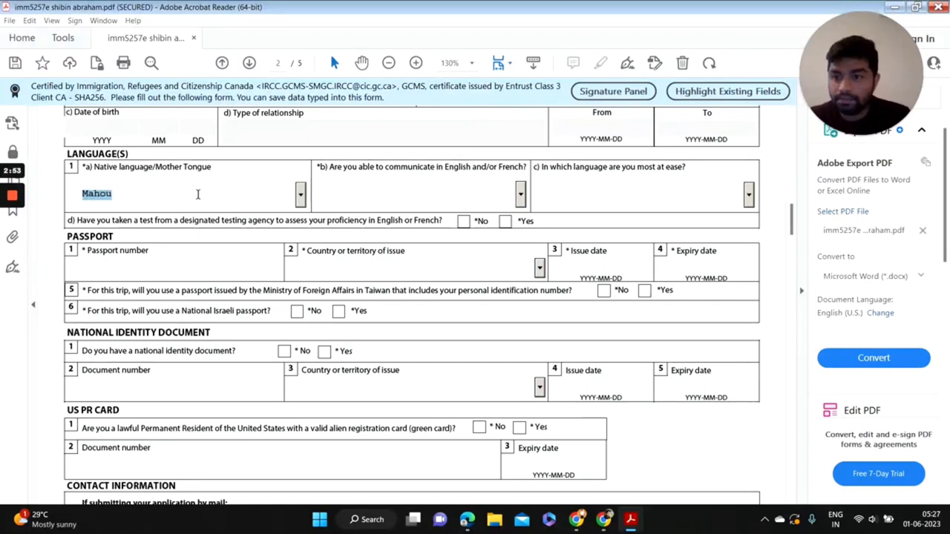
type("Malayalam")
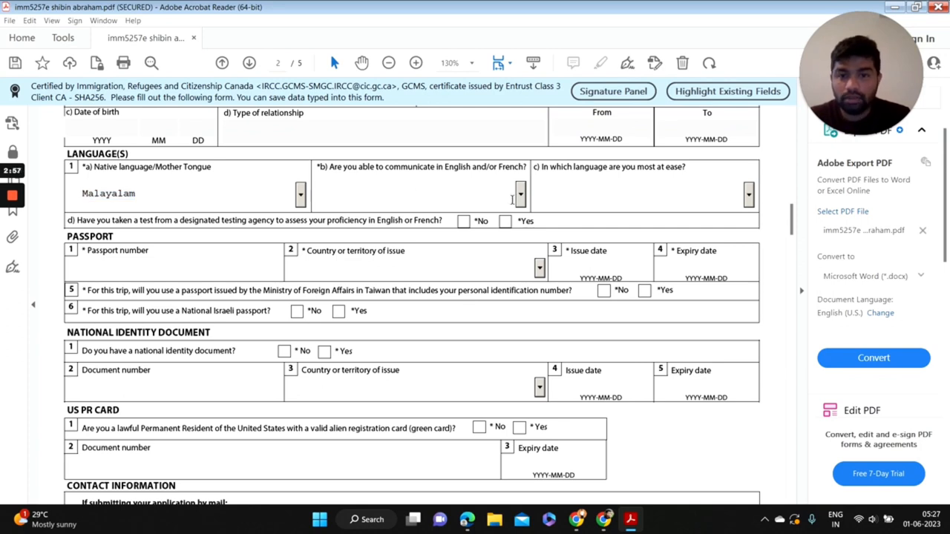
left_click(520, 194)
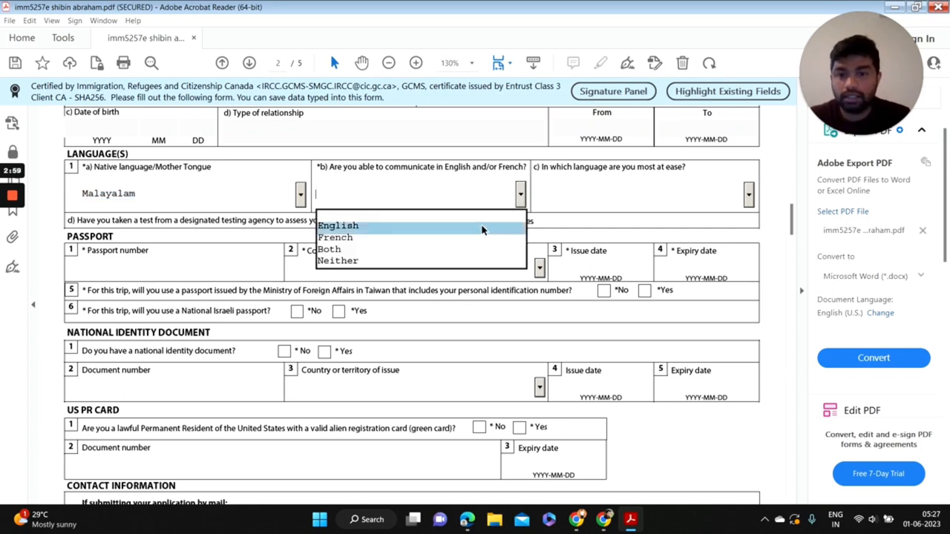
left_click(337, 225)
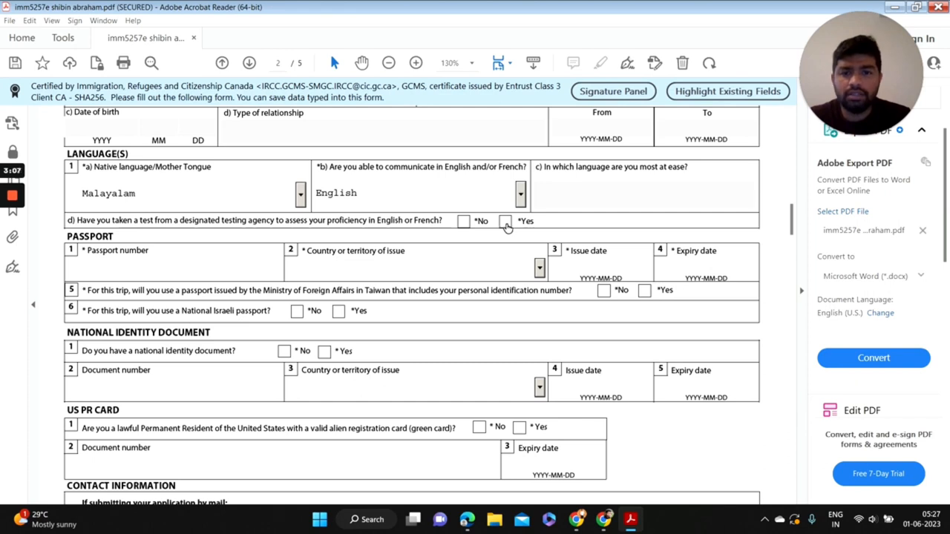
left_click(505, 221)
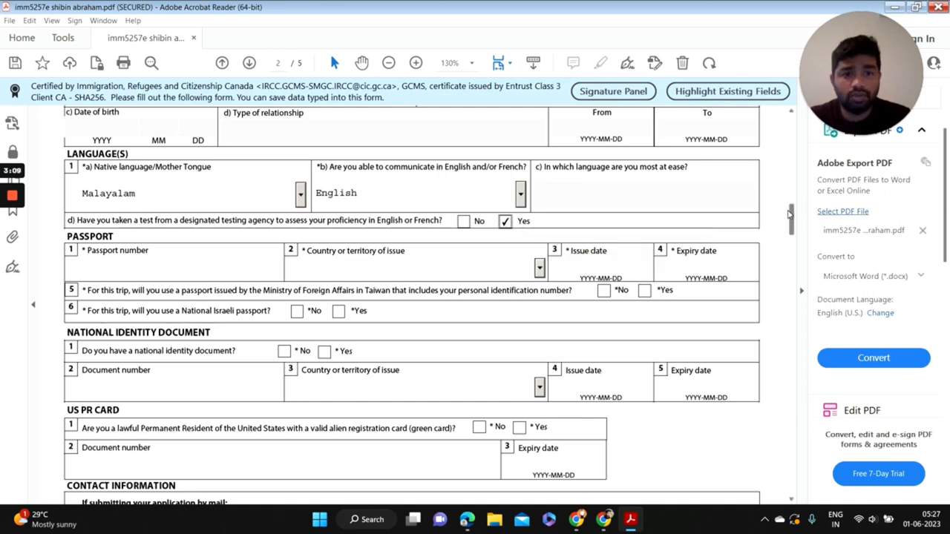
scroll("down", 3)
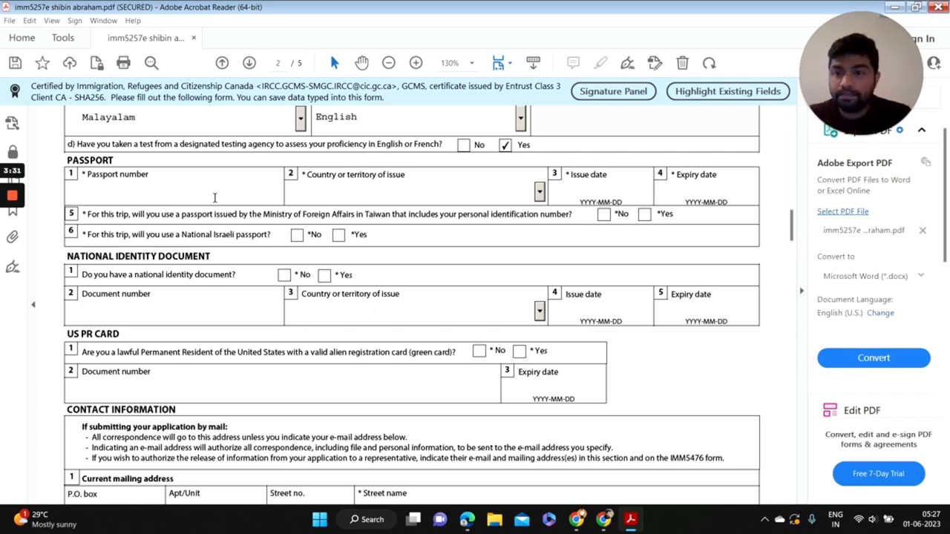
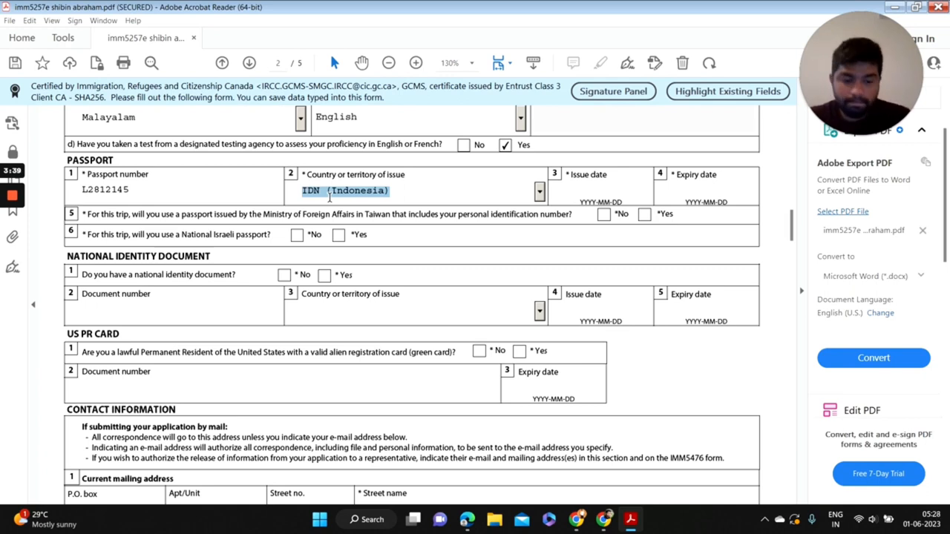
type("IND (India)")
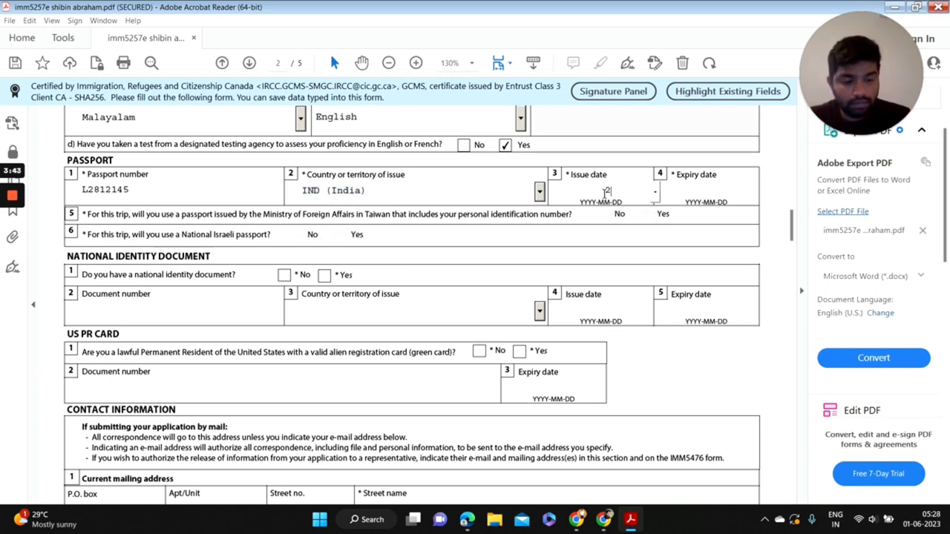
type("2001")
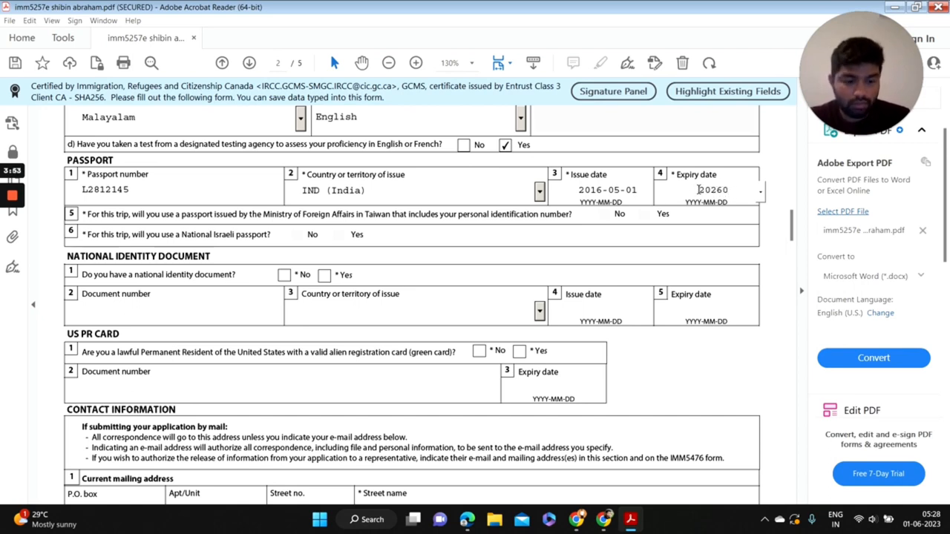
type("2026-05-01")
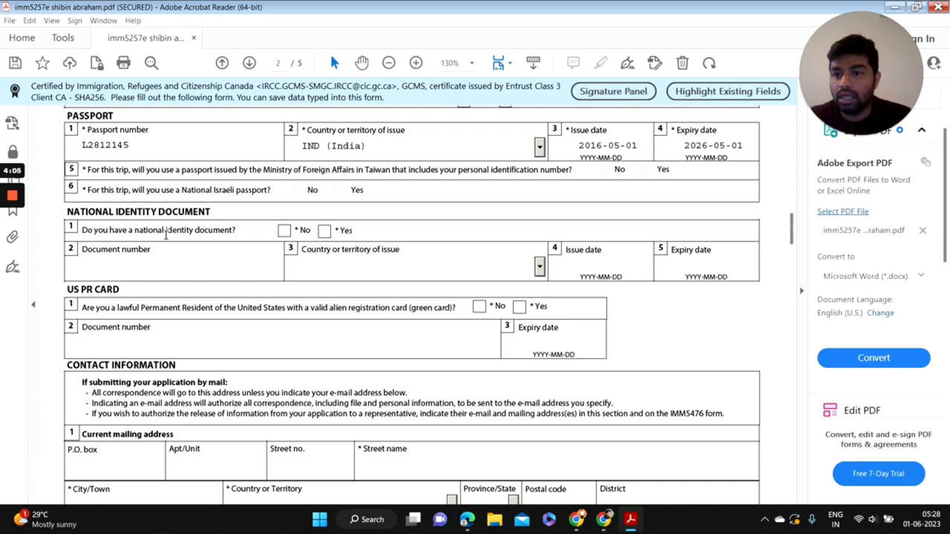
mouse_move(294, 230)
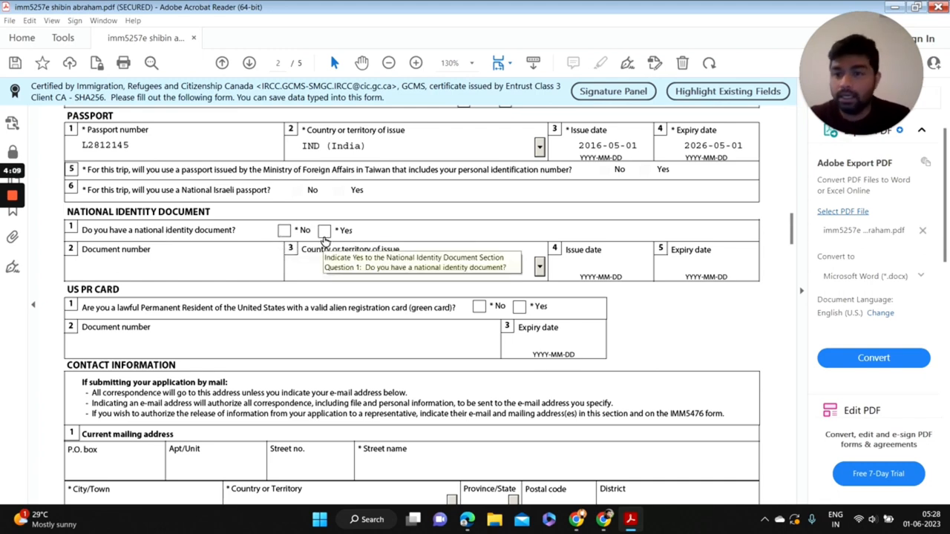
Answer Yes to a national ID, entering its number, issuer India, and issue date 2012-05-04.
left_click(325, 230)
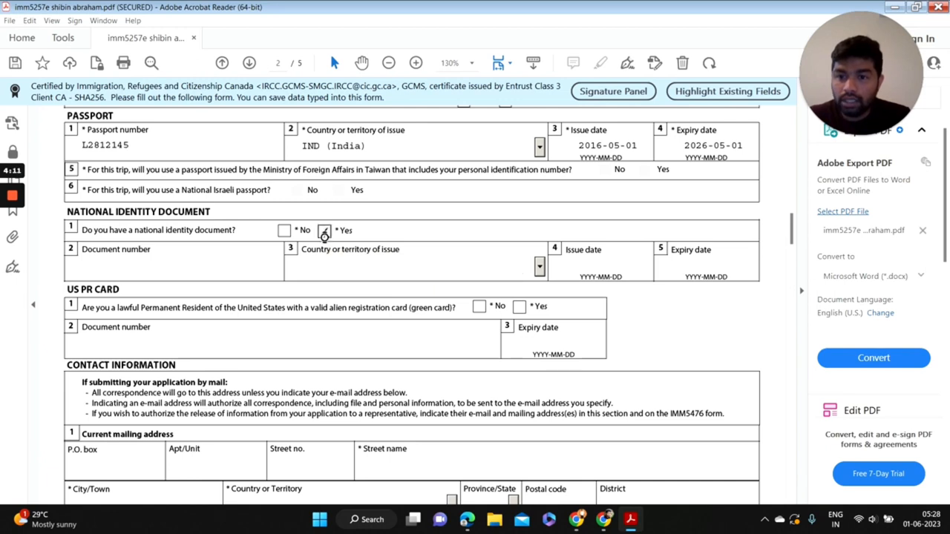
left_click(323, 231)
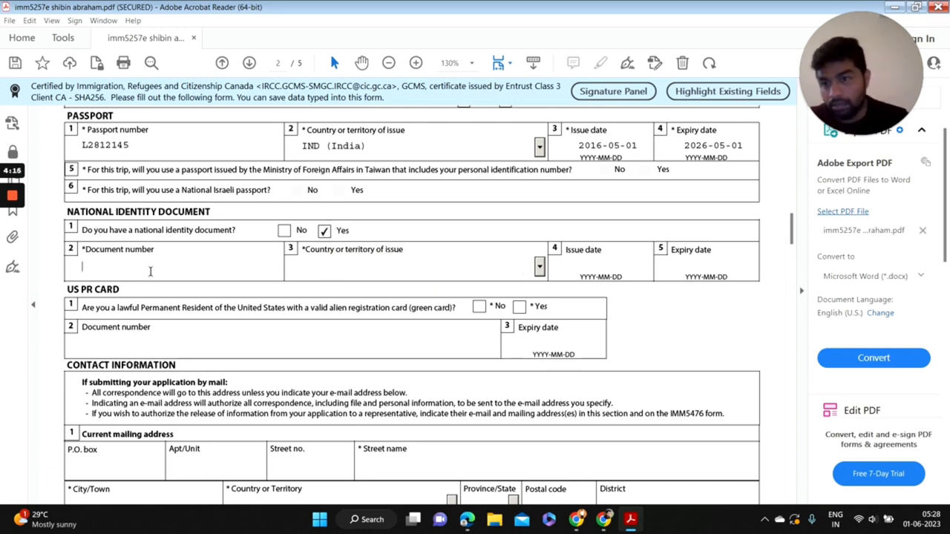
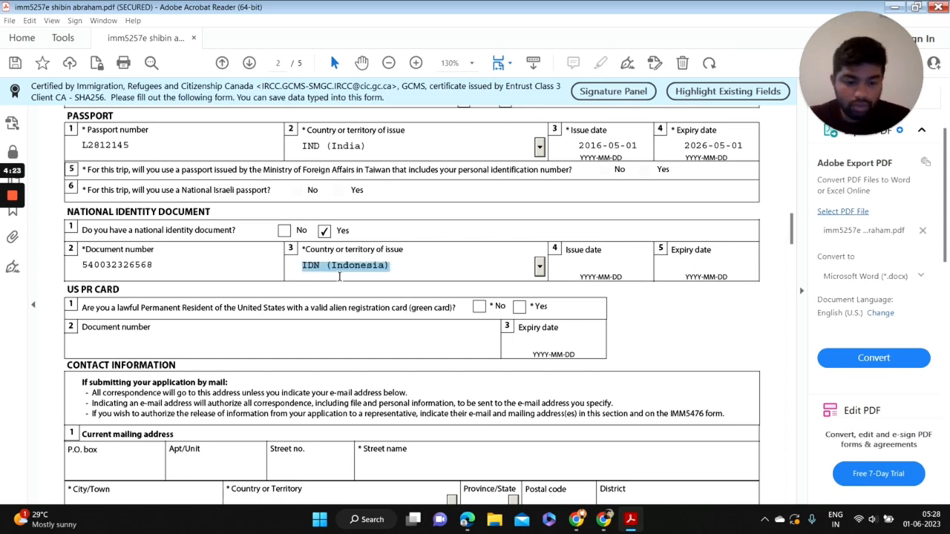
type("IND (India)")
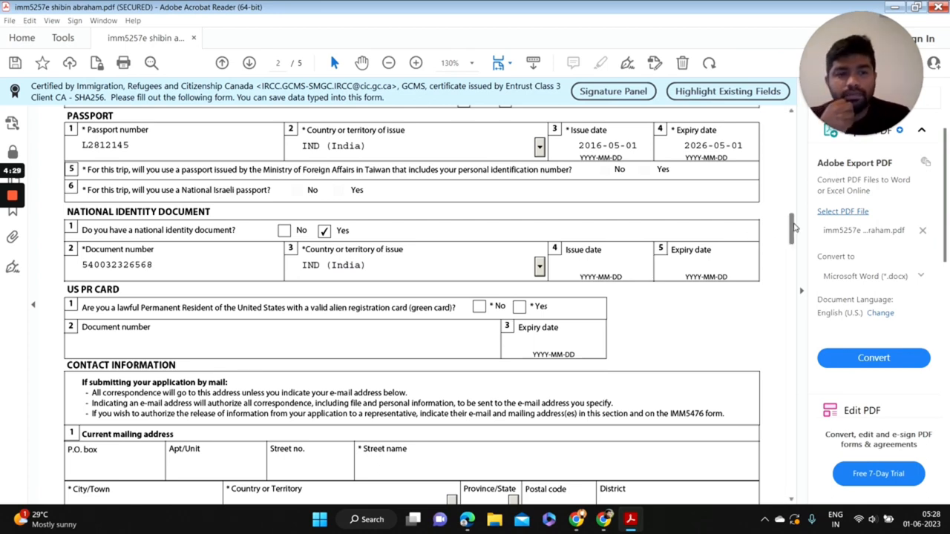
scroll("down", 3)
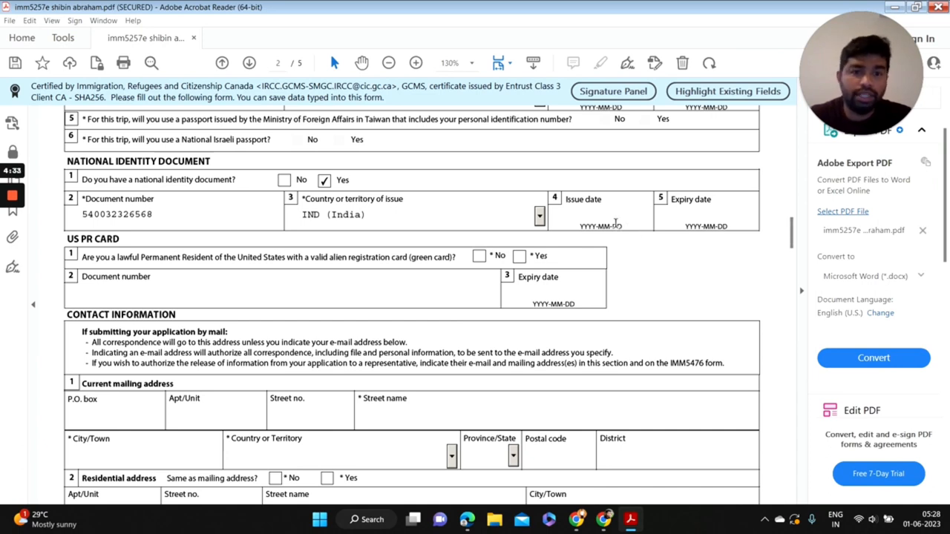
mouse_move(726, 223)
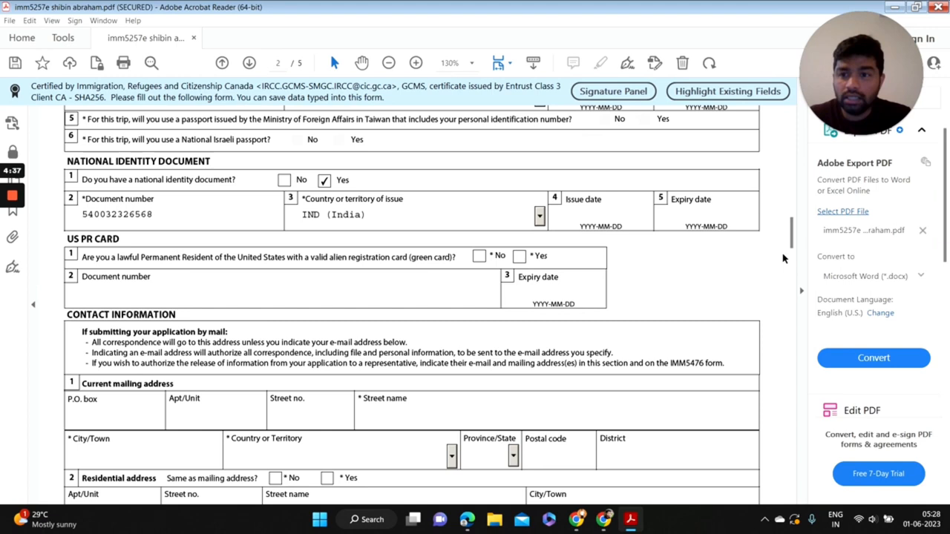
mouse_move(701, 251)
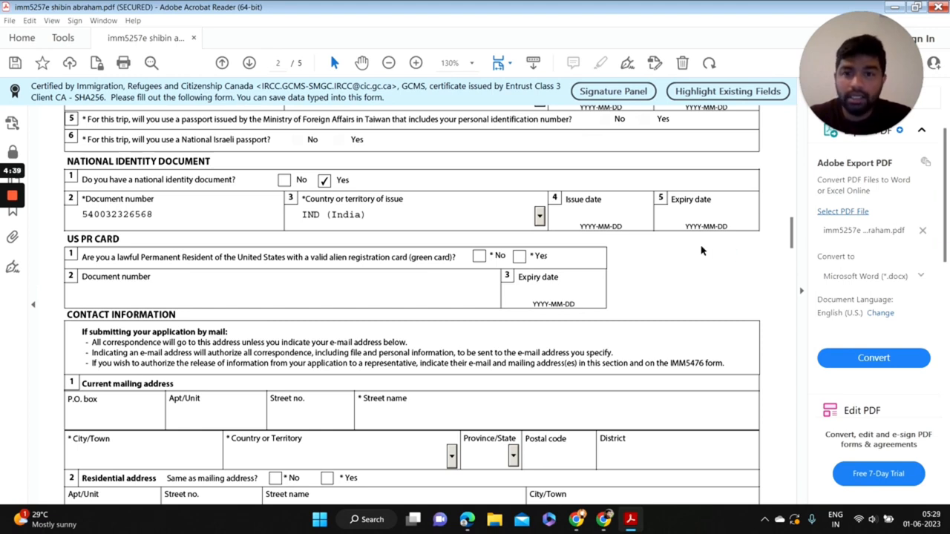
mouse_move(690, 223)
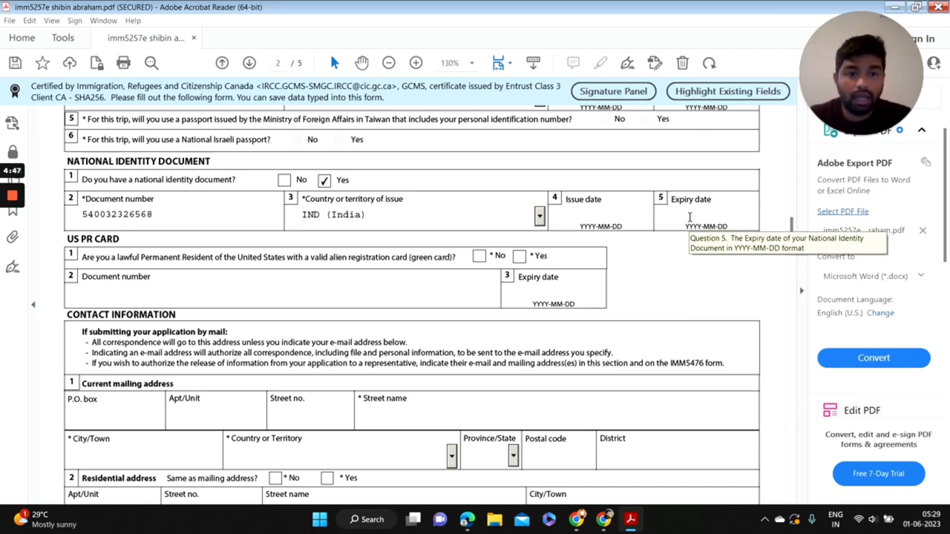
mouse_move(581, 223)
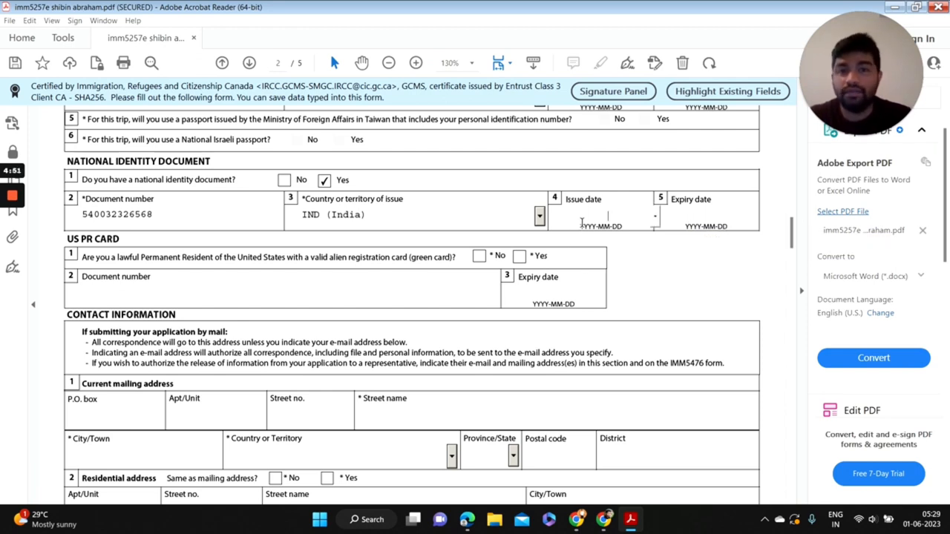
type("2012-05-04")
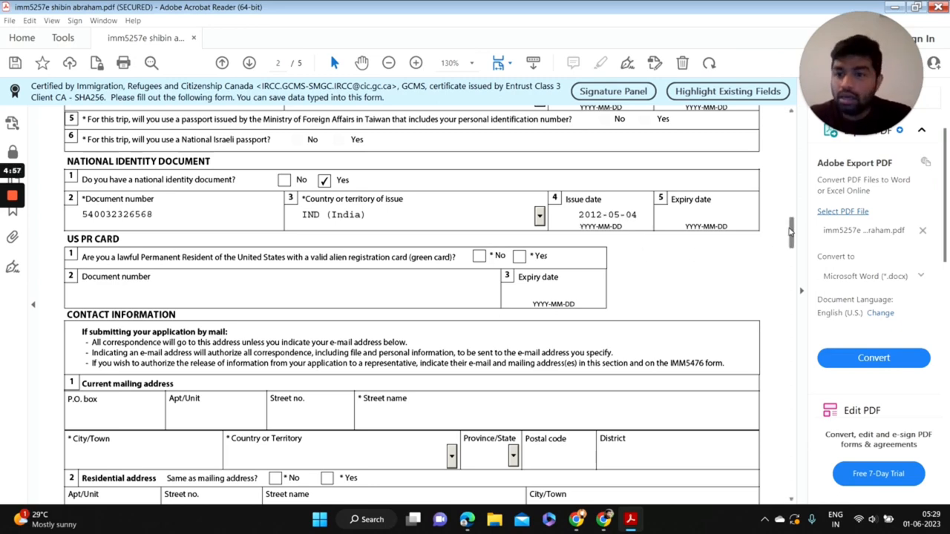
scroll("down", 3)
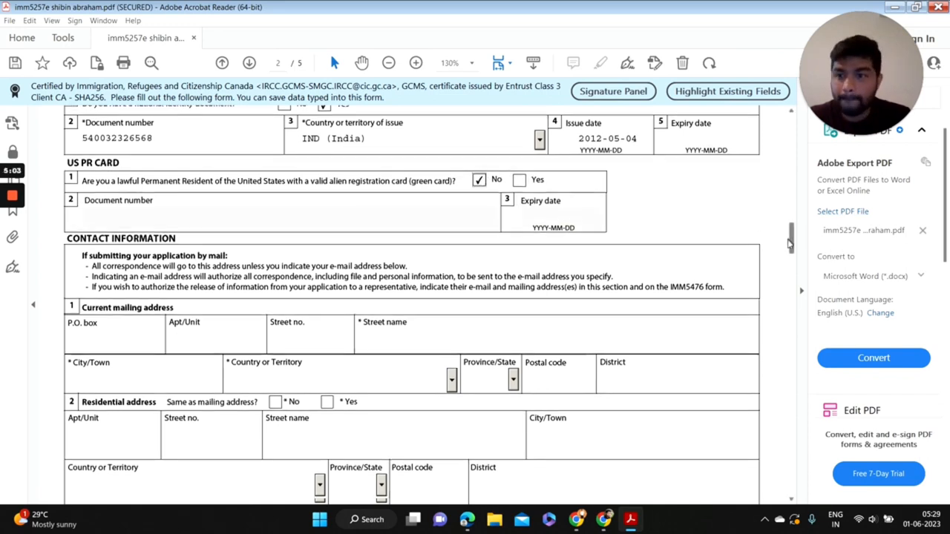
scroll("down", 3)
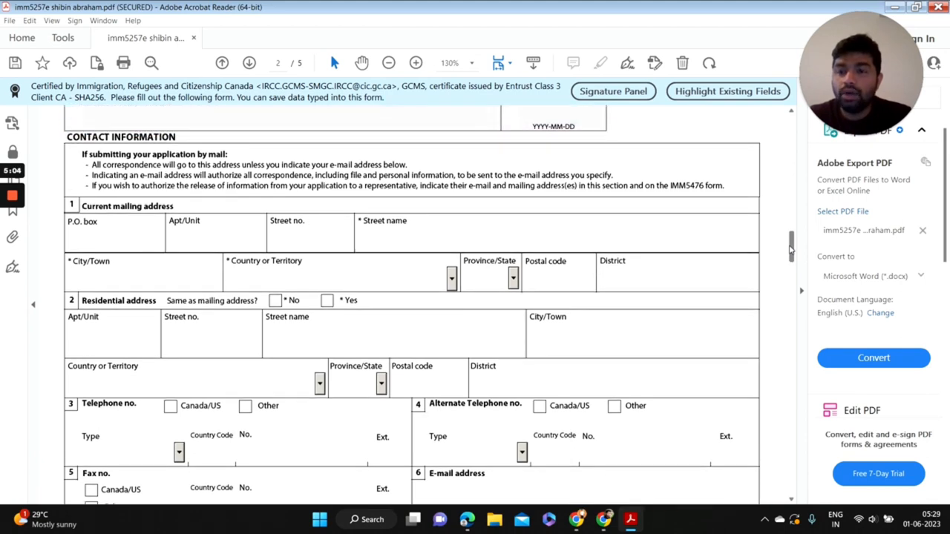
scroll("down", 3)
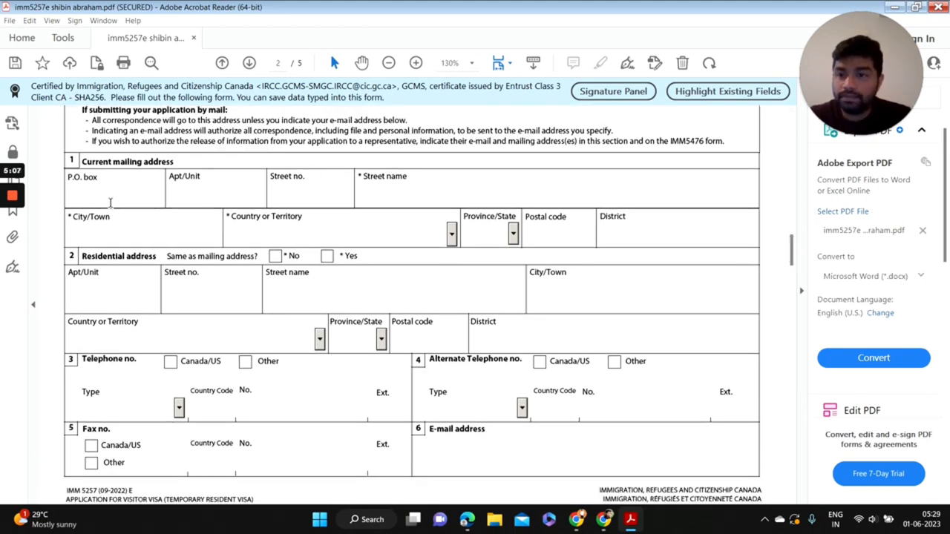
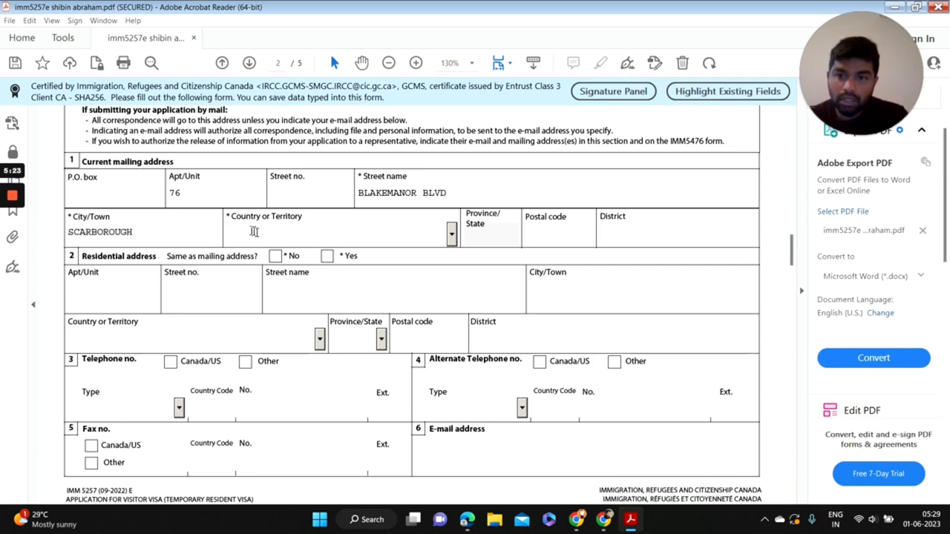
type("Iceland")
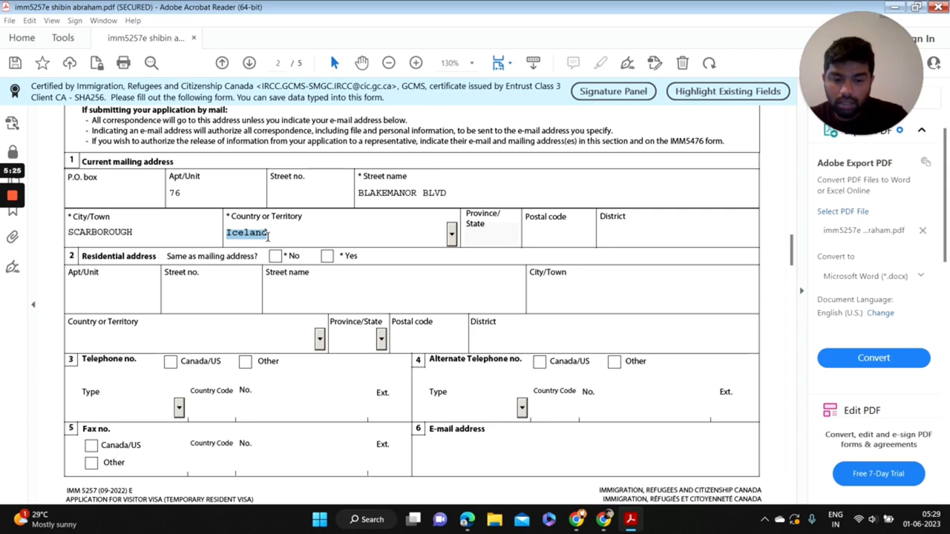
type("Cambodia")
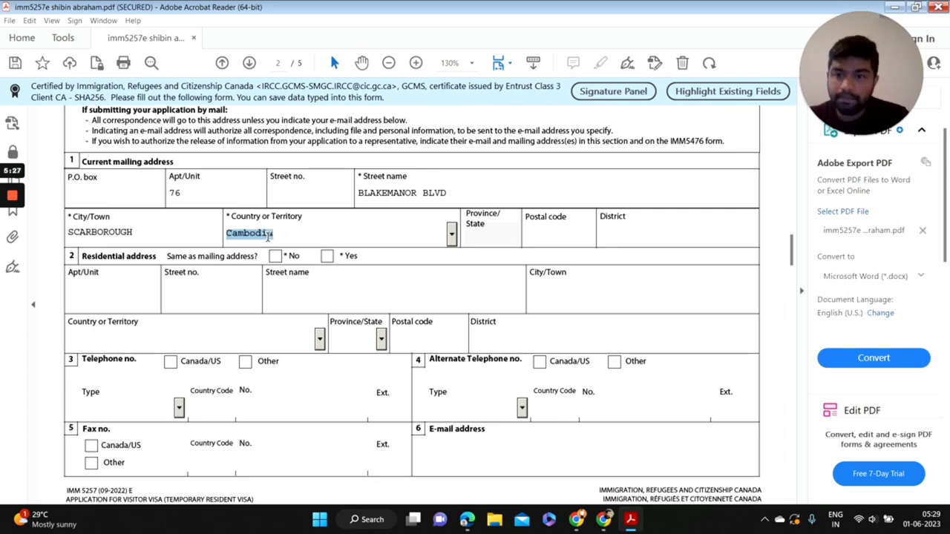
type("Canada")
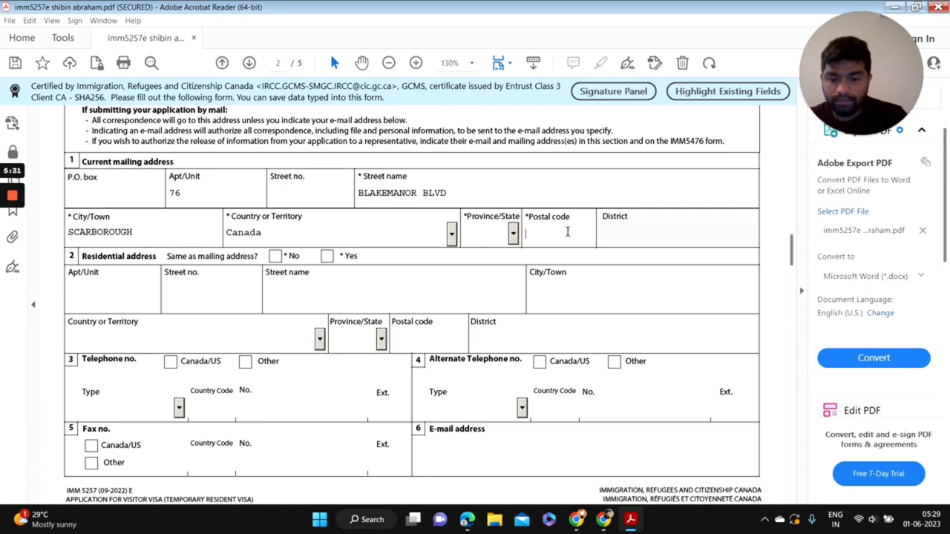
type("M1J 2W6")
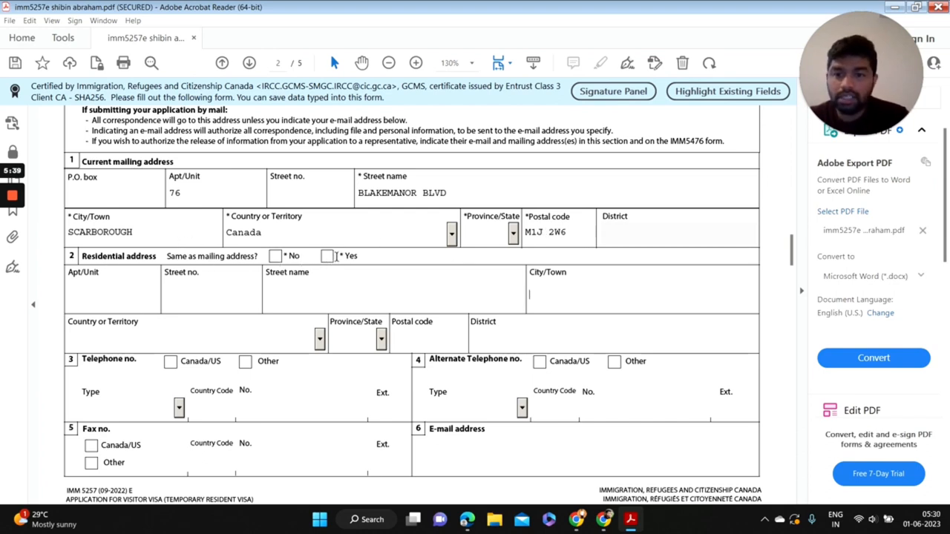
left_click(327, 256)
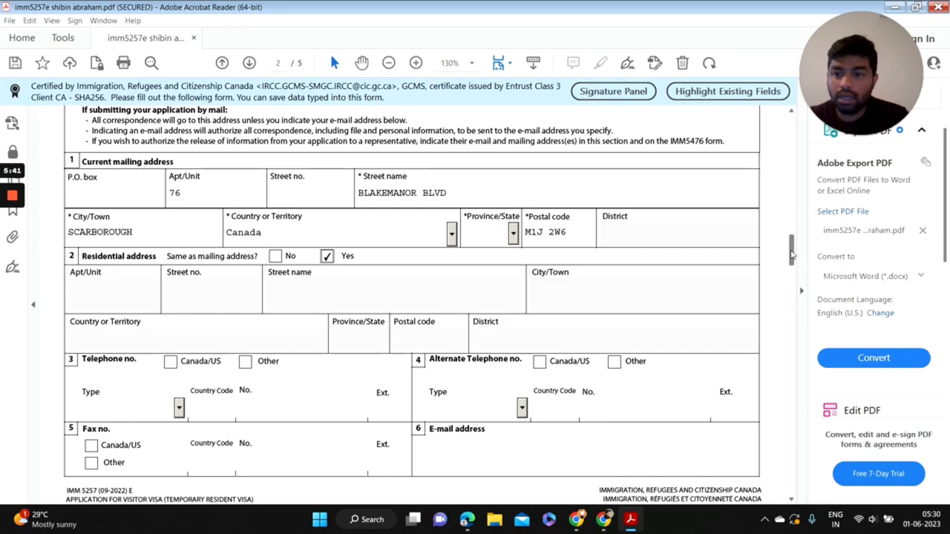
scroll("down", 3)
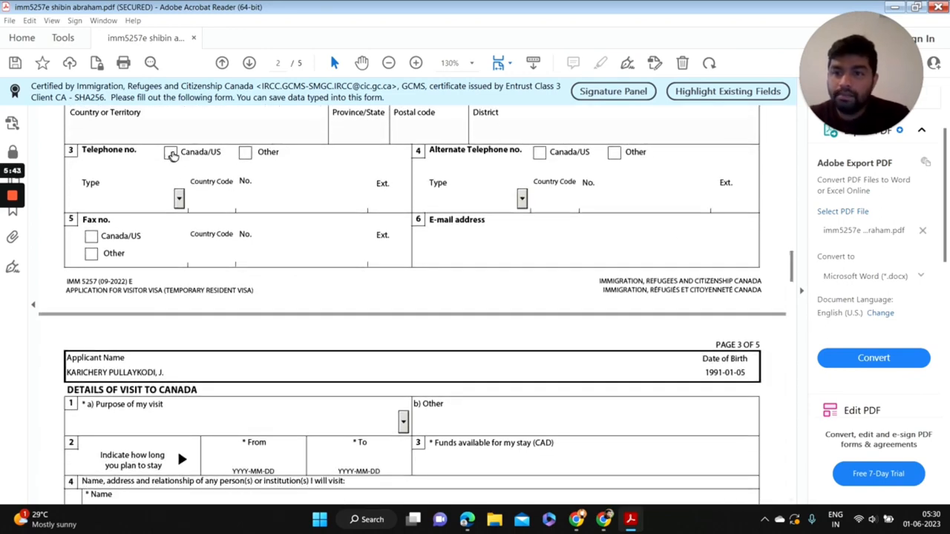
left_click(171, 152)
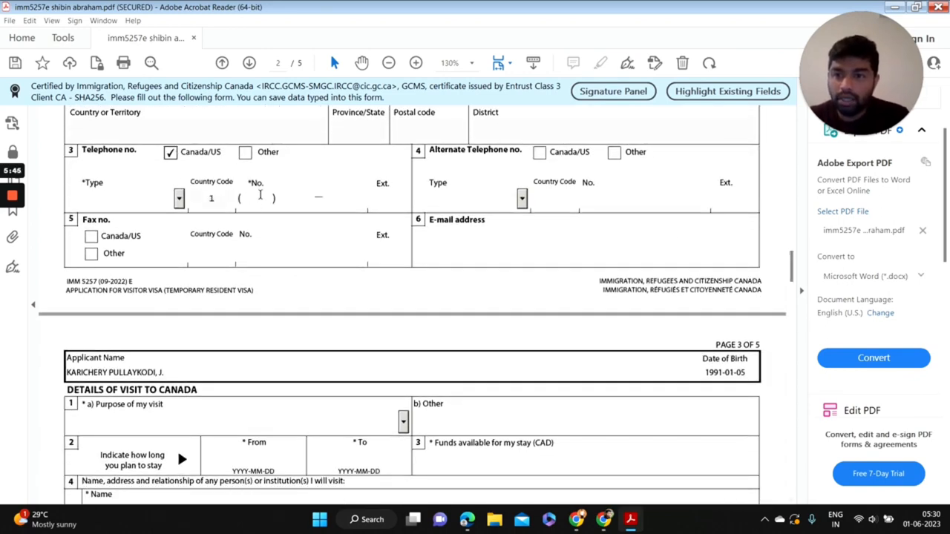
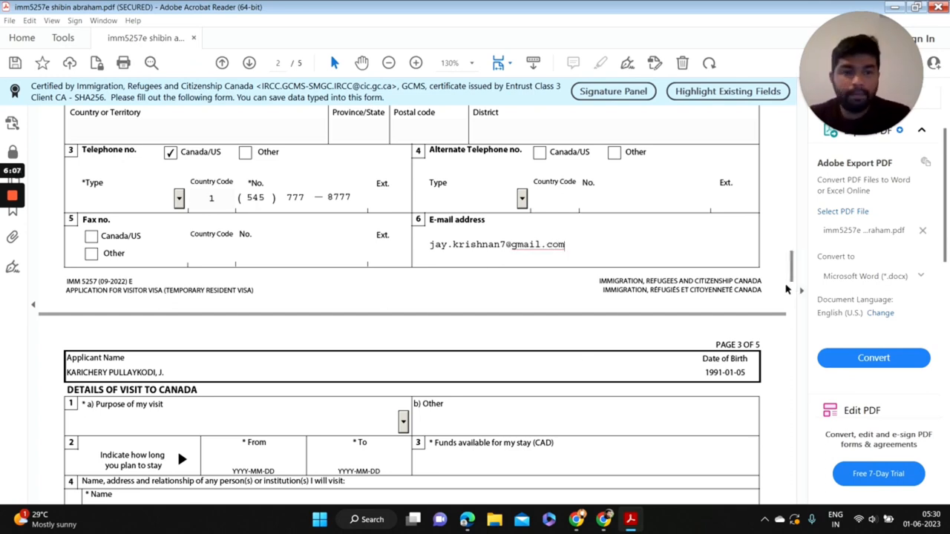
scroll("down", 3)
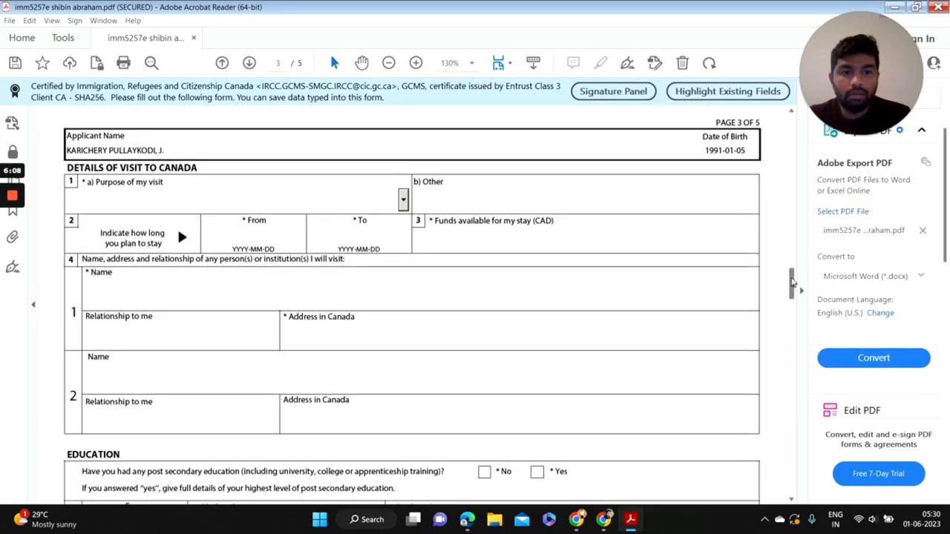
Choose Returning Worker from the Purpose of my visit list.
scroll("down", 3)
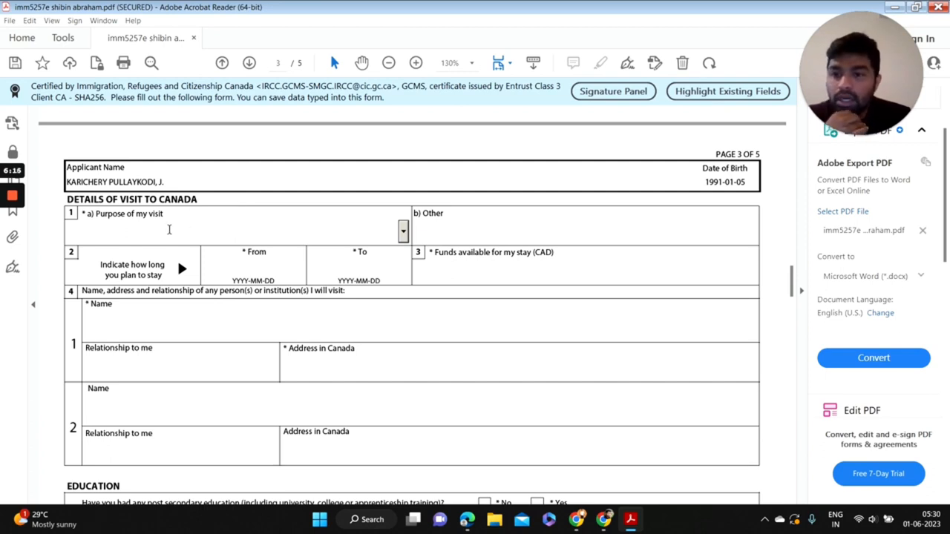
left_click(403, 231)
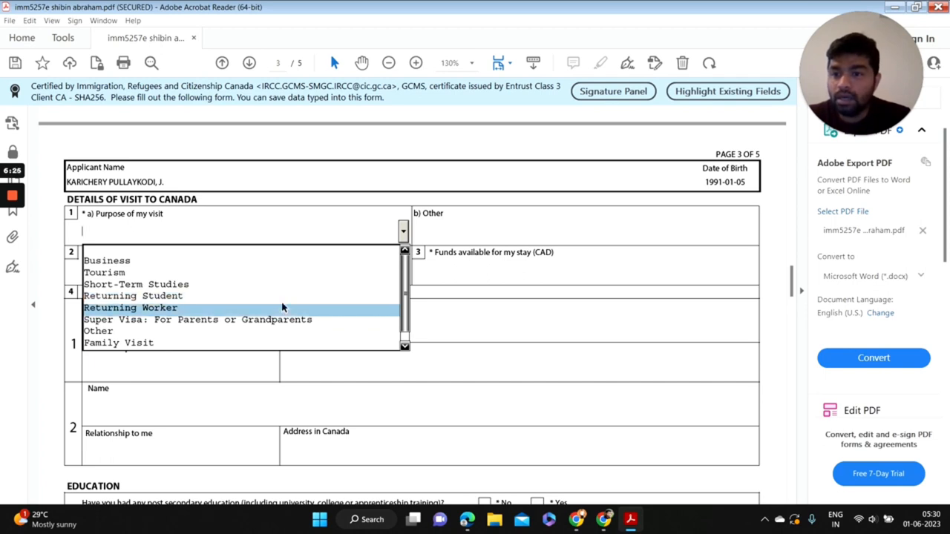
left_click(130, 307)
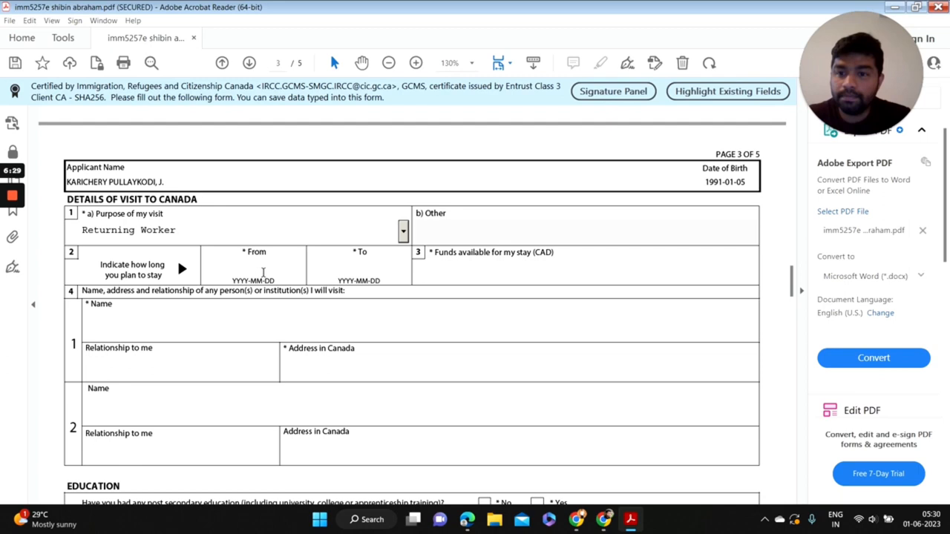
mouse_move(252, 267)
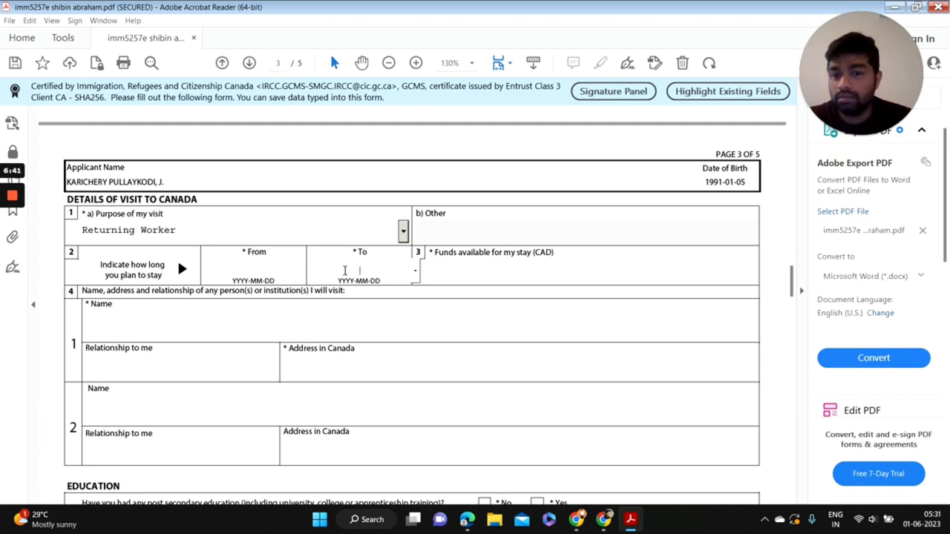
mouse_move(332, 271)
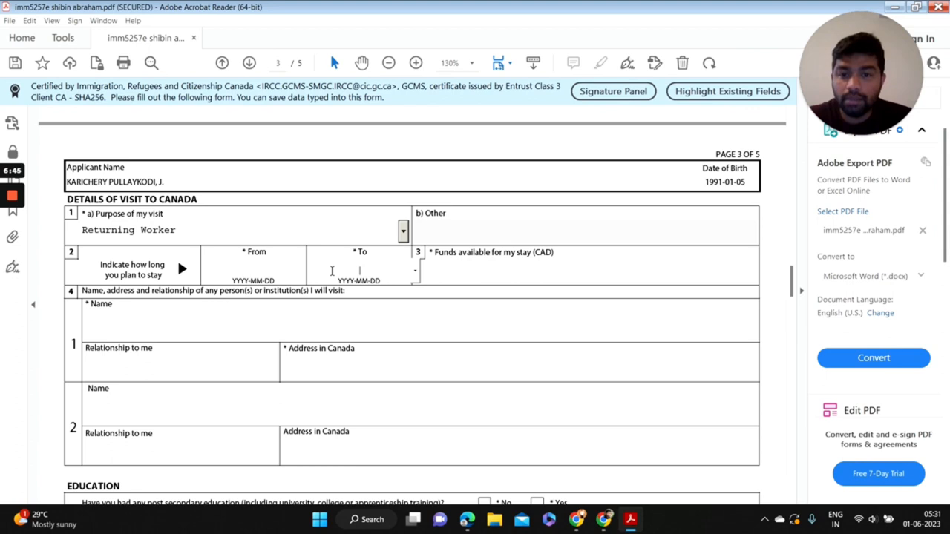
mouse_move(375, 270)
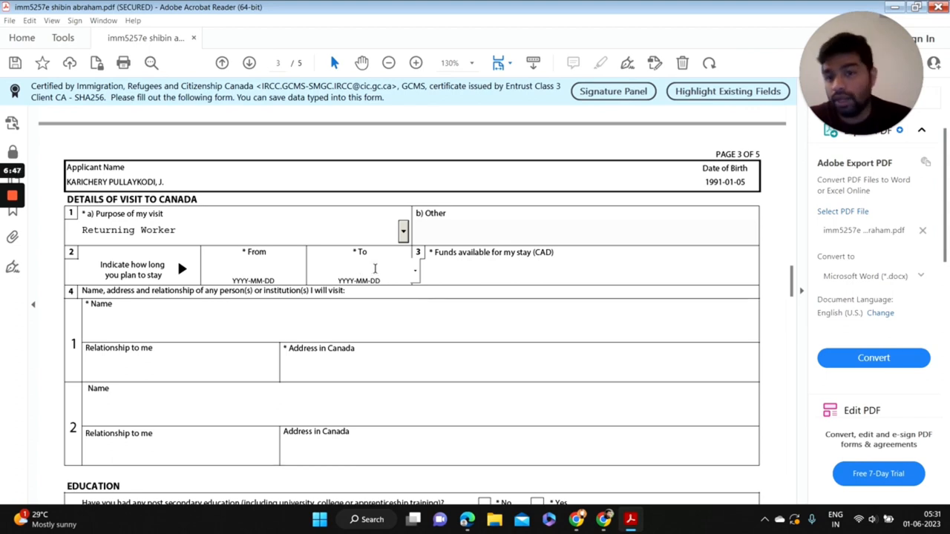
mouse_move(280, 267)
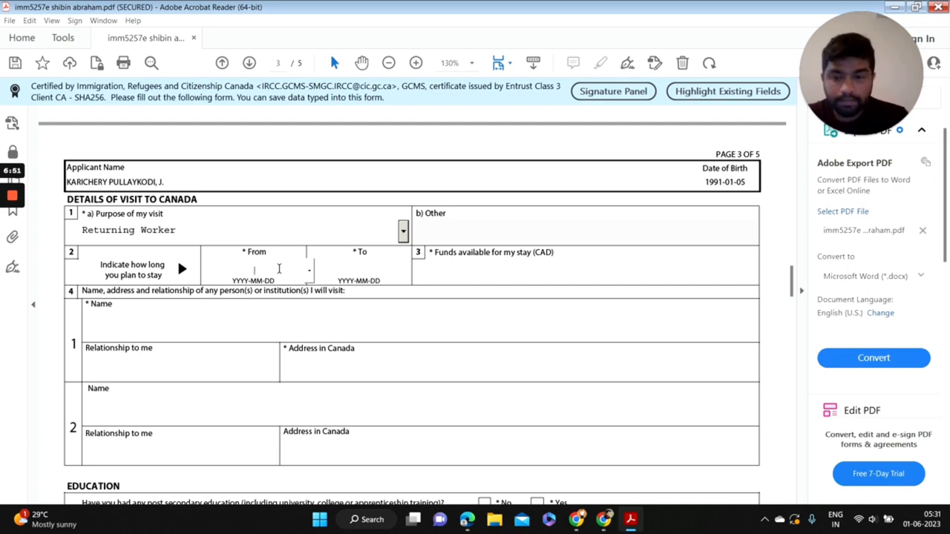
Enter stay 2023-06-01 to 2024-06-02, fixing the invalid end date, and funds $5,000.
type("20230")
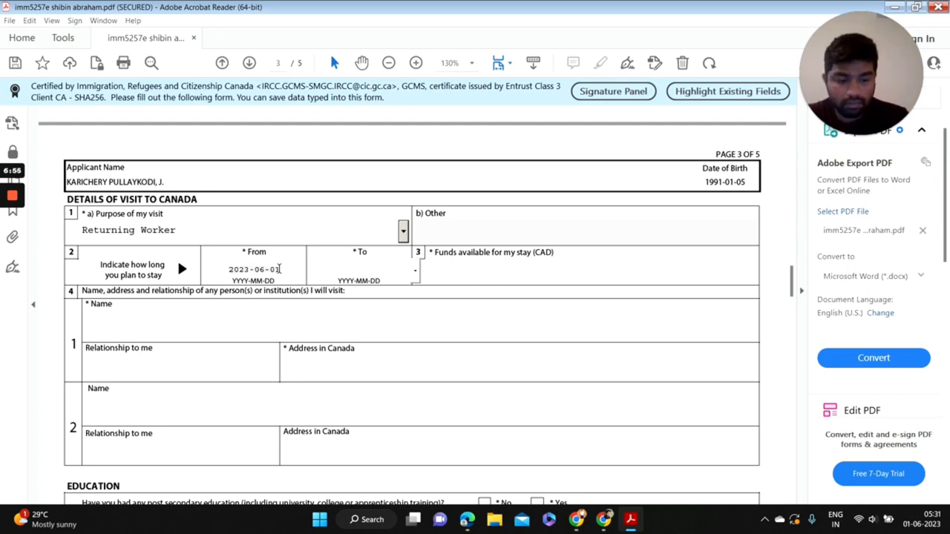
type("0204051")
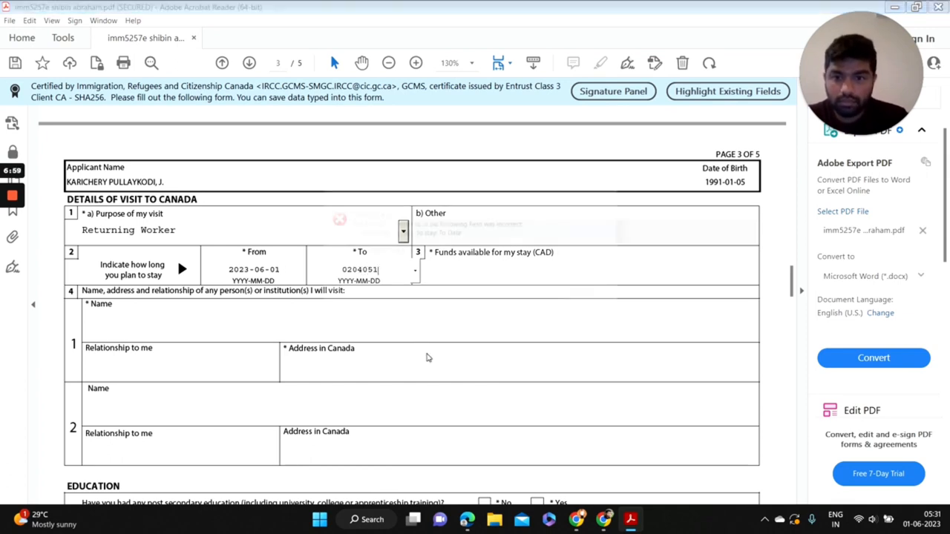
left_click(360, 270)
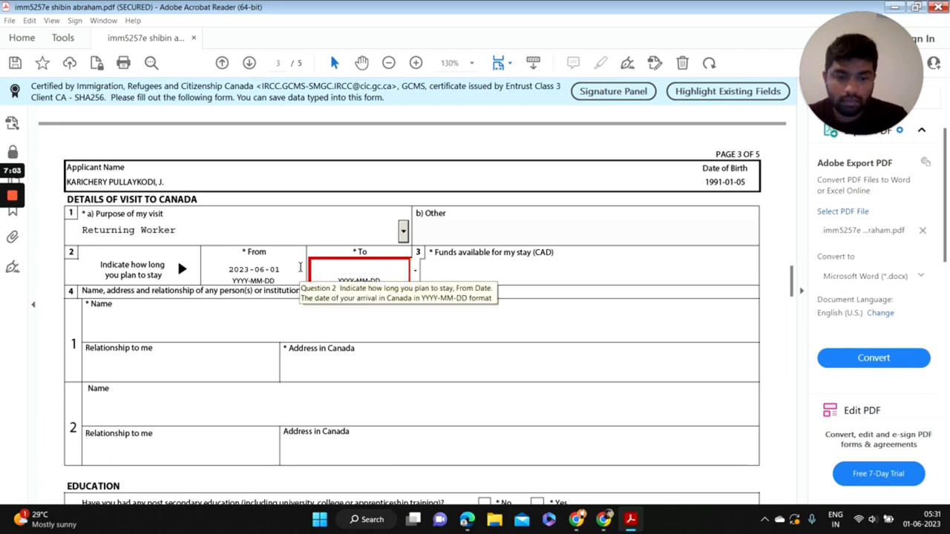
type("2024060")
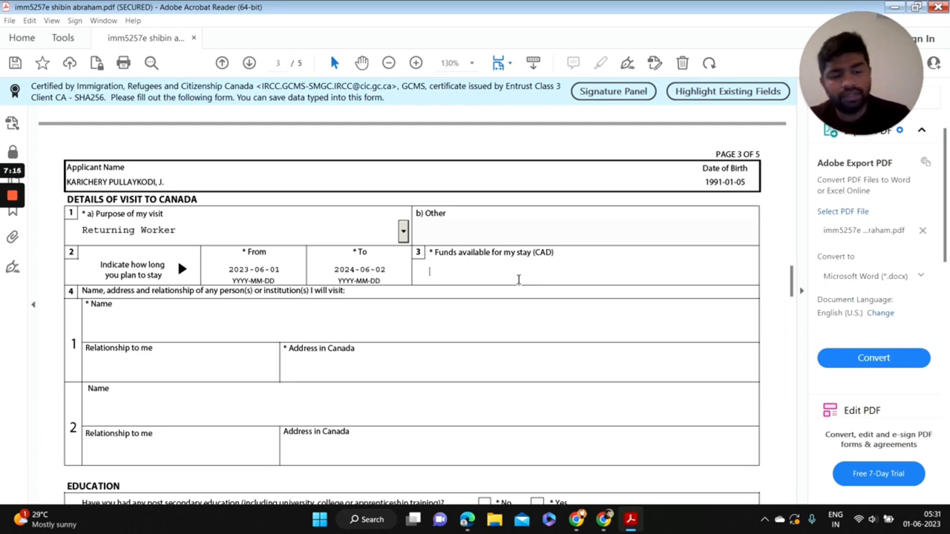
type("5000")
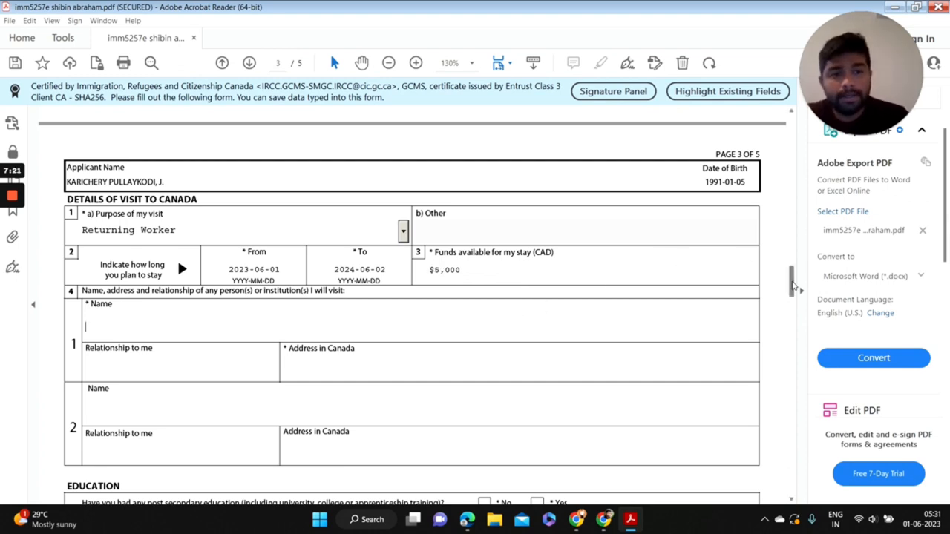
scroll("down", 3)
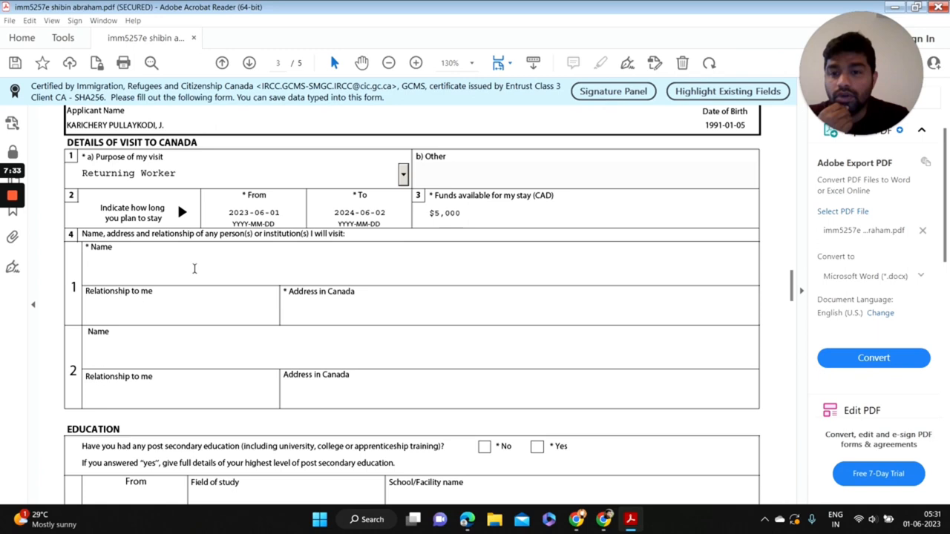
mouse_move(194, 269)
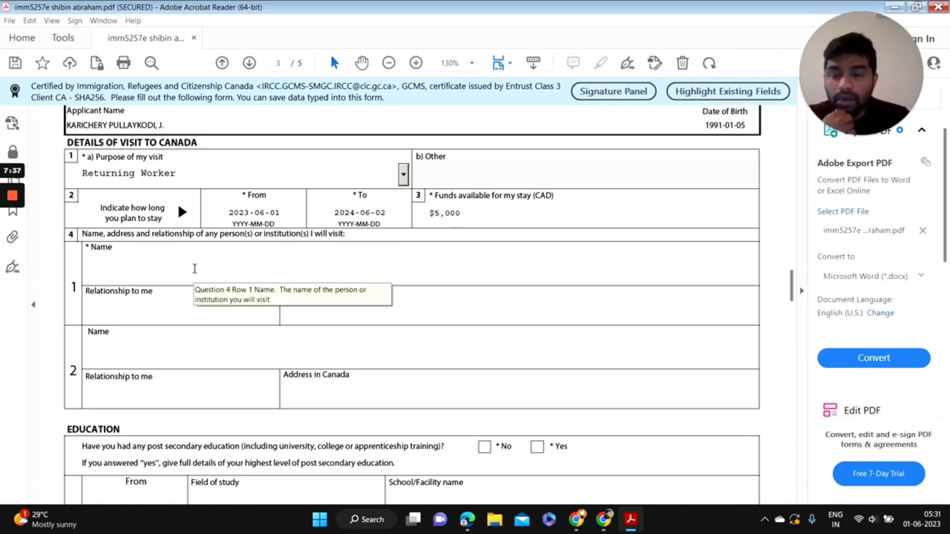
Enter a company as the first person to visit, relationship Employer, with its Canadian address.
type("college nam")
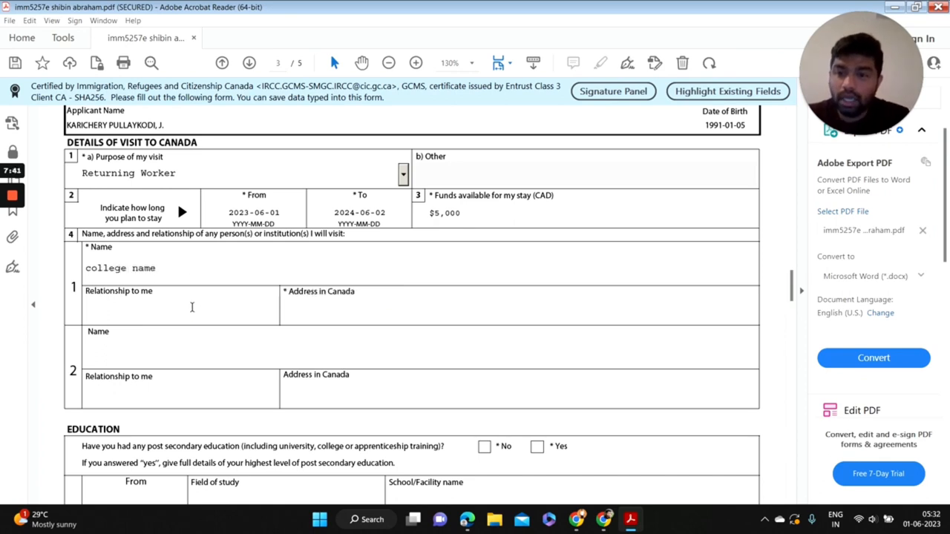
type("educational")
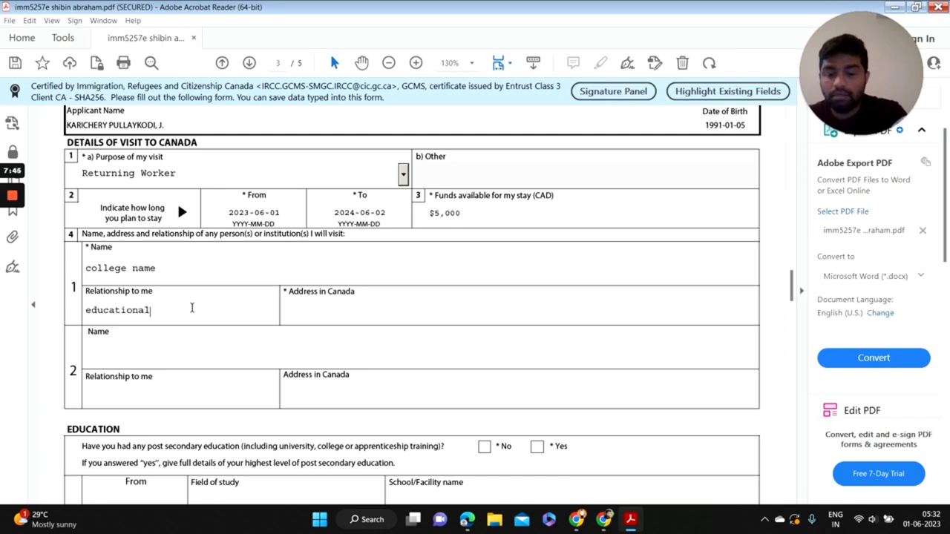
type("provider")
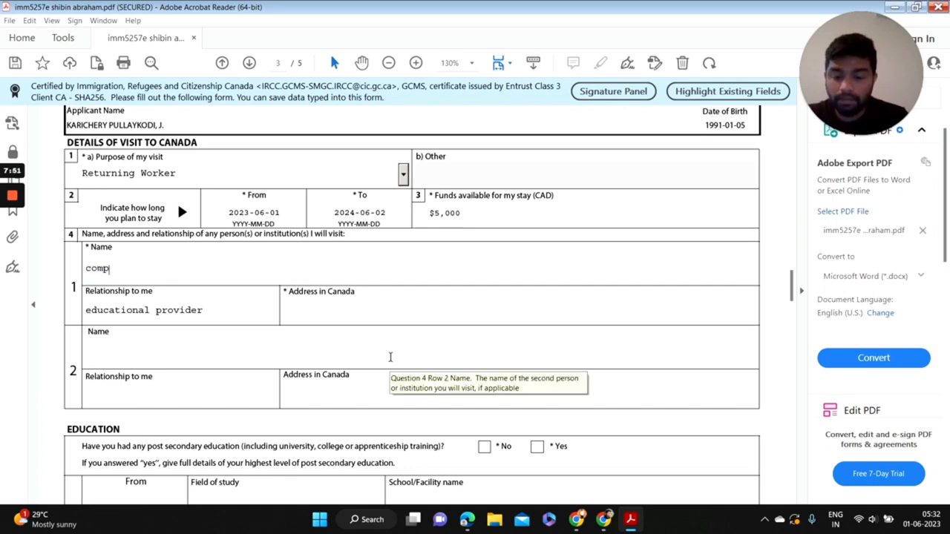
type("any")
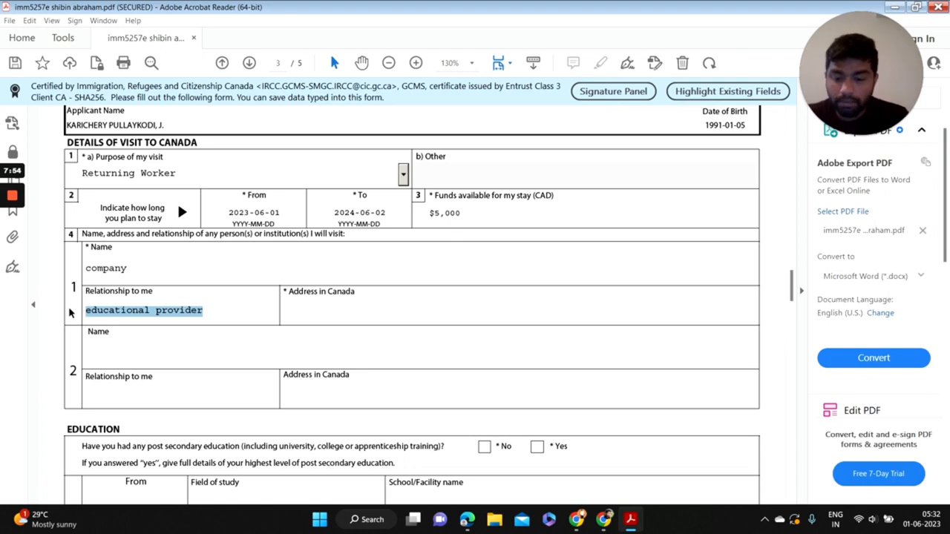
type("Employer")
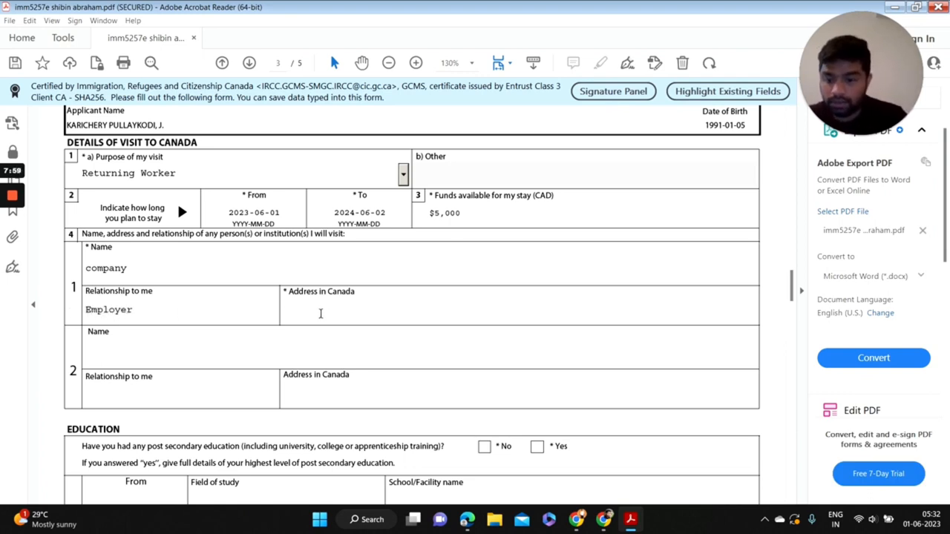
type("address")
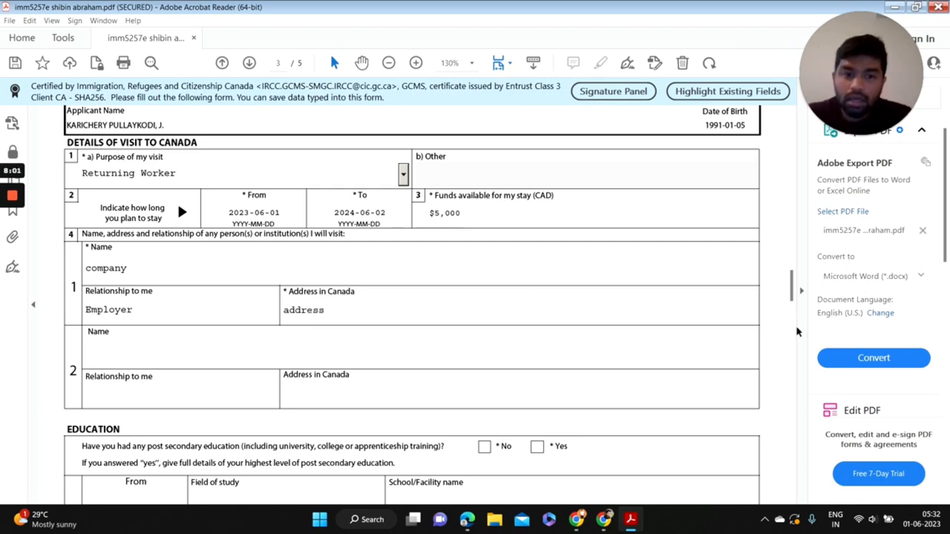
scroll("down", 3)
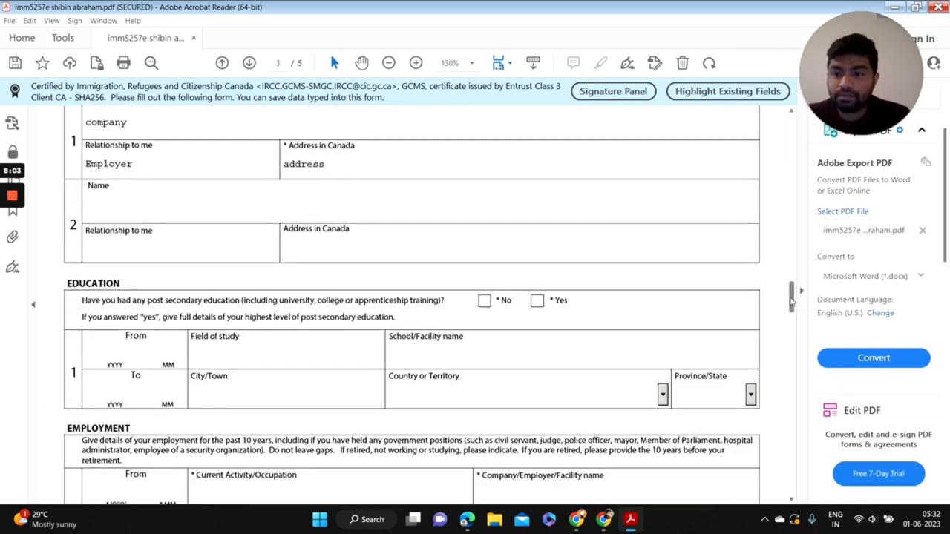
Answer Yes to post-secondary education, with 'supply chain' as the field of study.
scroll("down", 3)
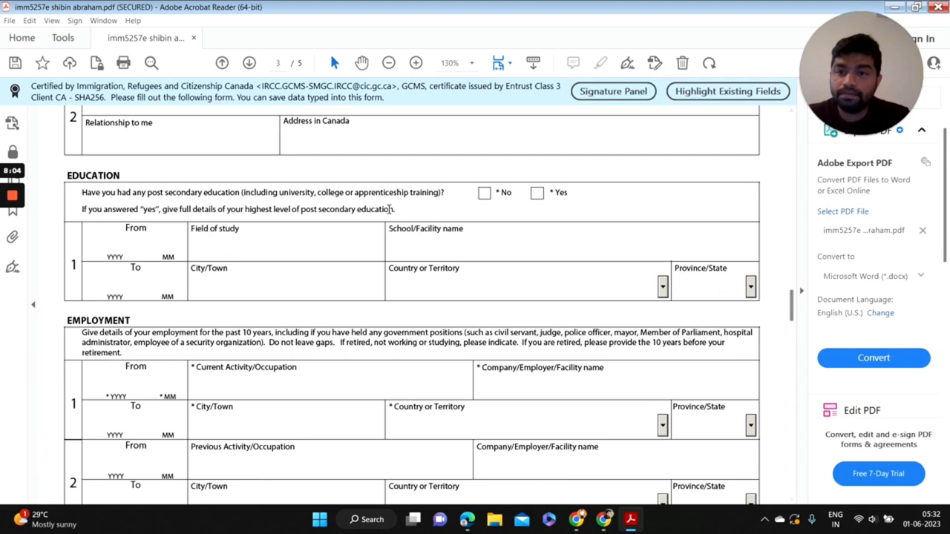
mouse_move(551, 214)
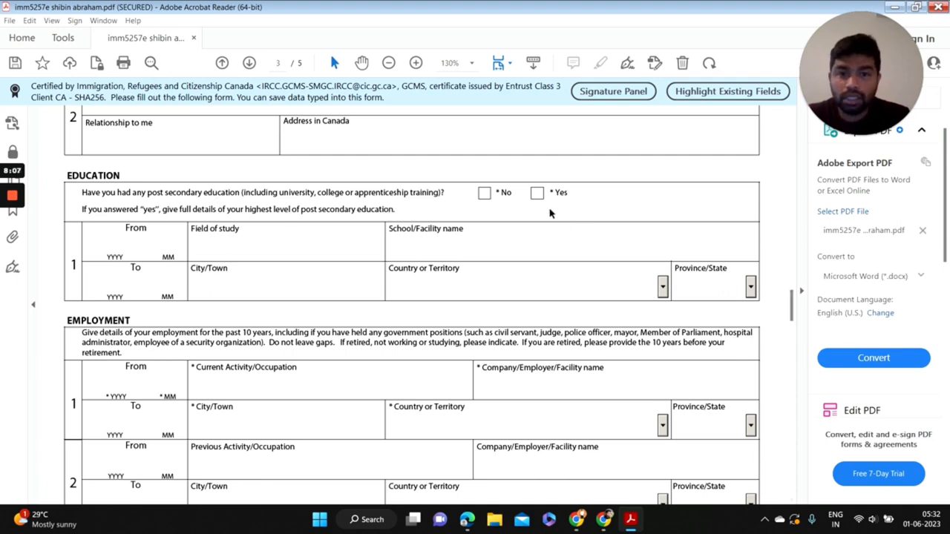
left_click(536, 193)
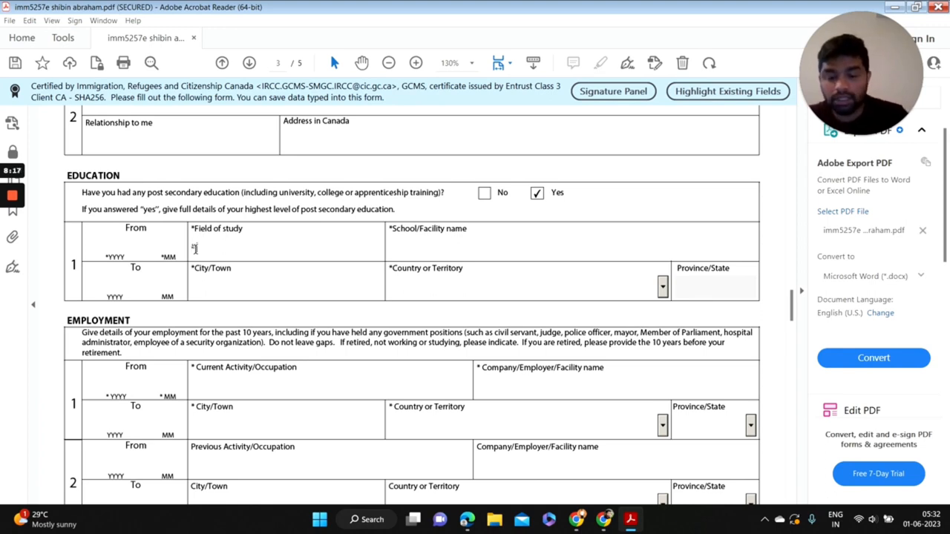
type("supply chain")
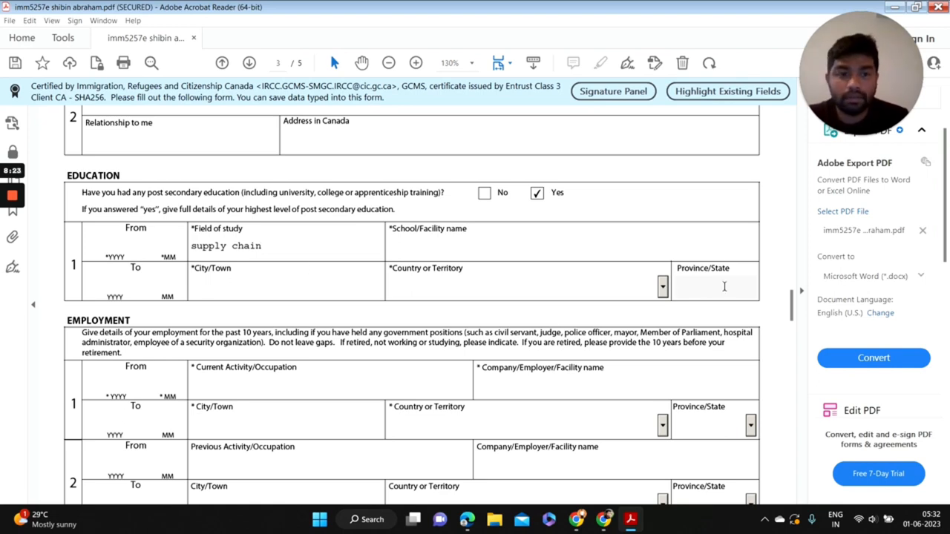
Scroll past the Employment section to page 4's Background Information section.
scroll("down", 3)
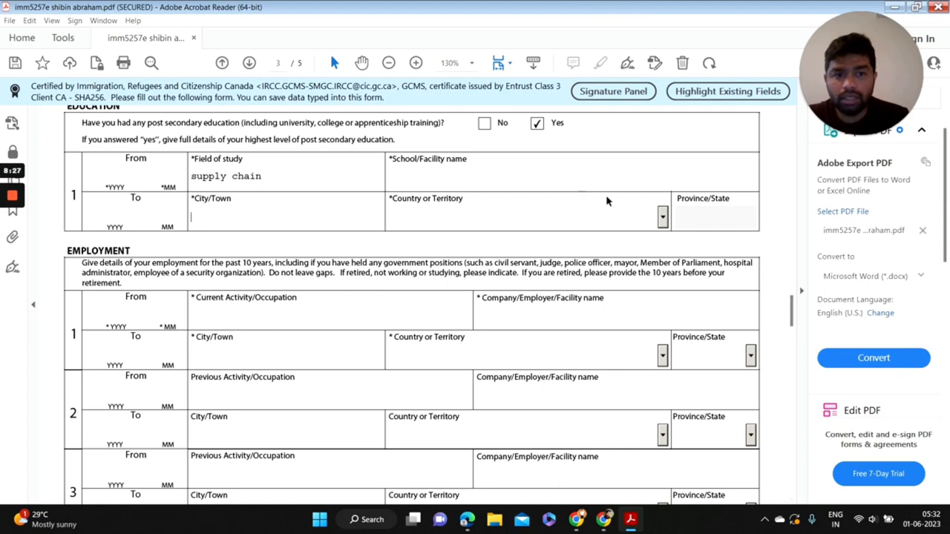
scroll("down", 3)
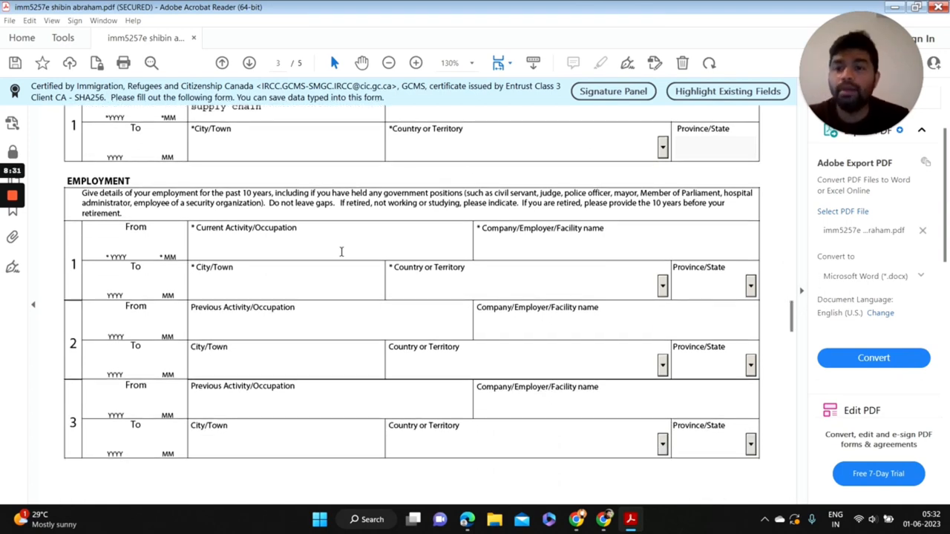
mouse_move(340, 251)
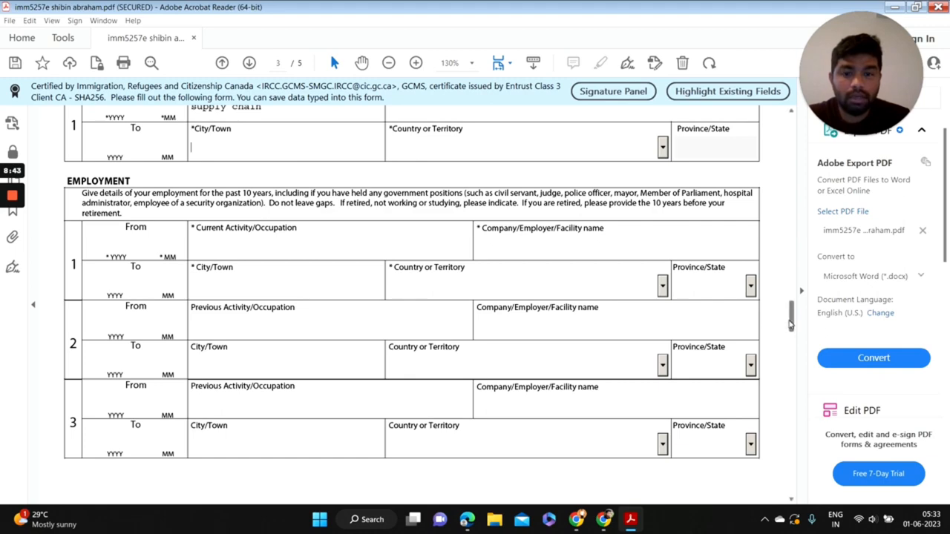
scroll("down", 3)
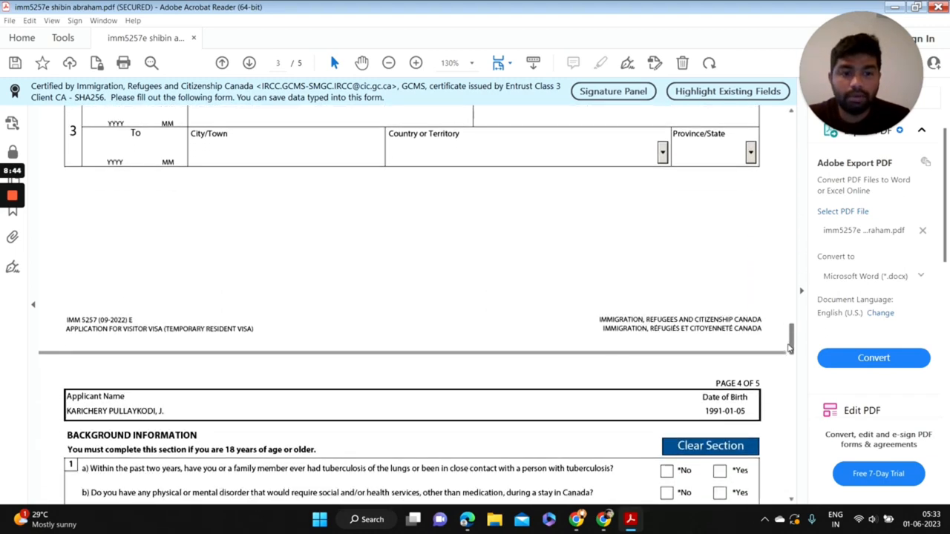
Tick No for tuberculosis question 1a and physical or mental disorder question 1b.
scroll("down", 3)
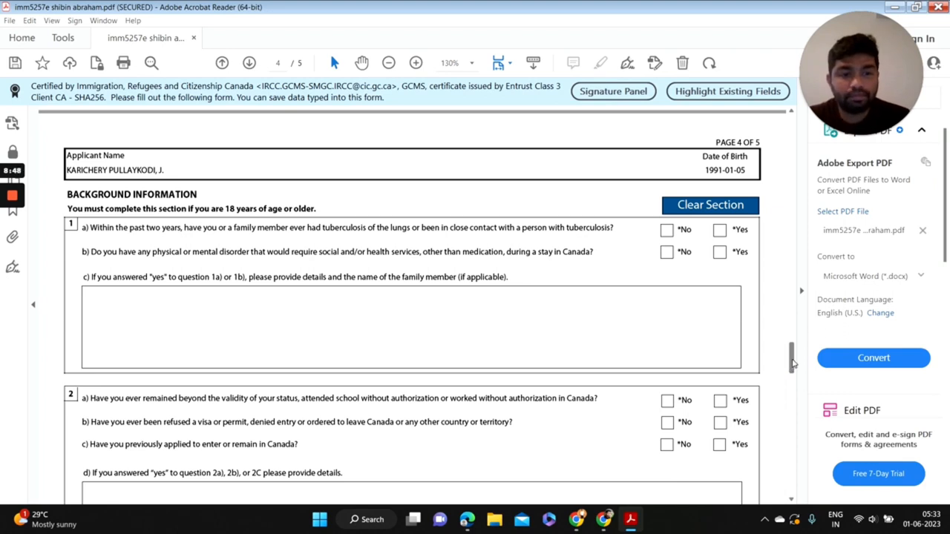
scroll("down", 3)
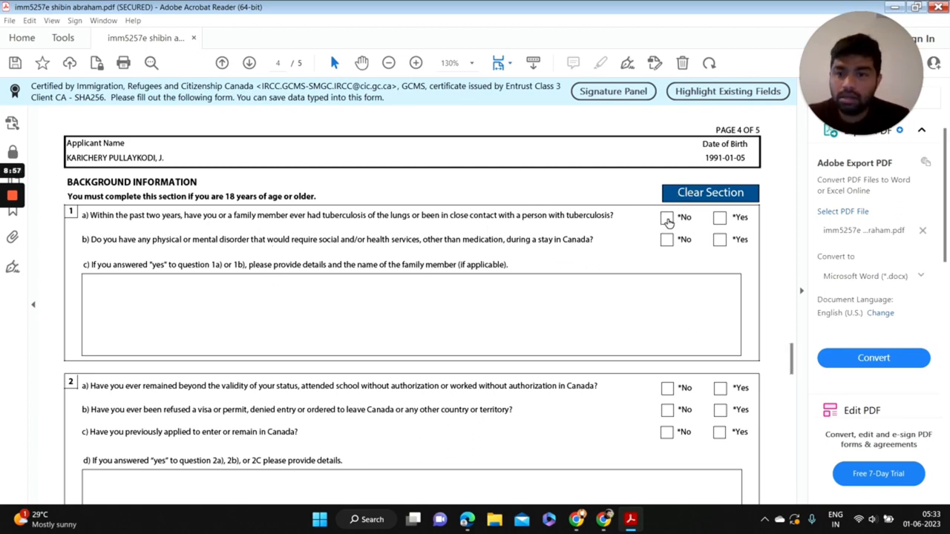
left_click(667, 218)
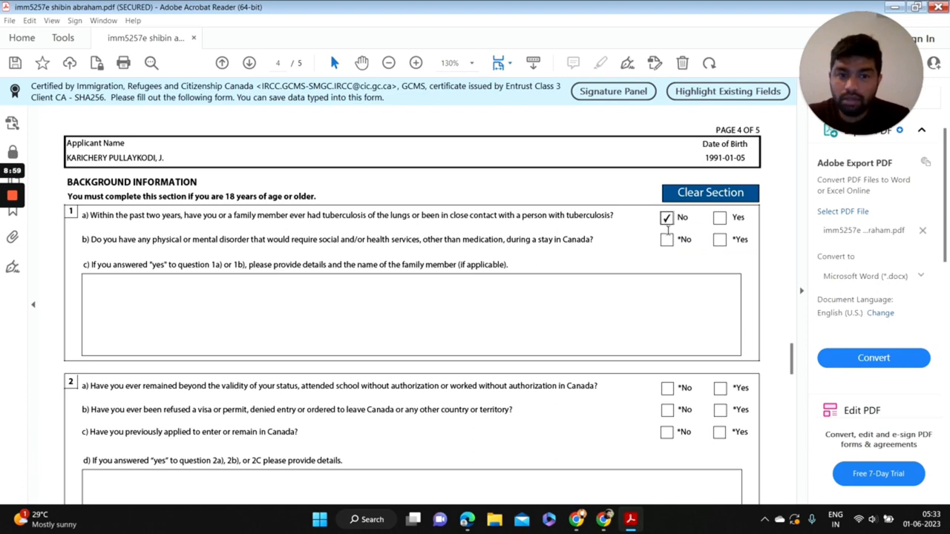
mouse_move(667, 239)
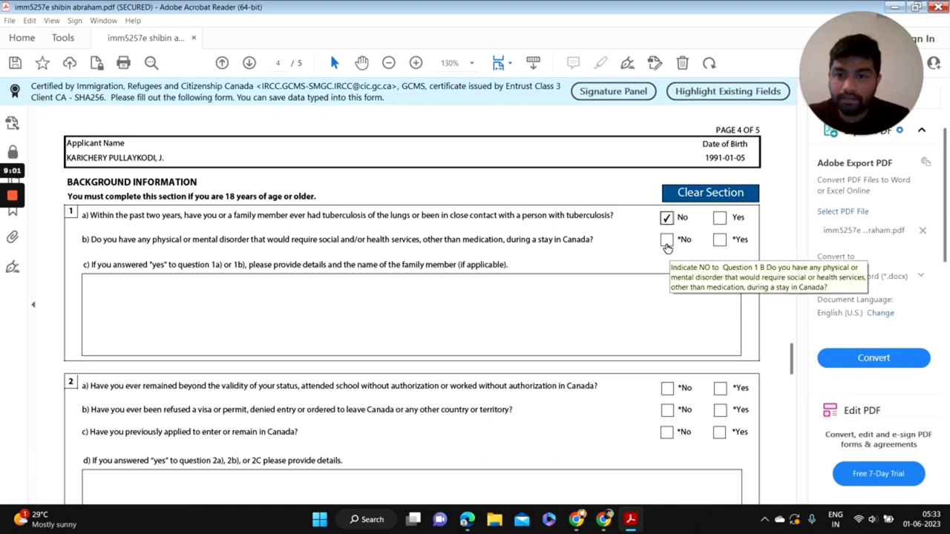
left_click(666, 239)
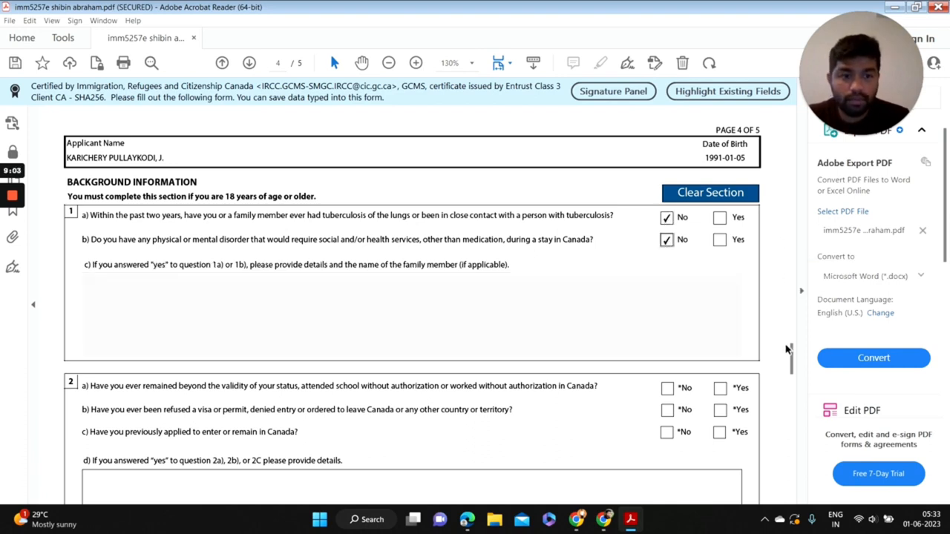
scroll("down", 3)
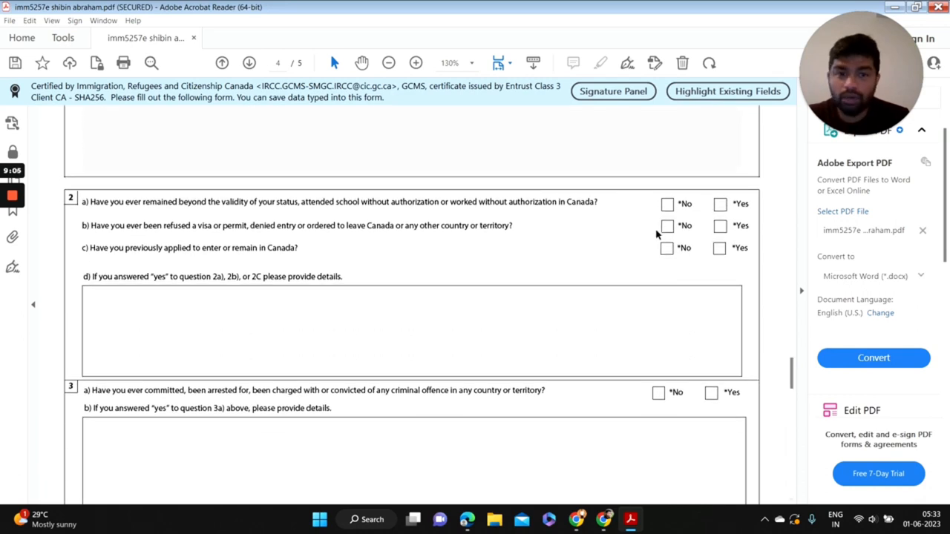
Answer No to overstay question 2a and refusal question 2b, Yes to prior application 2c.
left_click(667, 204)
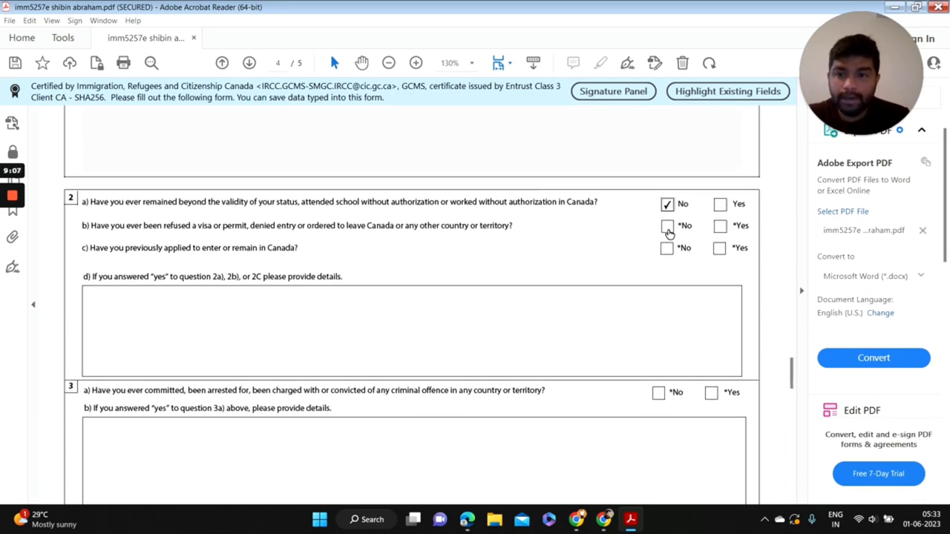
left_click(667, 226)
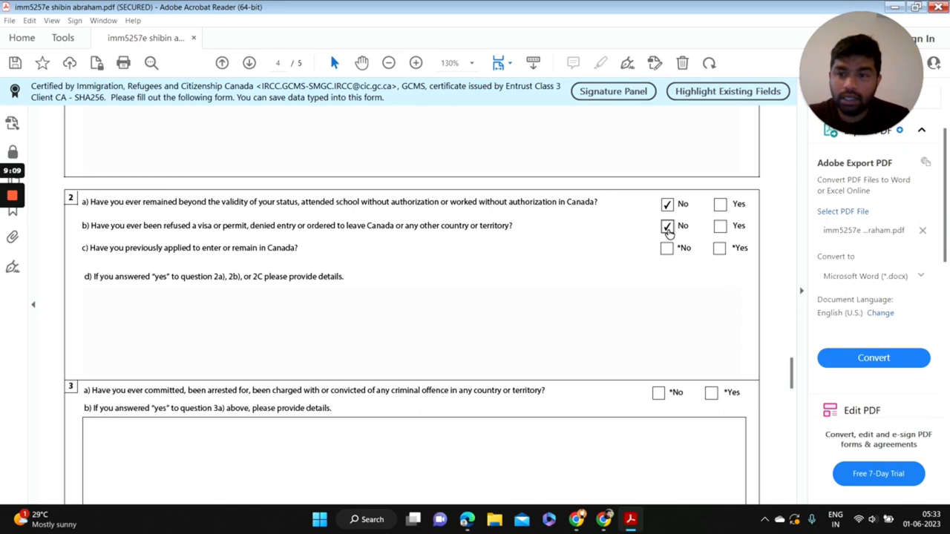
mouse_move(239, 270)
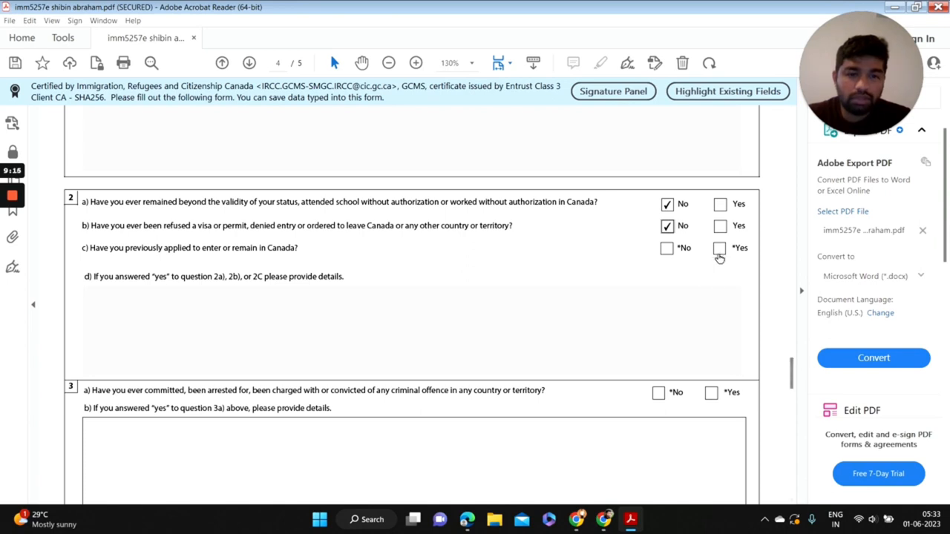
left_click(720, 247)
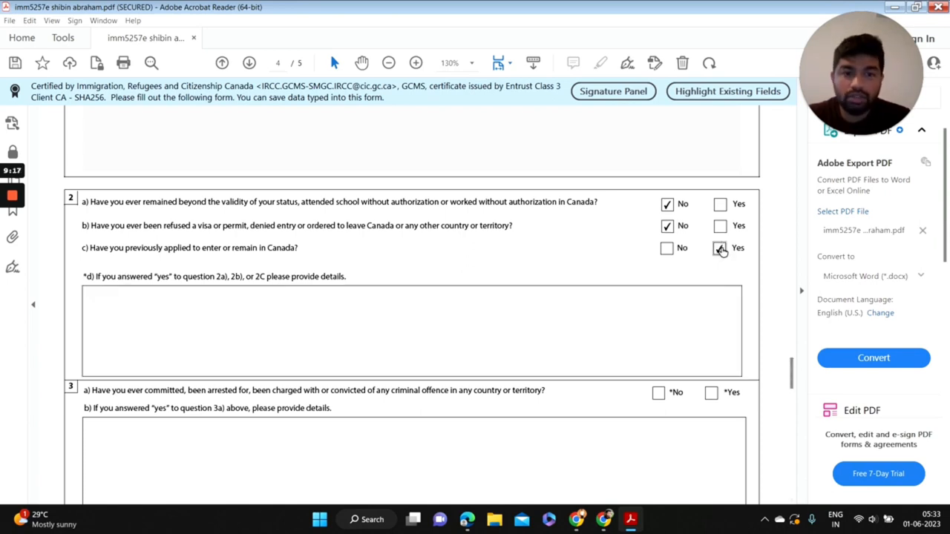
Describe the previous work permit extension application in the 2d details box.
left_click(719, 248)
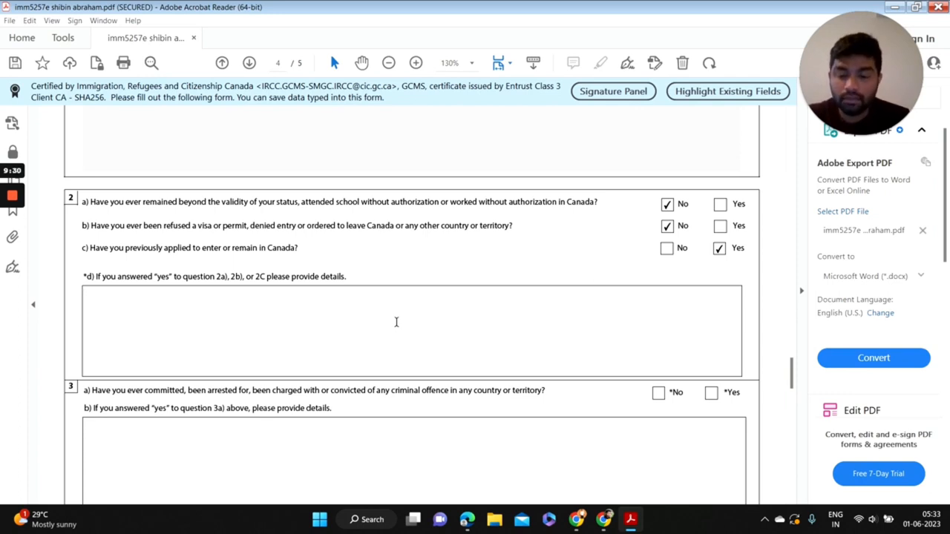
type("previo")
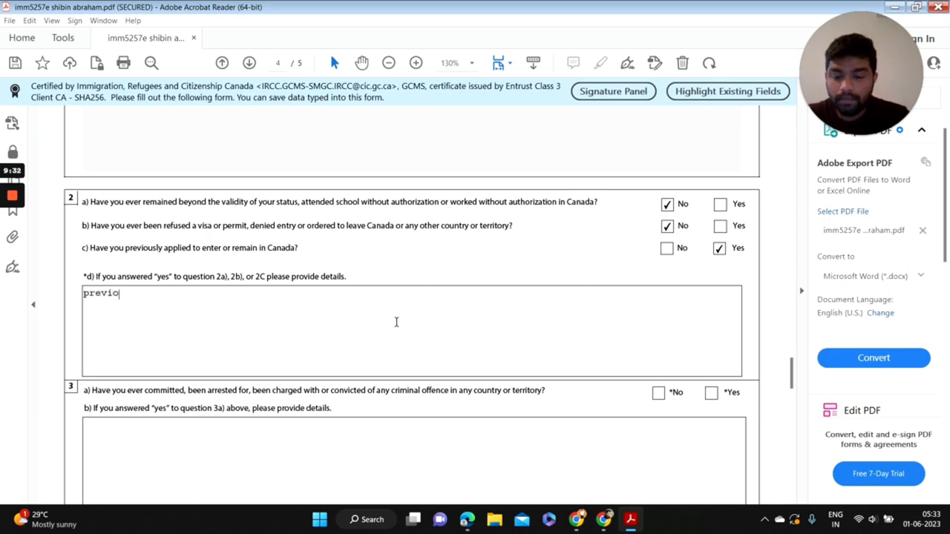
type("usly appliied")
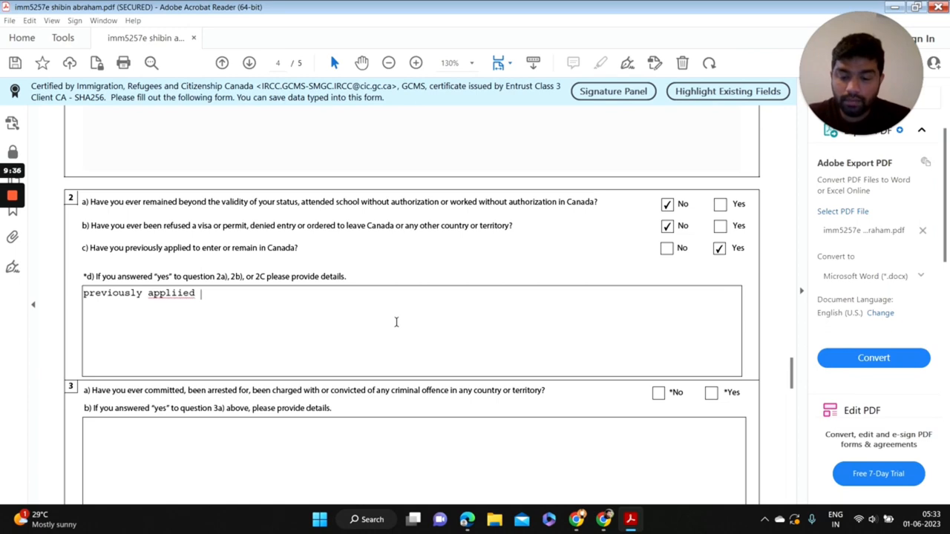
type("for")
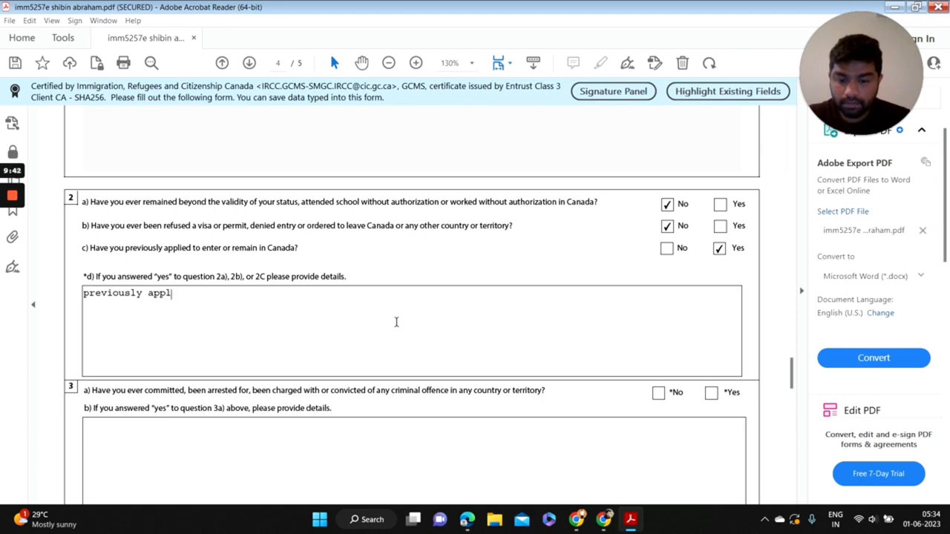
type("ied for")
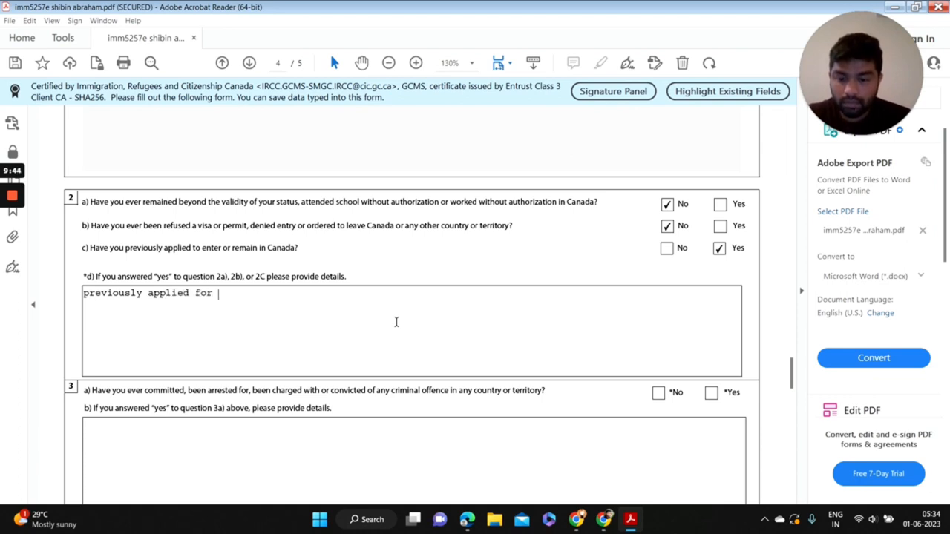
type("extendin")
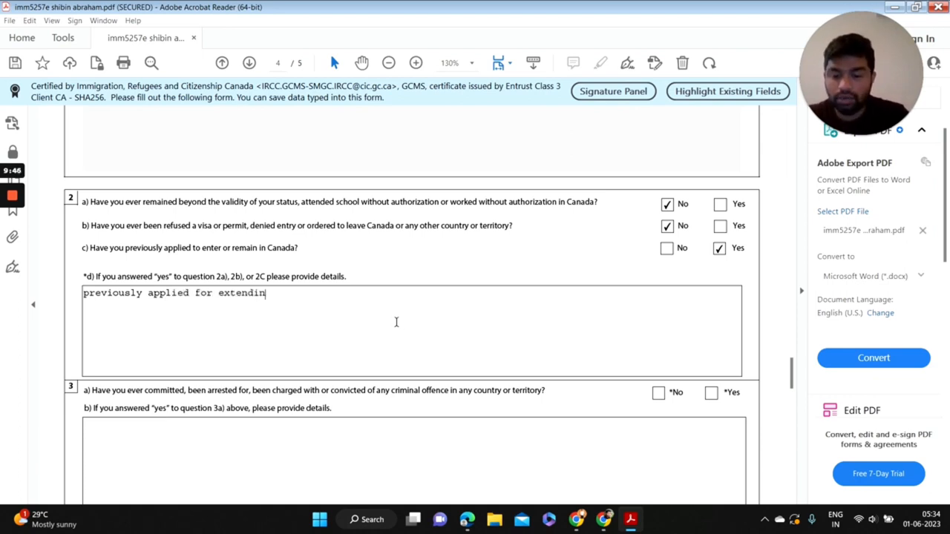
type("g work permit o")
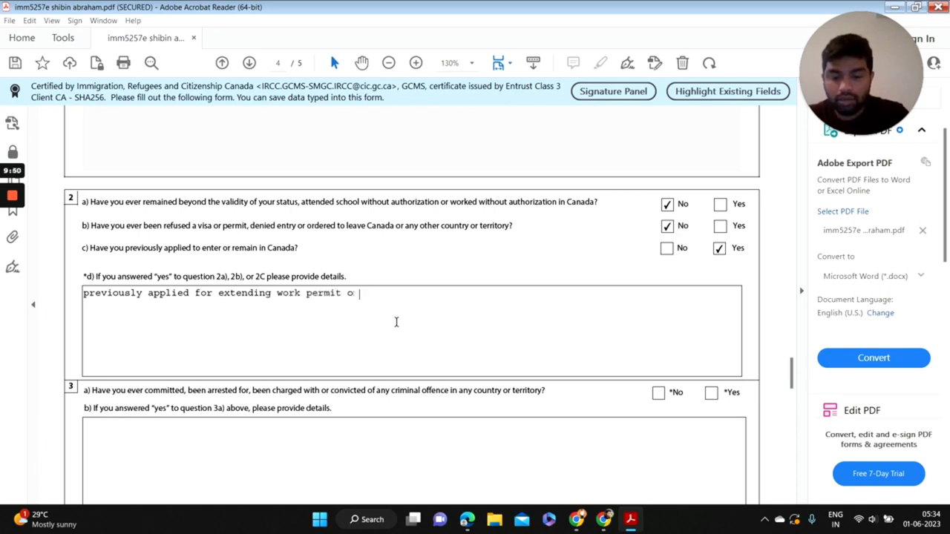
type("n date")
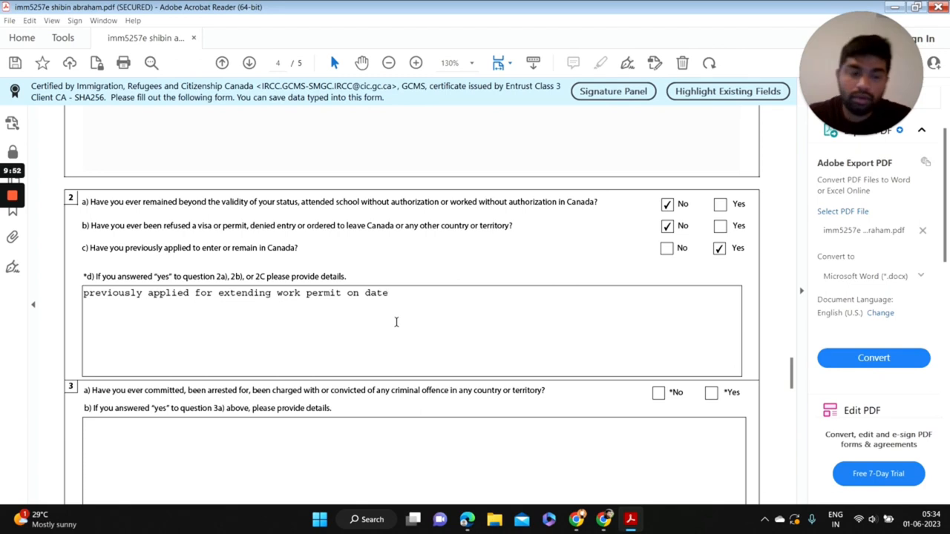
Answer No to criminal offence 3a, military service 4a, political association 5 and ill treatment 6.
scroll("down", 3)
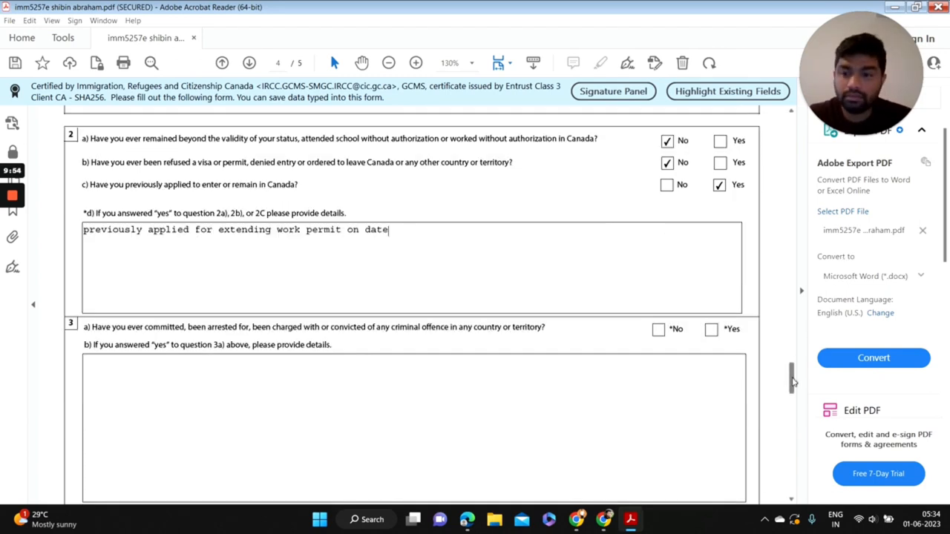
scroll("down", 3)
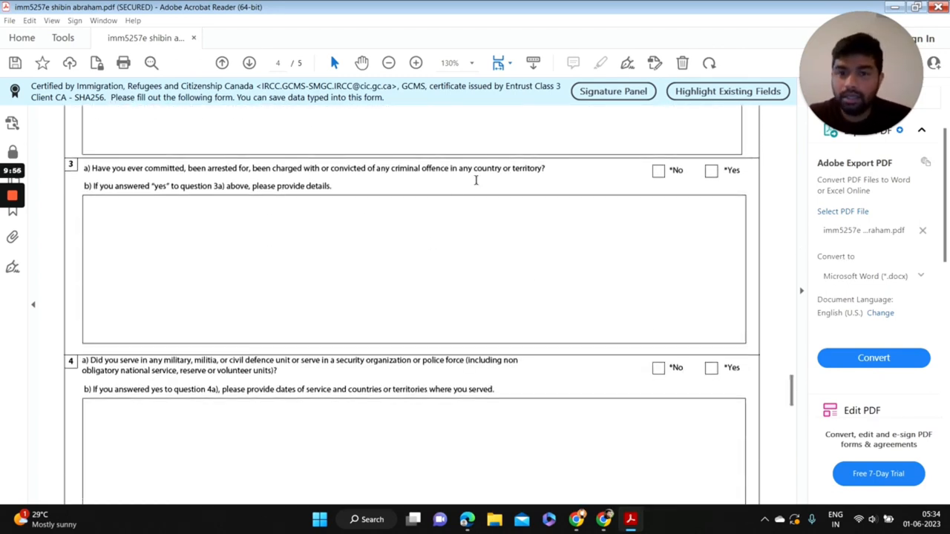
left_click(658, 169)
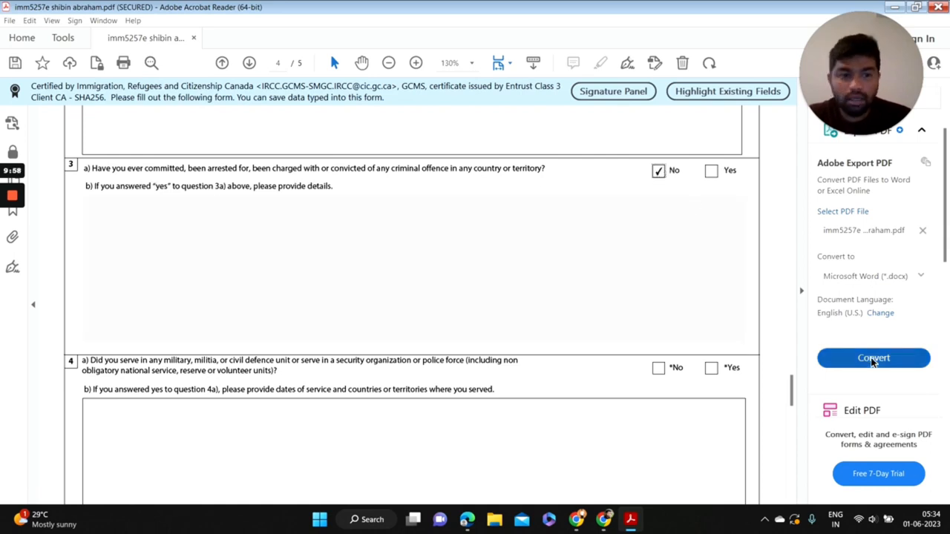
scroll("down", 3)
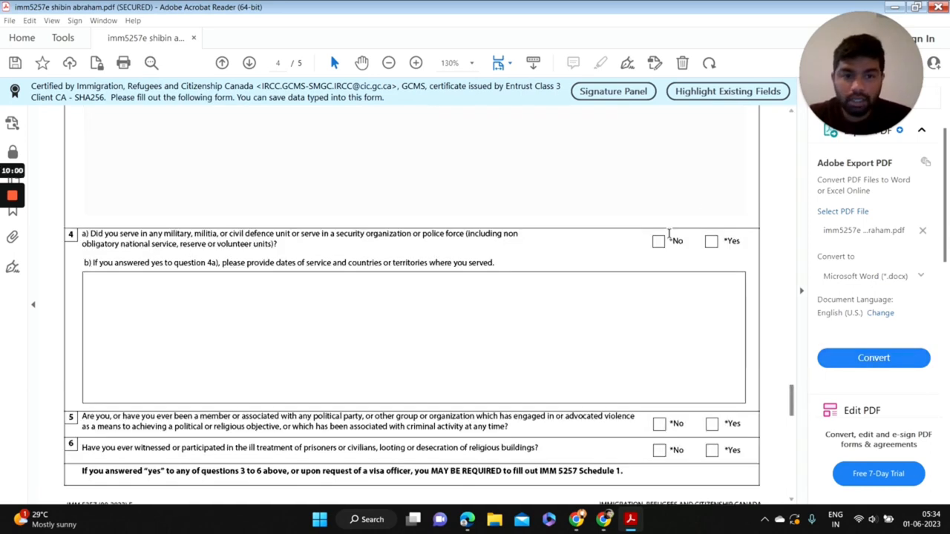
left_click(658, 241)
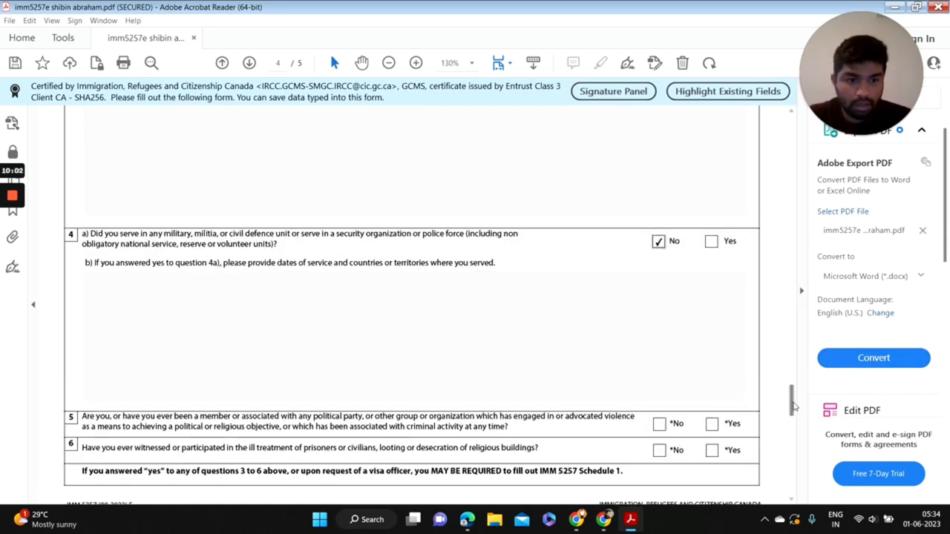
scroll("down", 3)
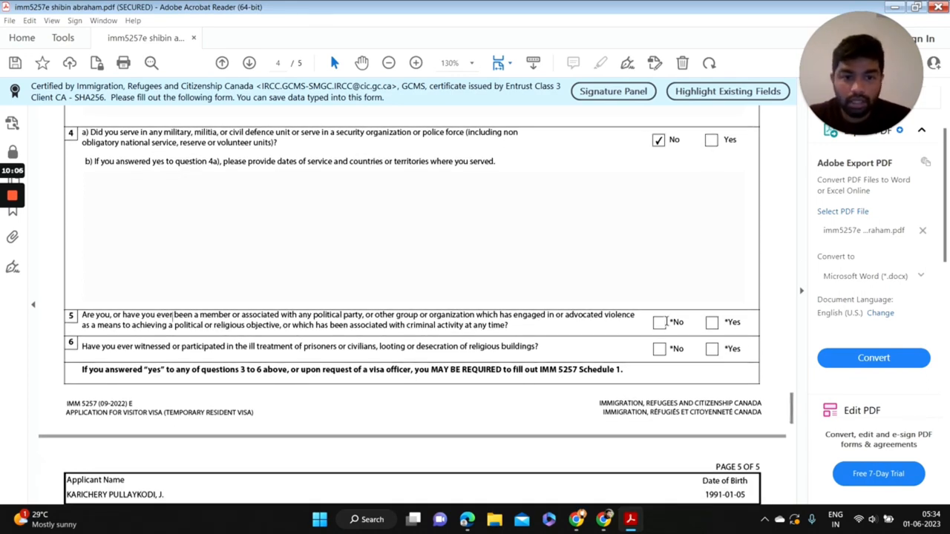
left_click(659, 322)
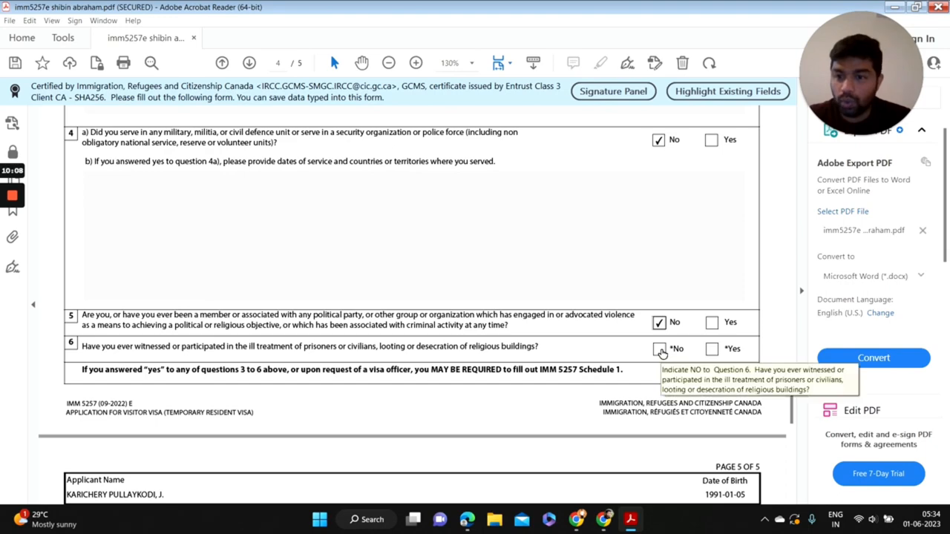
left_click(658, 348)
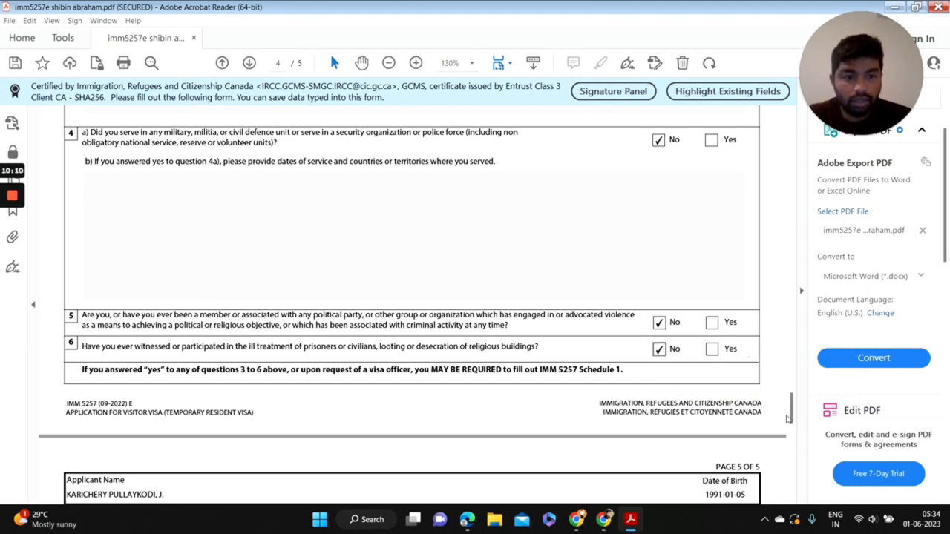
scroll("down", 3)
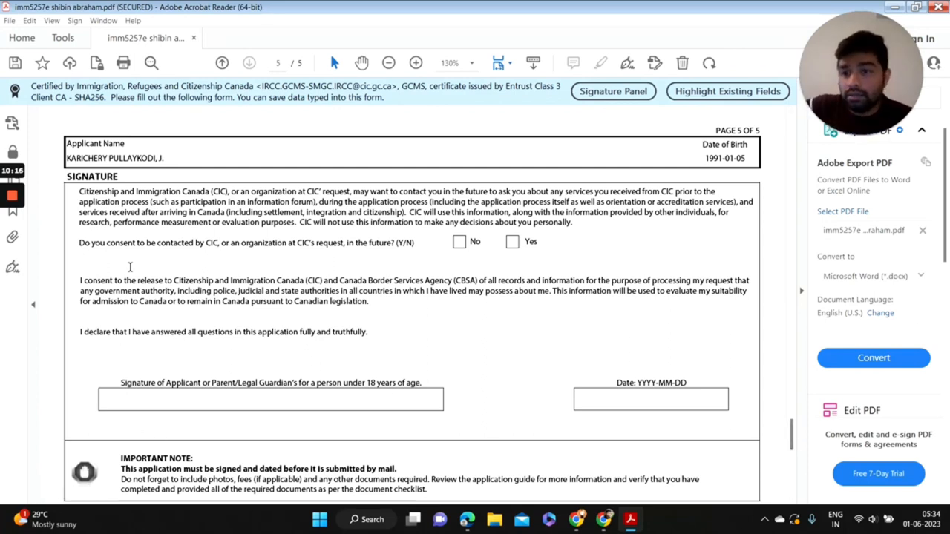
mouse_move(123, 267)
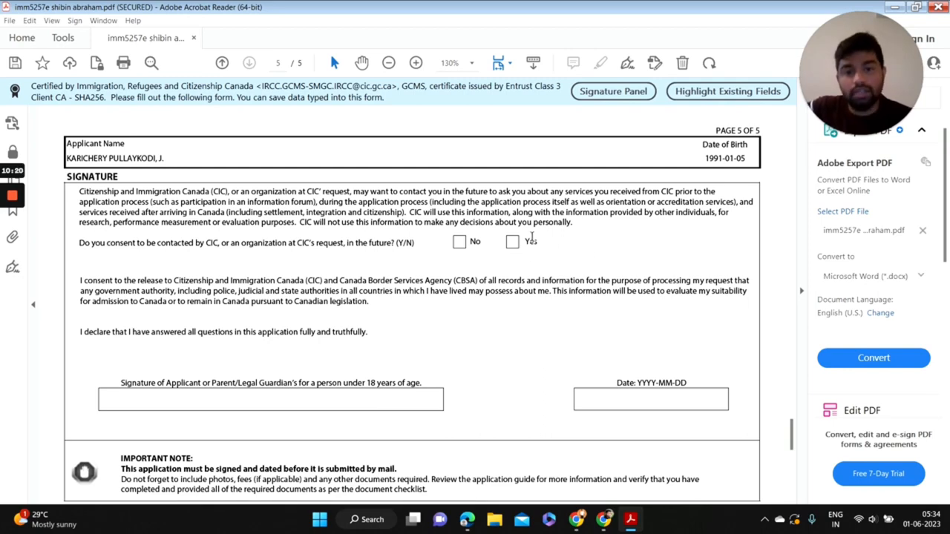
left_click(512, 241)
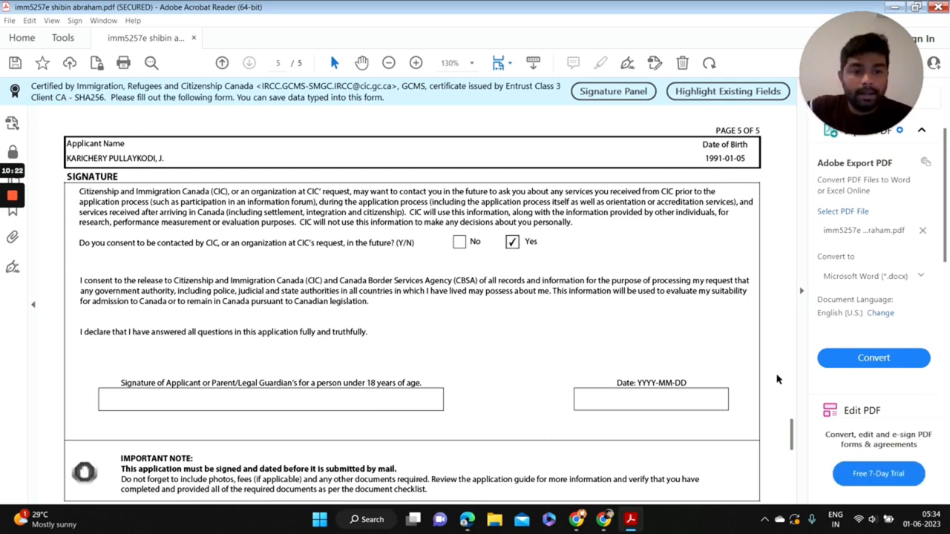
scroll("down", 3)
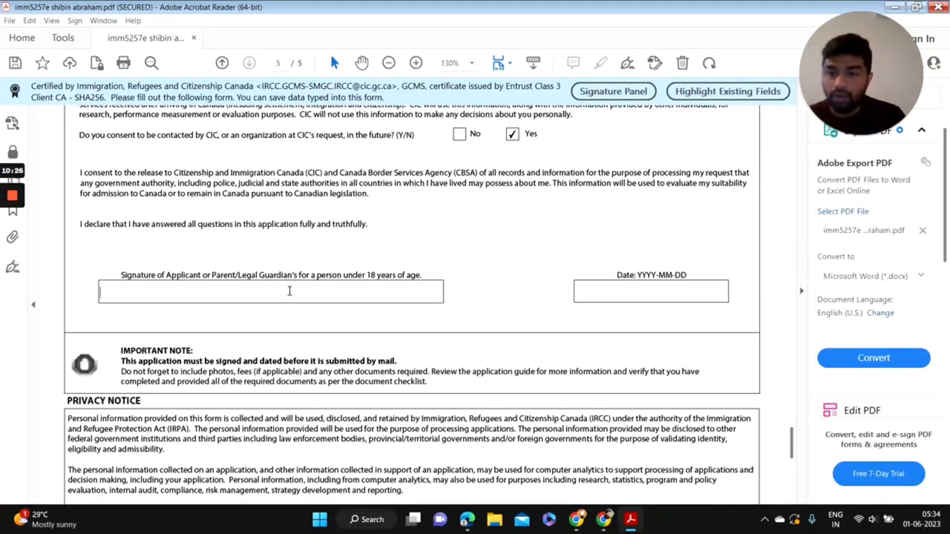
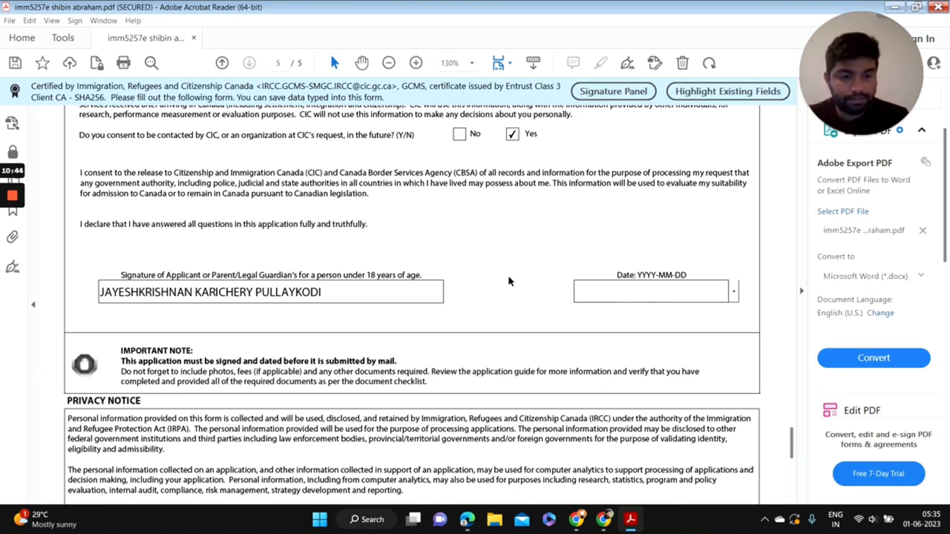
Enter 2023-06-01 in the Date field, correcting the mistyped digits.
type("20230")
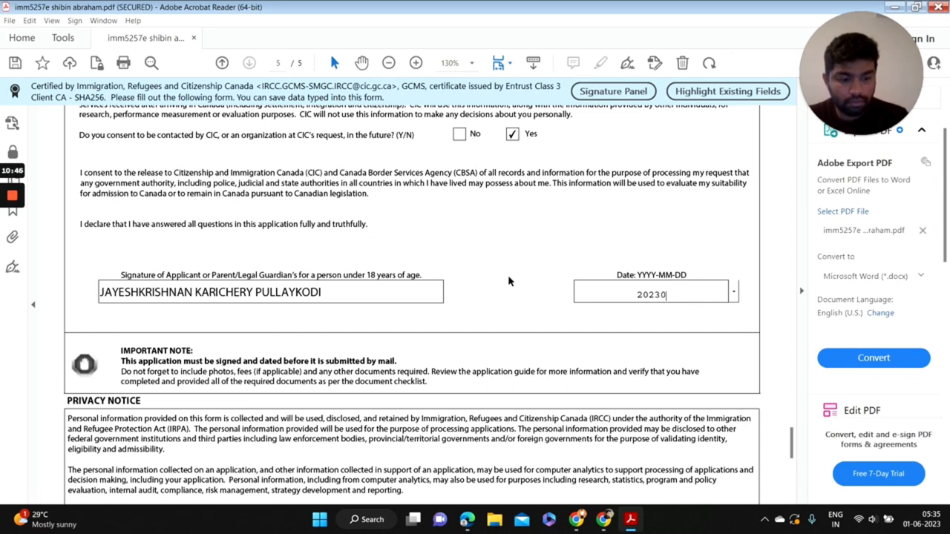
type("10")
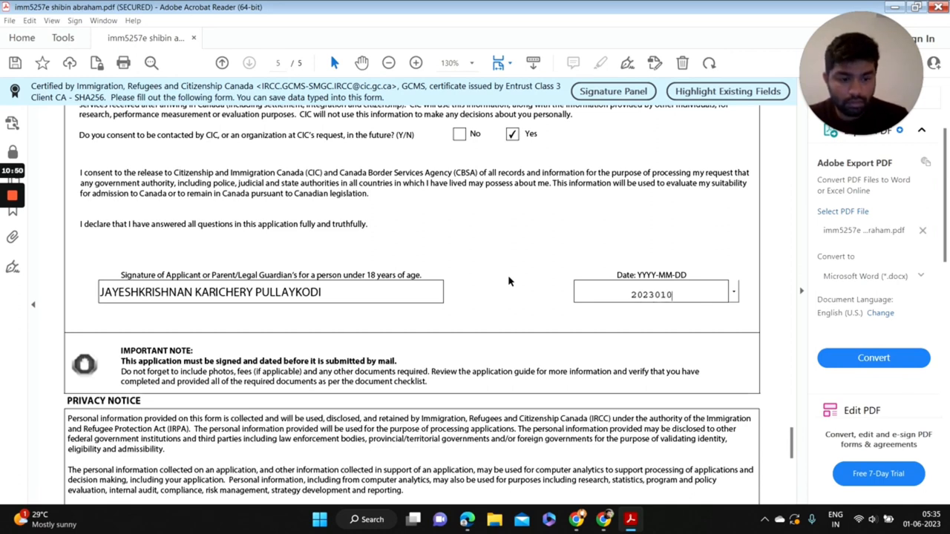
key("BackSpace")
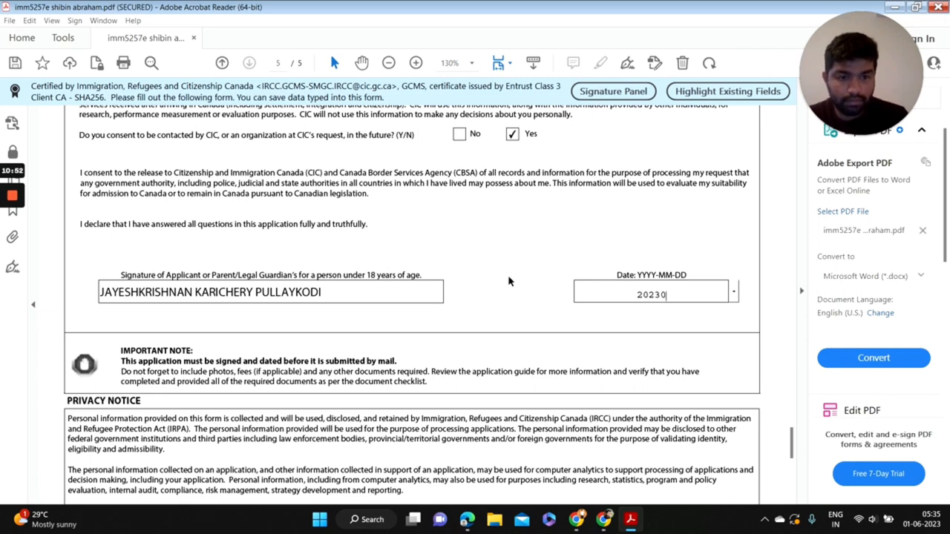
type("2023-06-01")
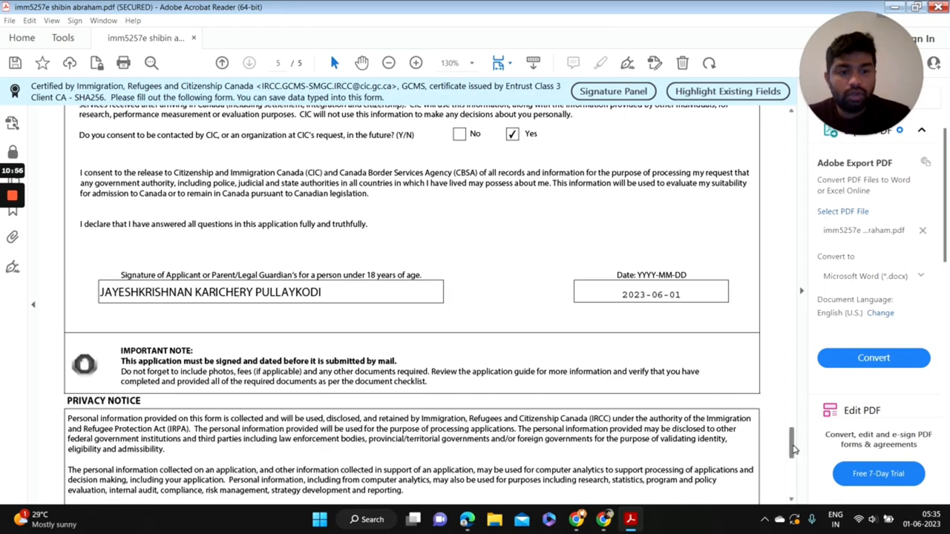
Scroll to the bottom of page 5 and validate the form, returning to page 1.
scroll("down", 3)
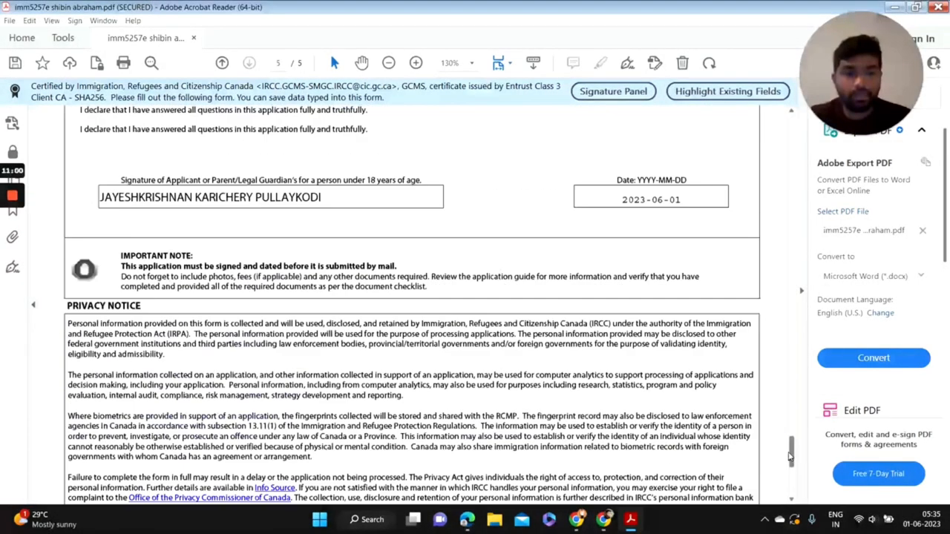
scroll("down", 3)
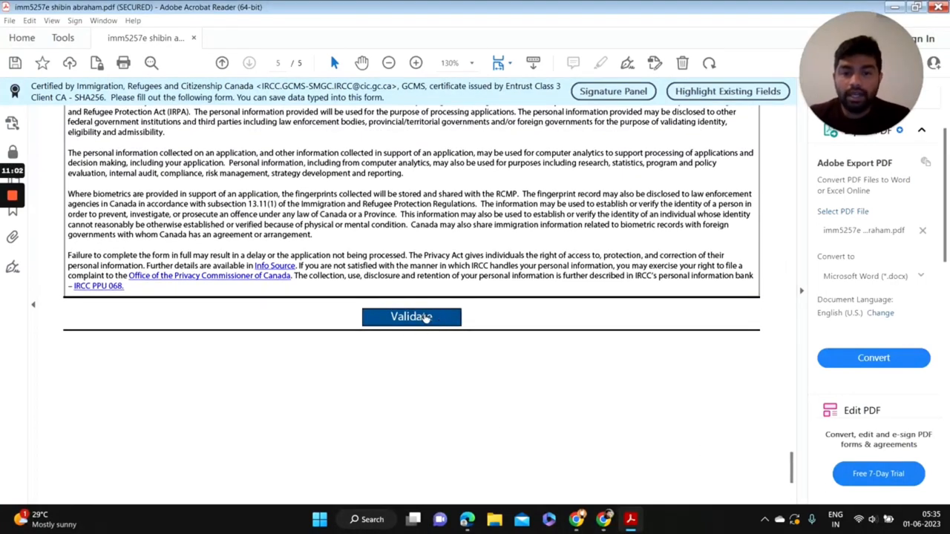
mouse_move(445, 321)
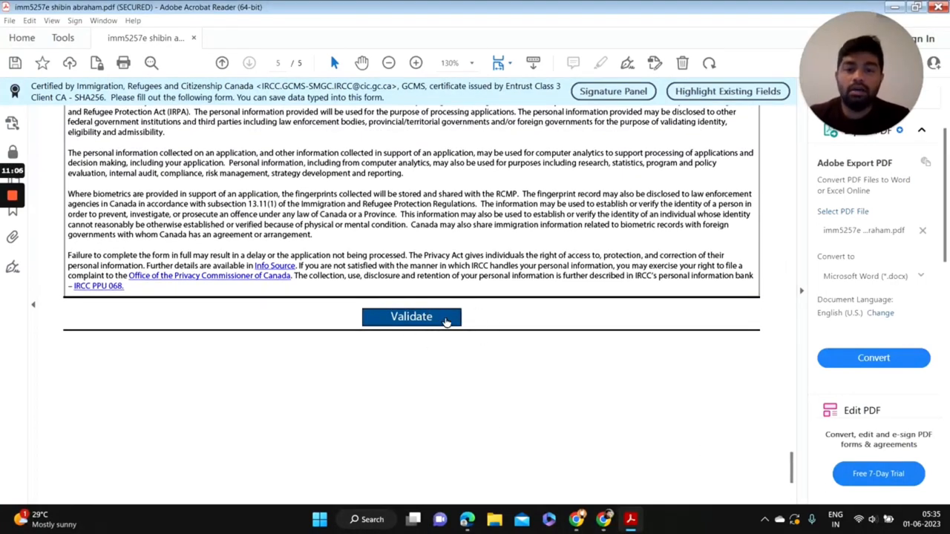
scroll("down", 3)
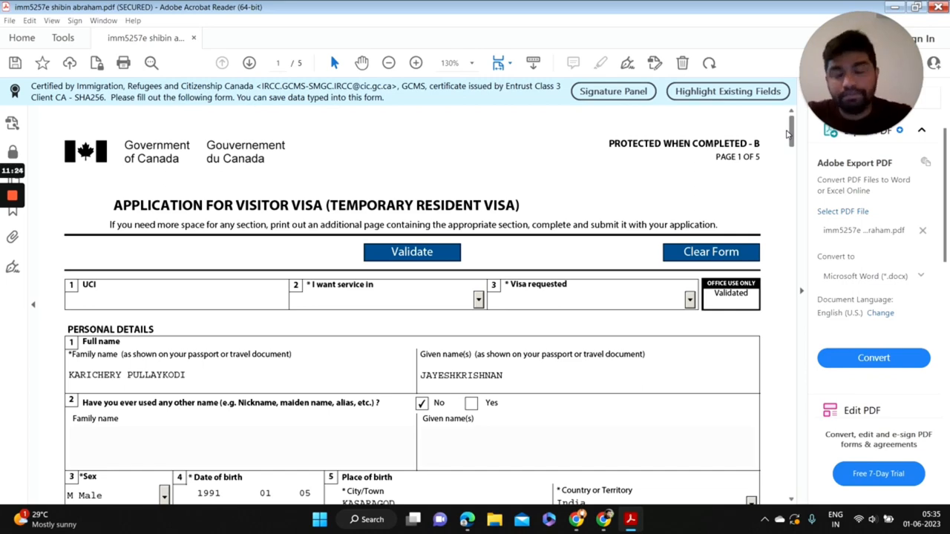
mouse_move(790, 136)
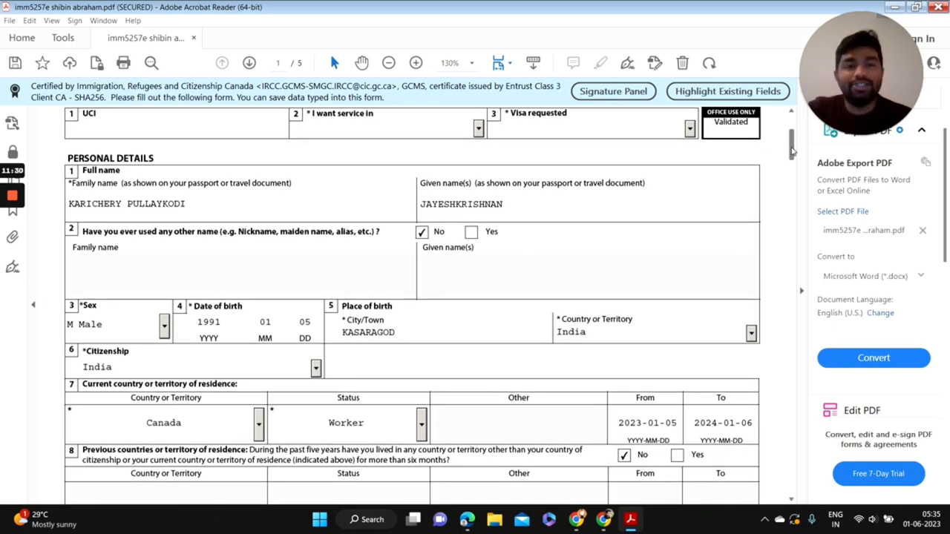
Scroll through the filled page 1 entries down to page 3's Education and Employment sections.
scroll("down", 3)
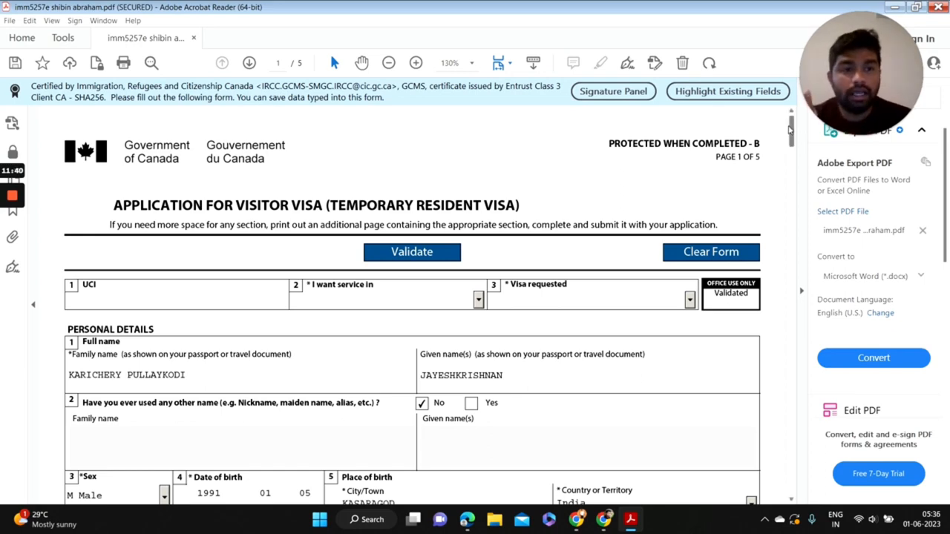
scroll("down", 3)
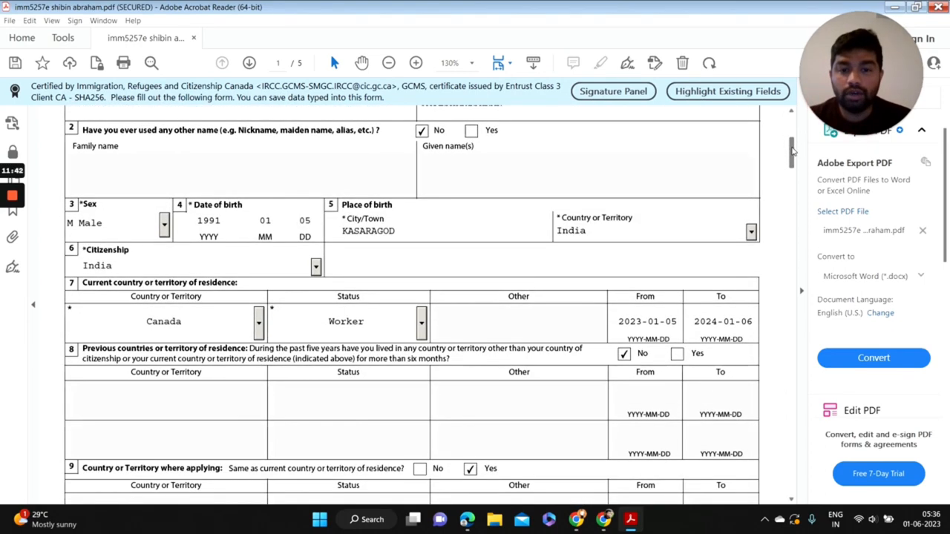
scroll("down", 3)
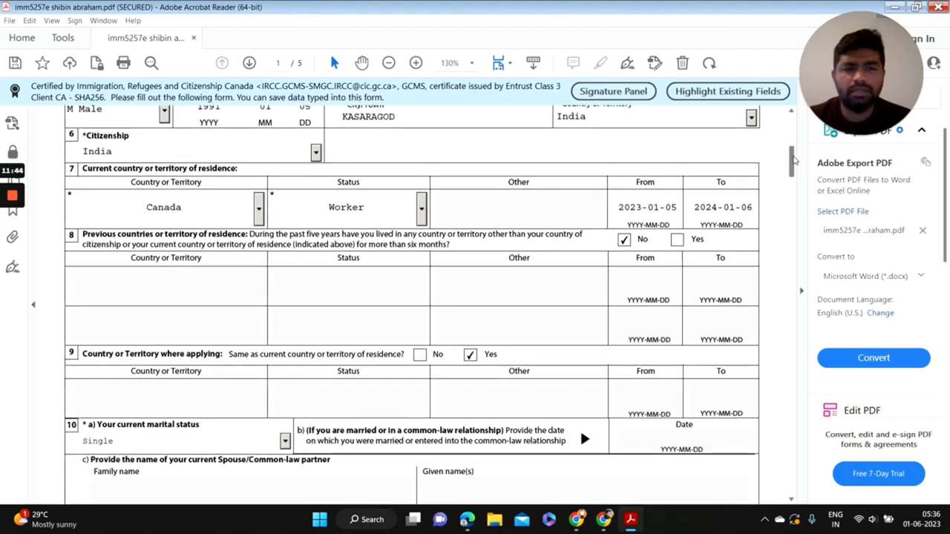
scroll("down", 3)
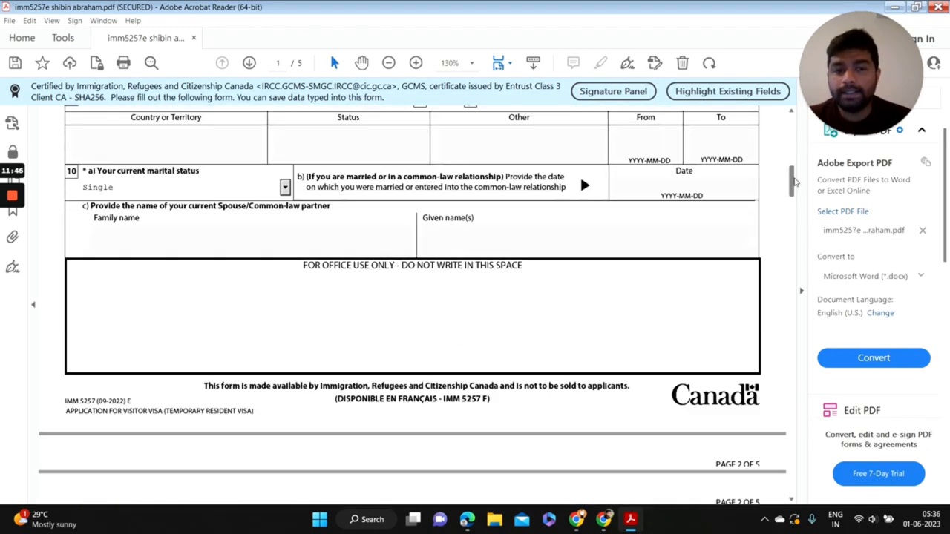
scroll("down", 3)
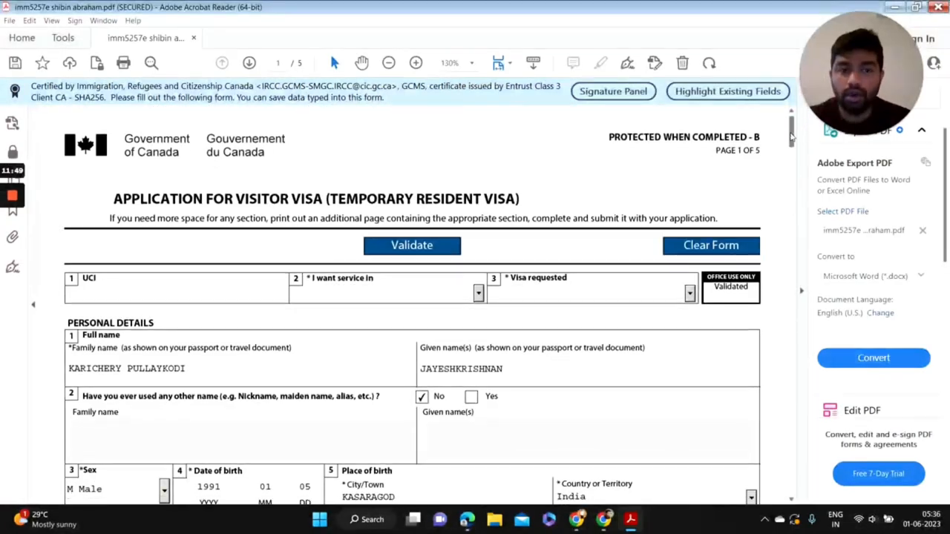
scroll("down", 3)
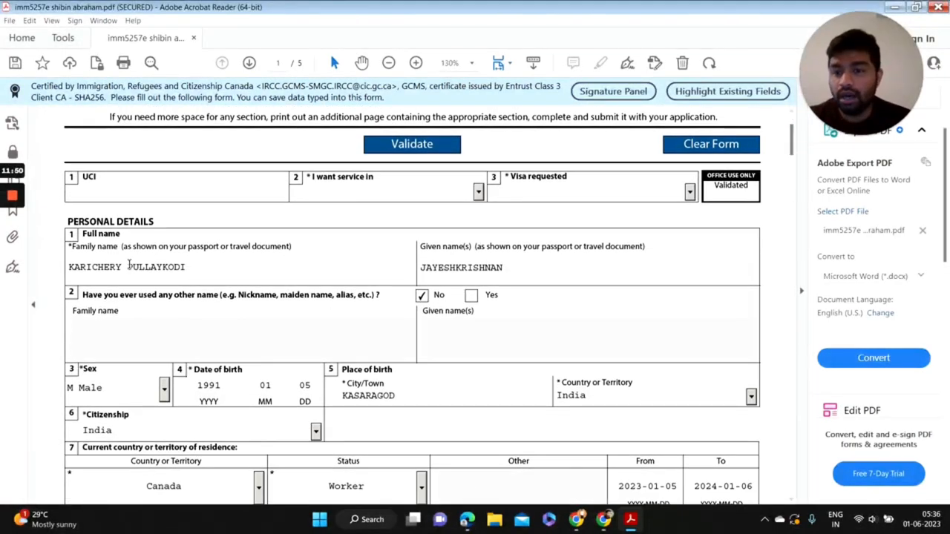
mouse_move(96, 266)
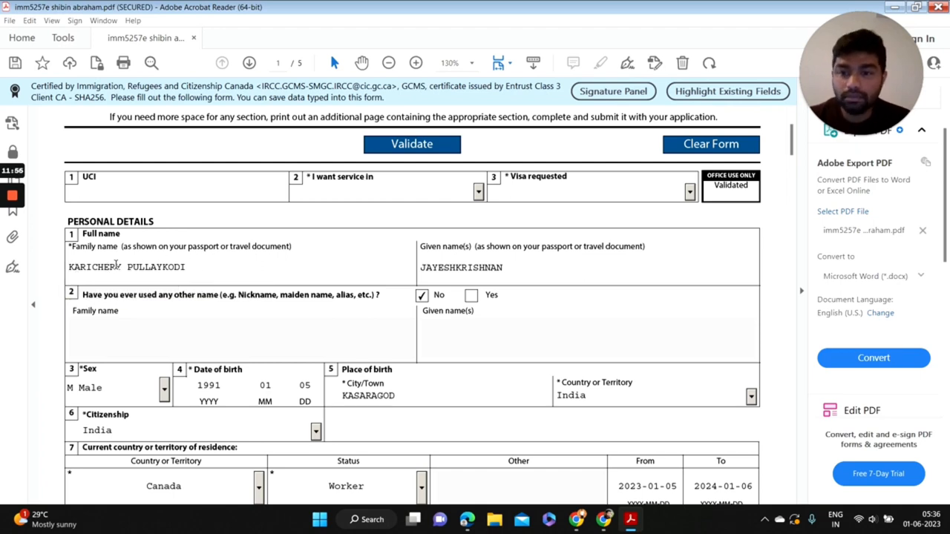
mouse_move(154, 268)
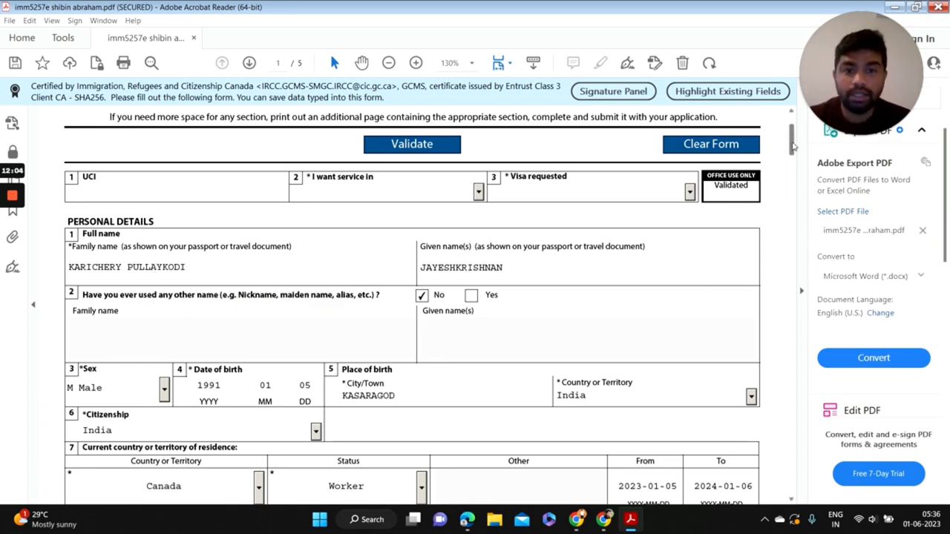
scroll("down", 3)
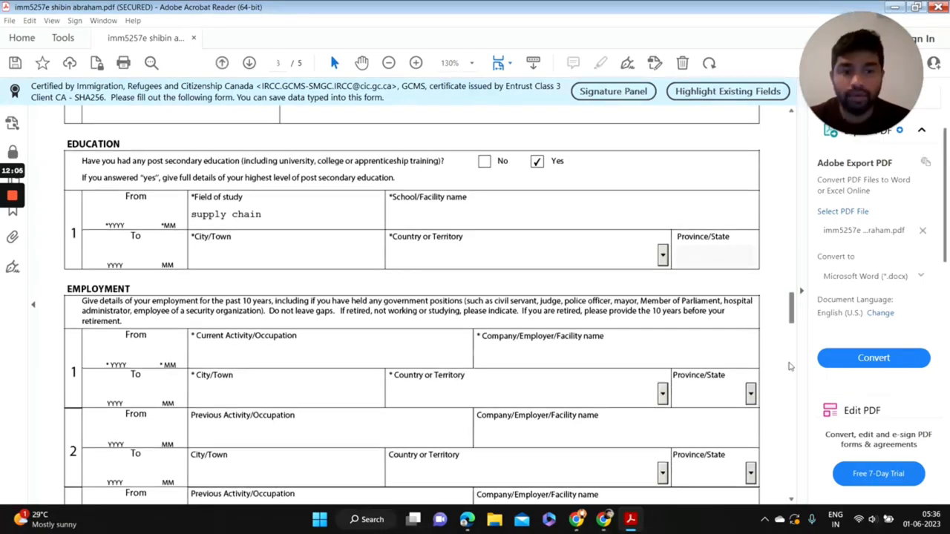